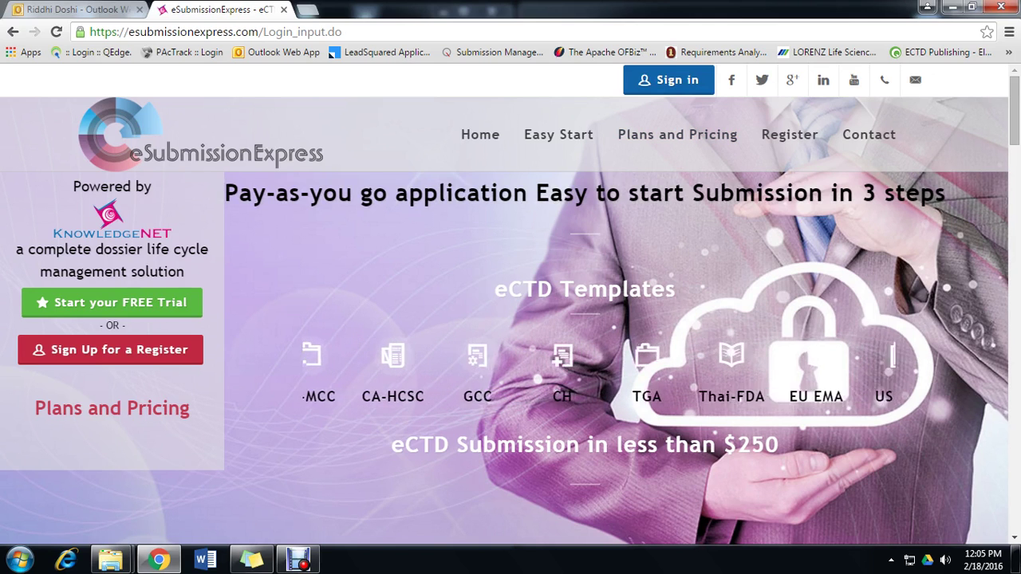
Review the Plans and Pricing page, scrolling through the Publishing Key price table
{"action": "left_click", "coordinate": [56, 32]}
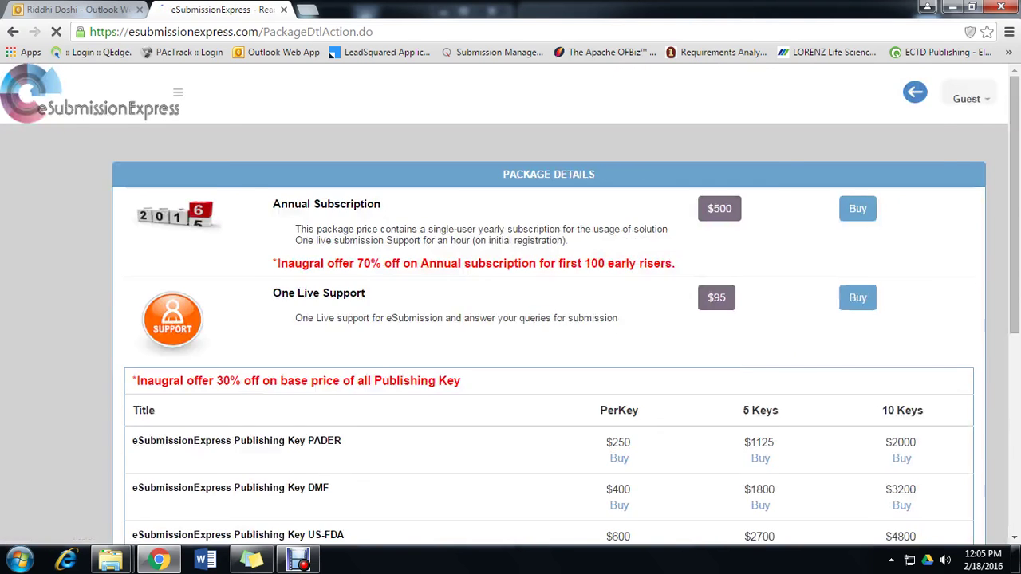
{"action": "scroll", "scroll_direction": "down", "scroll_amount": 3}
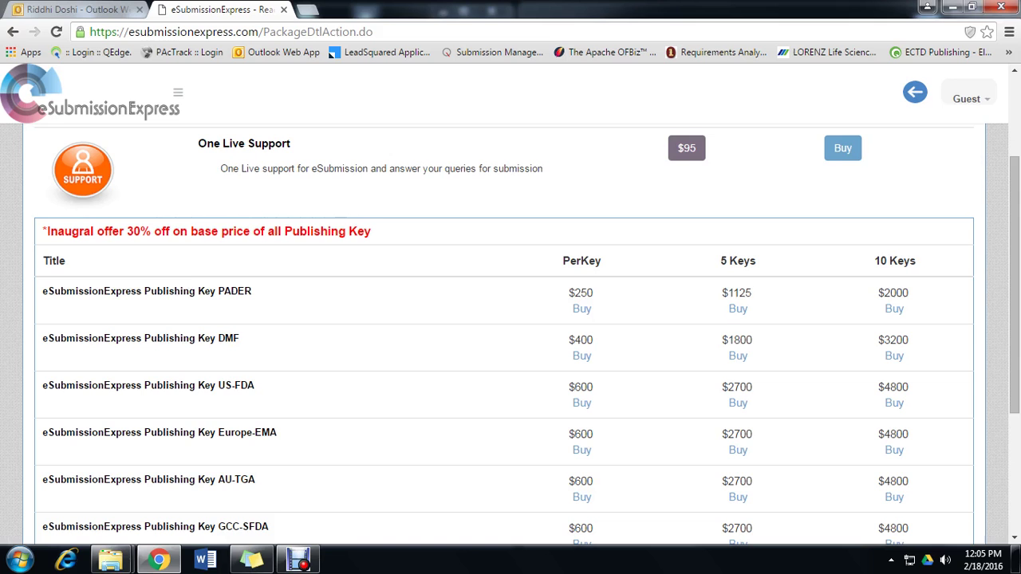
{"action": "scroll", "scroll_direction": "down", "scroll_amount": 3}
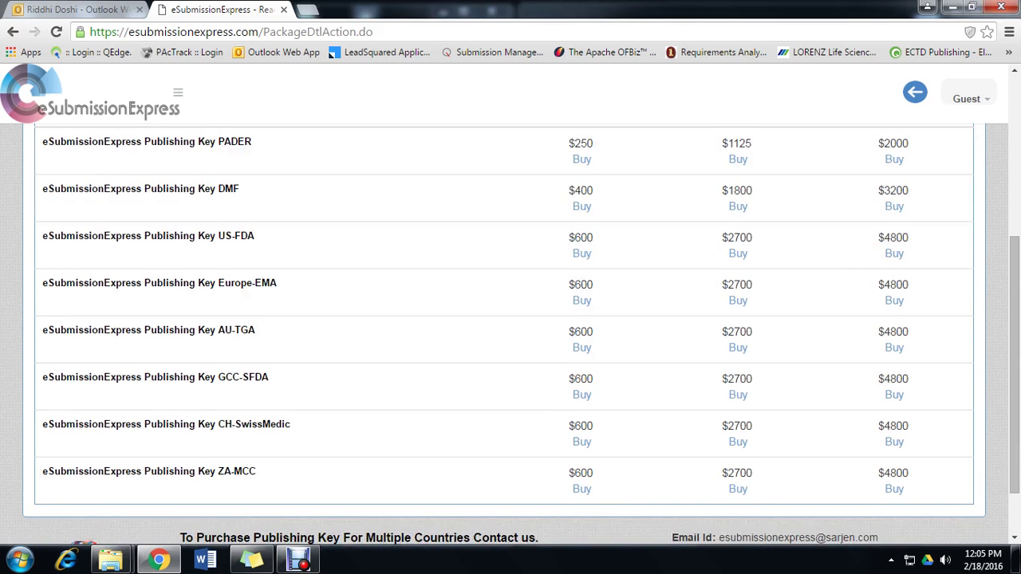
{"action": "scroll", "scroll_direction": "up", "scroll_amount": 3}
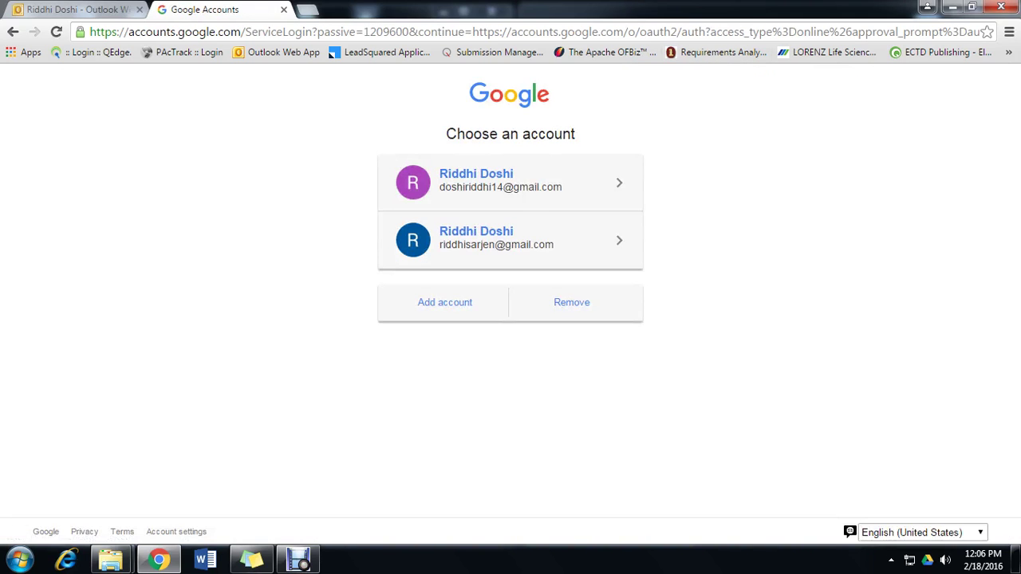
Sign in with the second Google account to reach the submission dashboard
{"action": "left_click", "coordinate": [510, 239]}
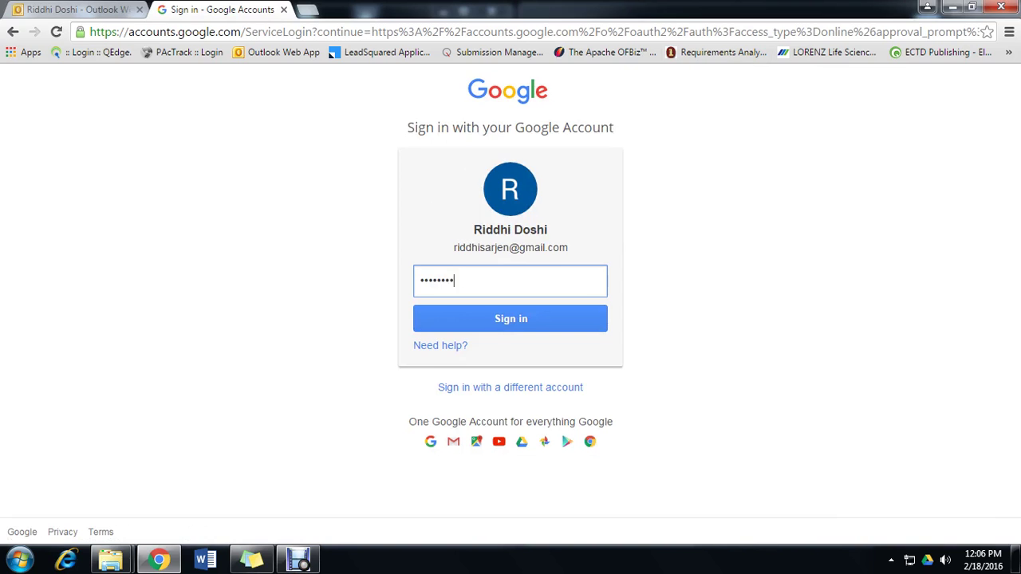
{"action": "left_click", "coordinate": [510, 319]}
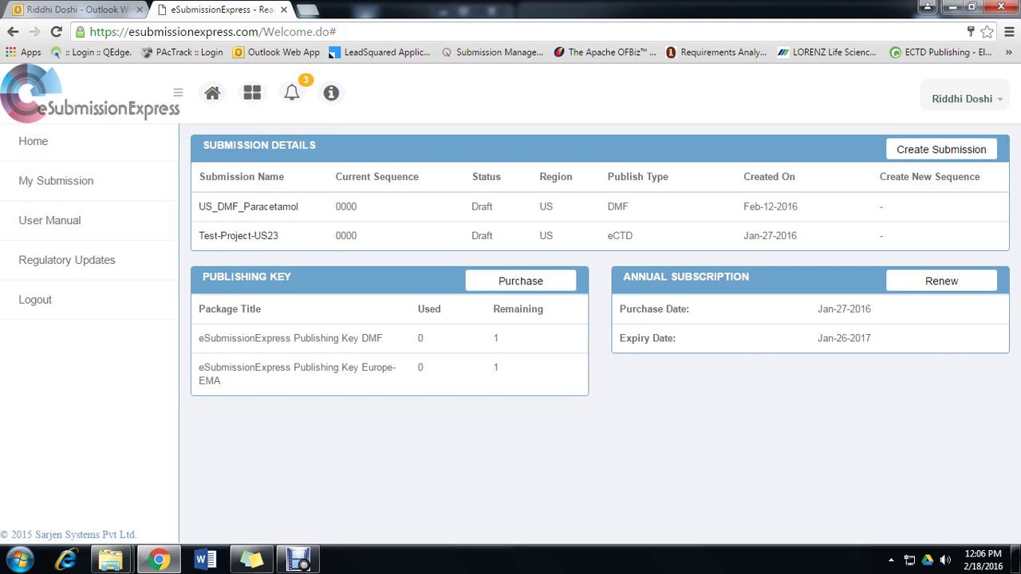
{"action": "mouse_move", "coordinate": [237, 236]}
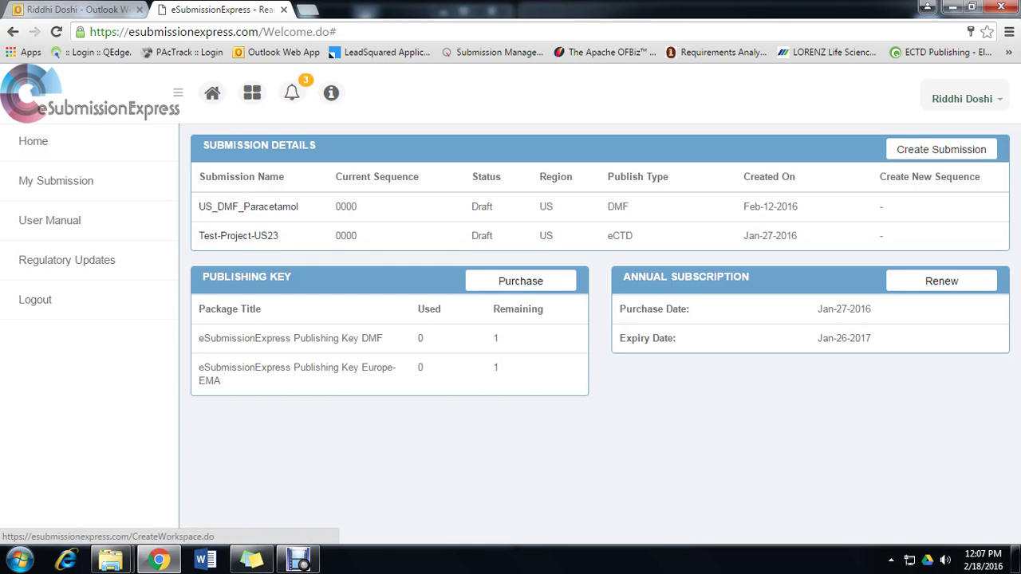
Start a new submission named Dapsone using the Template-US-DMF-2.3 DTD version
{"action": "left_click", "coordinate": [941, 150]}
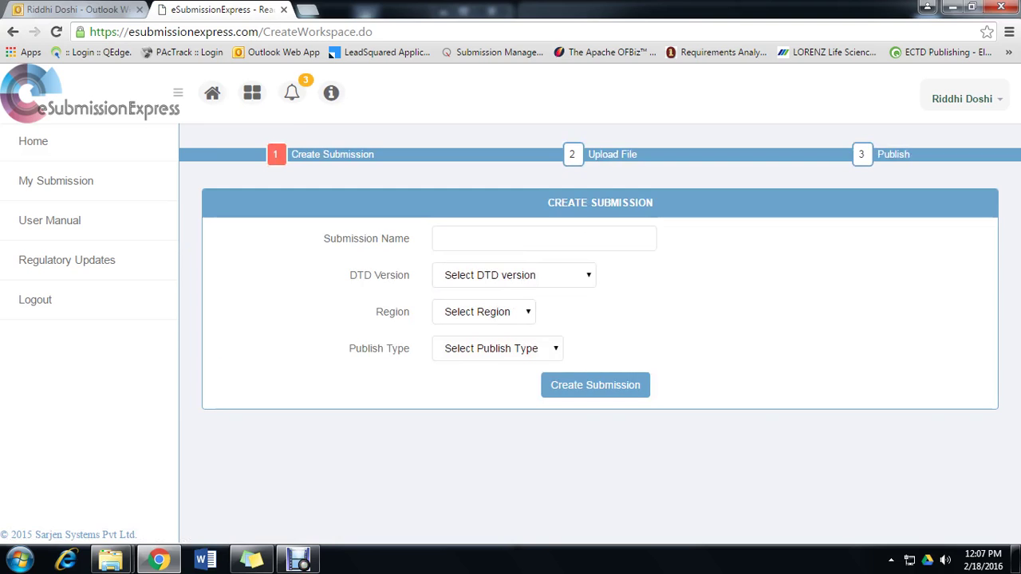
{"action": "left_click", "coordinate": [544, 239]}
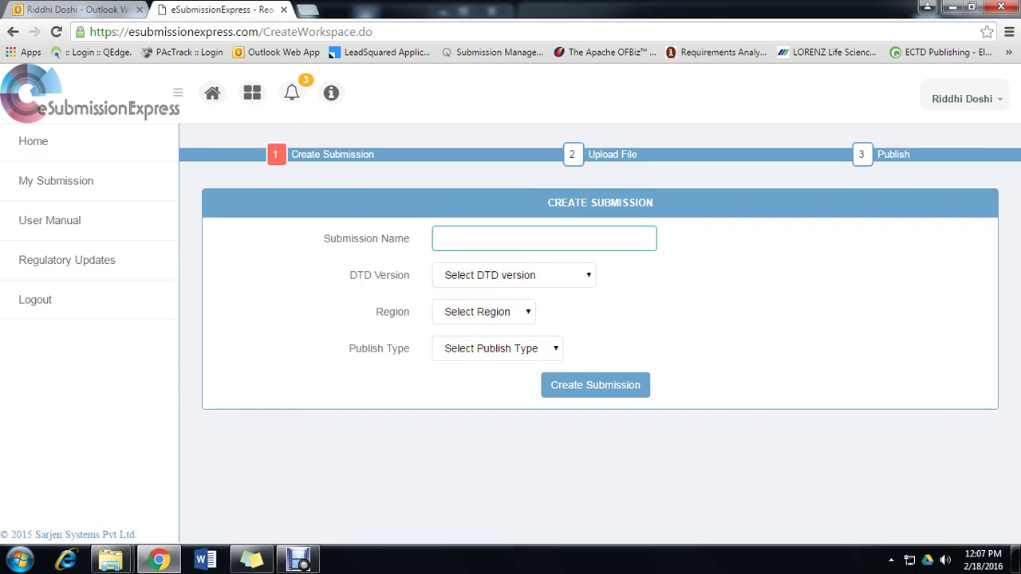
{"action": "type", "text": "Dapso"}
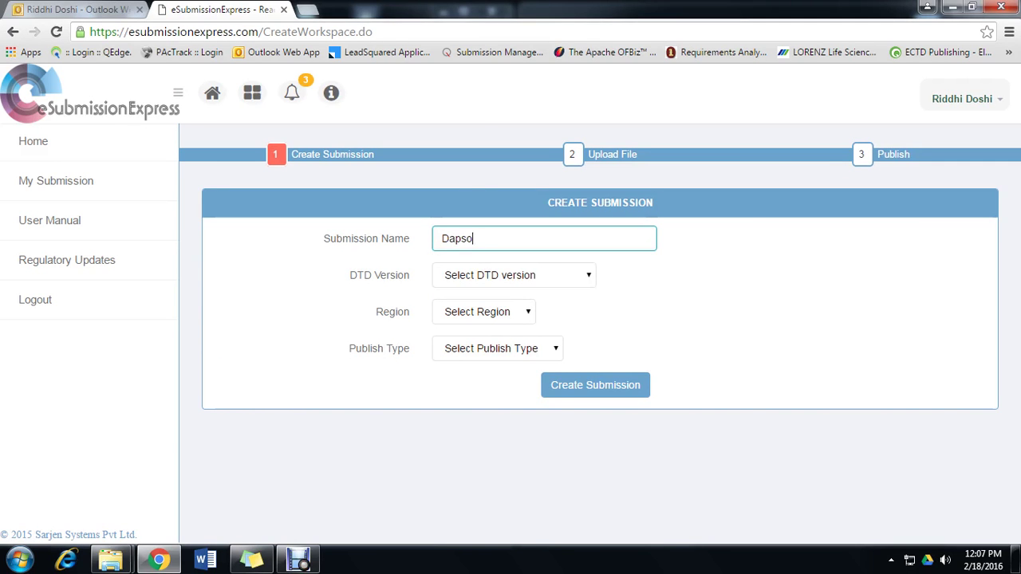
{"action": "type", "text": "ne"}
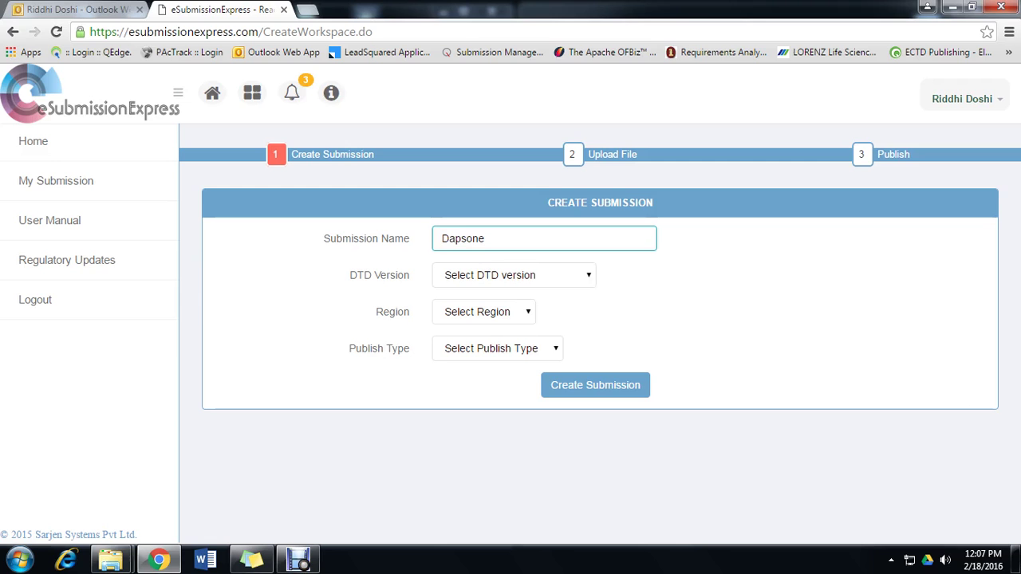
{"action": "left_click", "coordinate": [514, 275]}
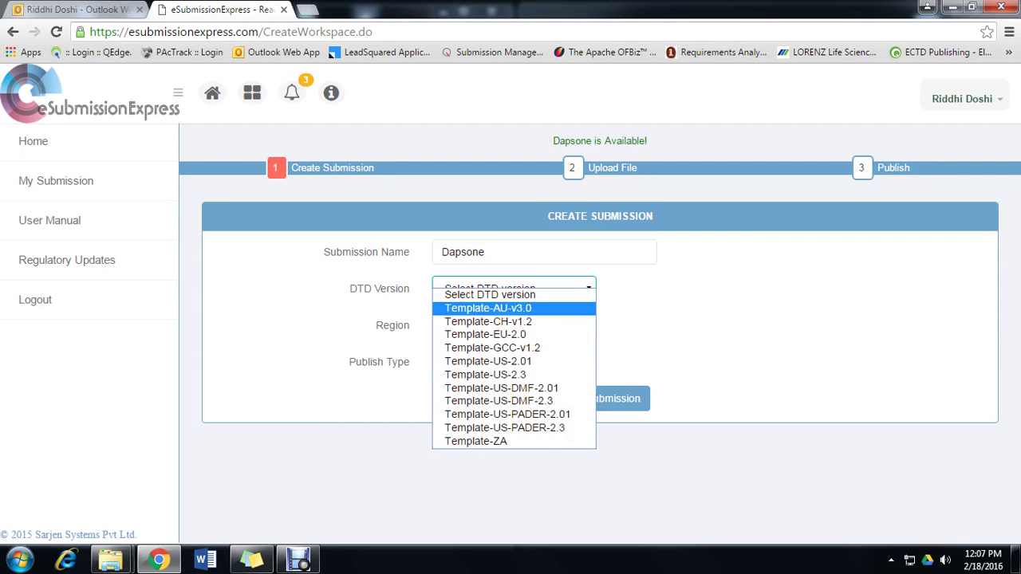
{"action": "mouse_move", "coordinate": [504, 427]}
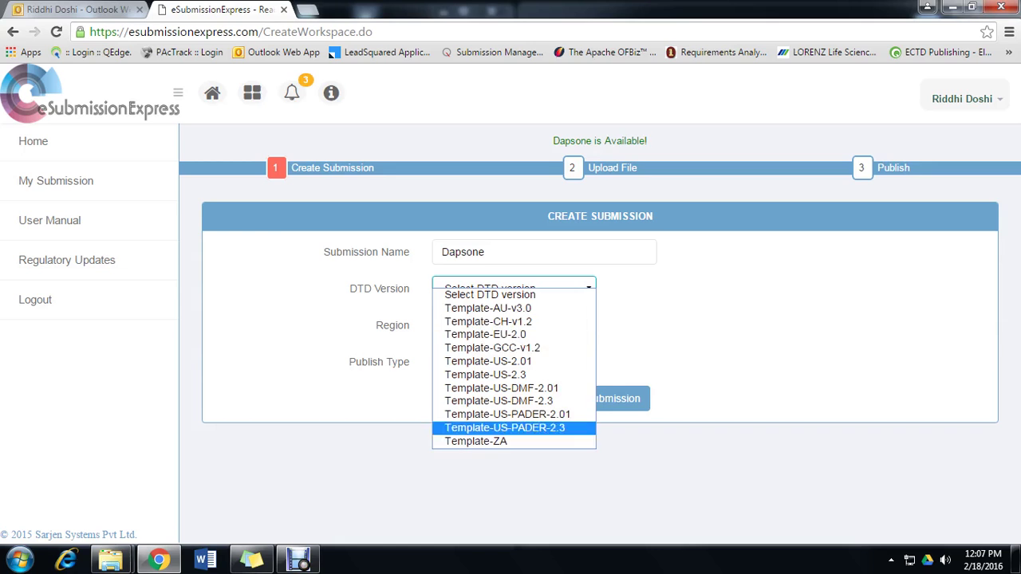
{"action": "mouse_move", "coordinate": [485, 335]}
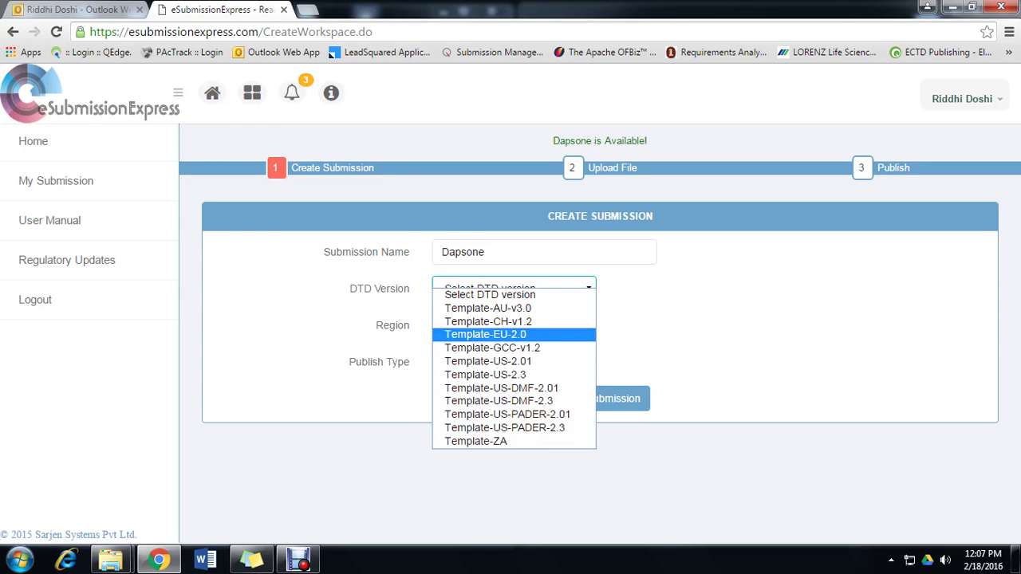
{"action": "mouse_move", "coordinate": [501, 388]}
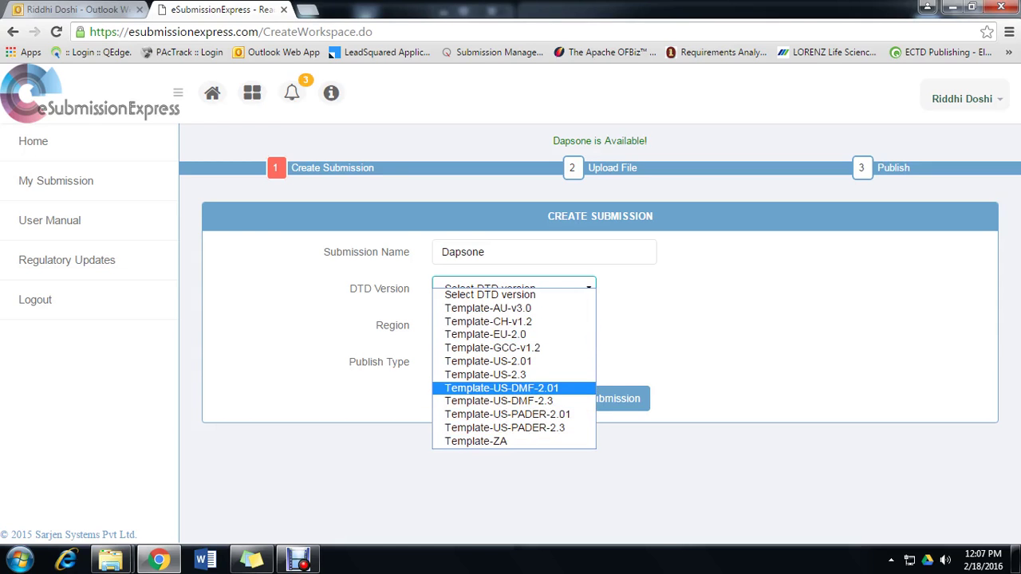
{"action": "mouse_move", "coordinate": [497, 401]}
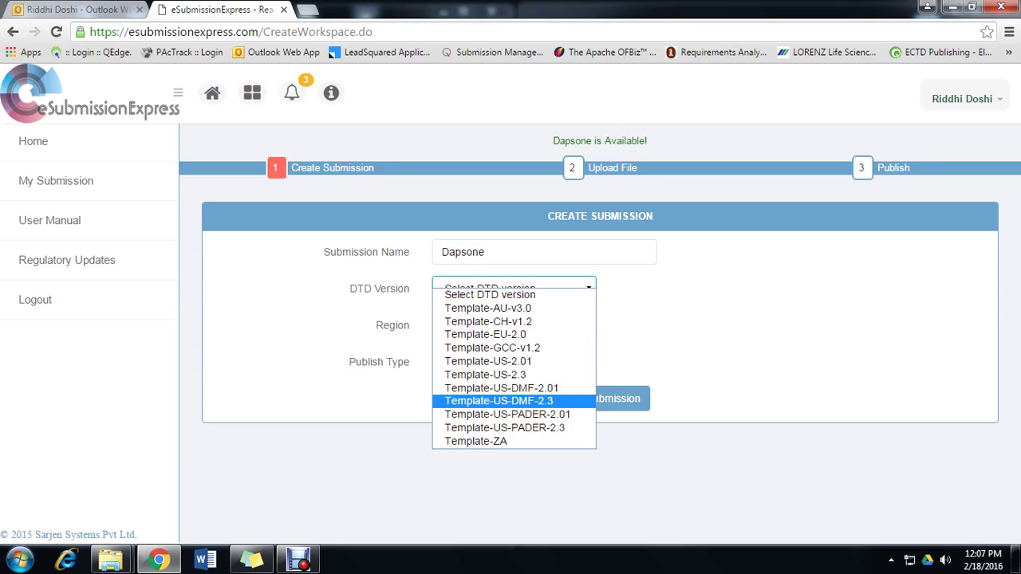
{"action": "left_click", "coordinate": [497, 400]}
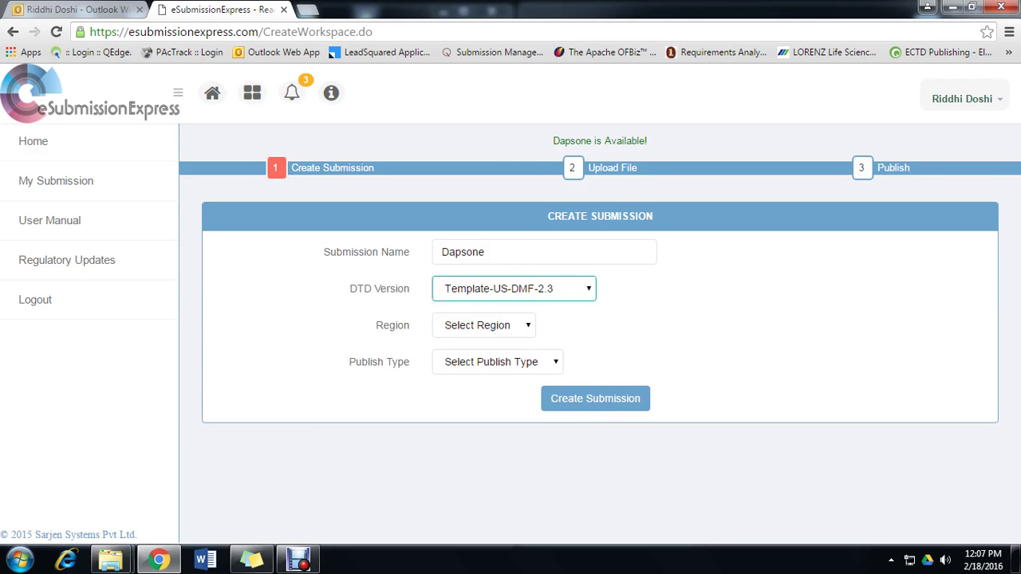
Set Region US and Publish Type DMF, then create the Dapsone submission
{"action": "left_click", "coordinate": [482, 325]}
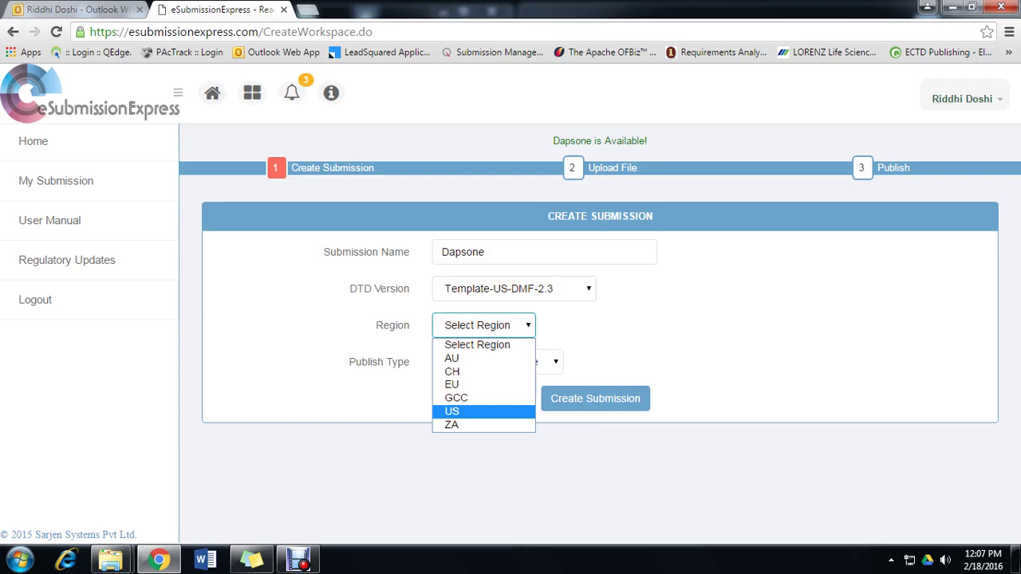
{"action": "left_click", "coordinate": [453, 412]}
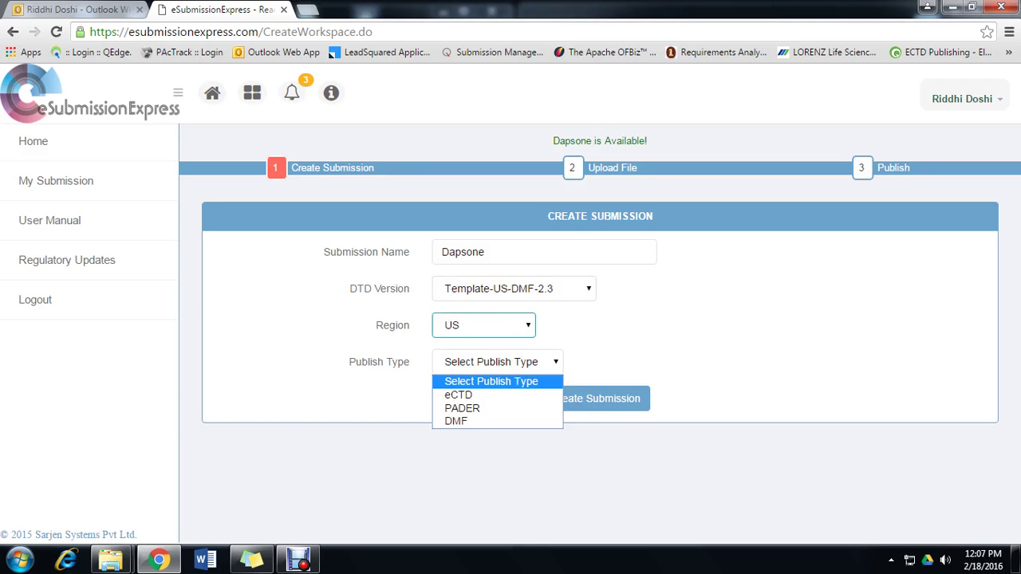
{"action": "mouse_move", "coordinate": [456, 421]}
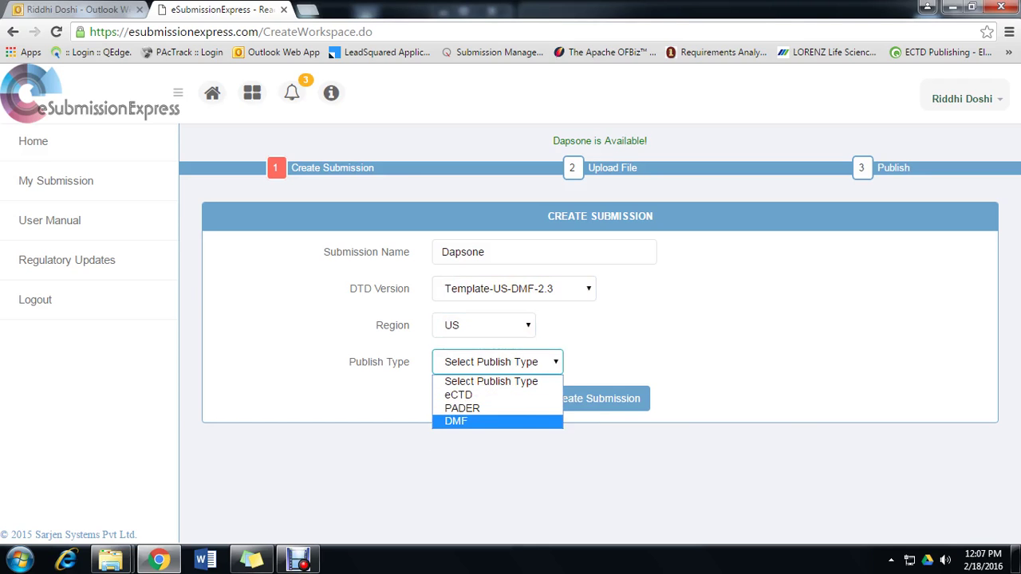
{"action": "left_click", "coordinate": [456, 421]}
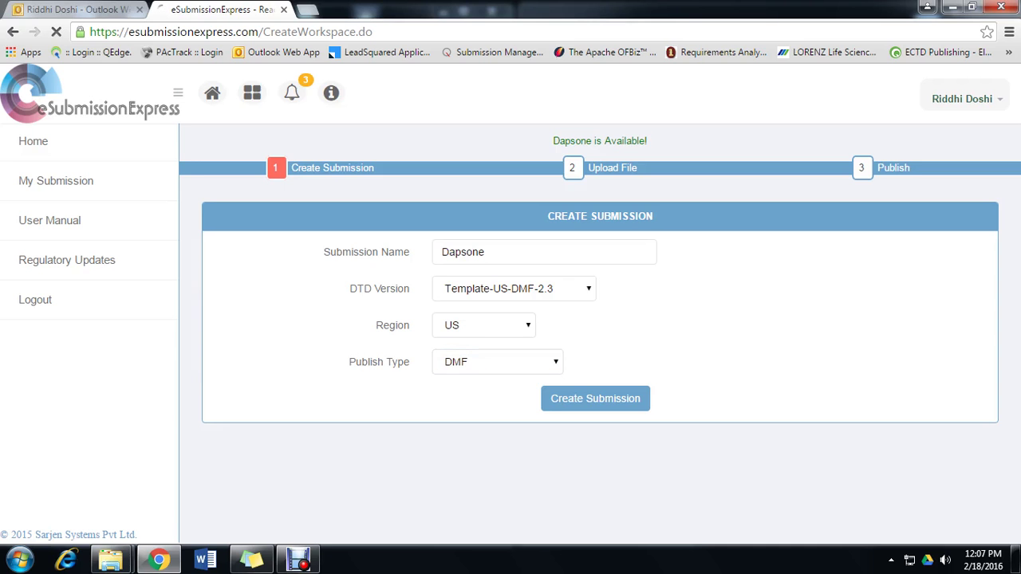
{"action": "left_click", "coordinate": [594, 399]}
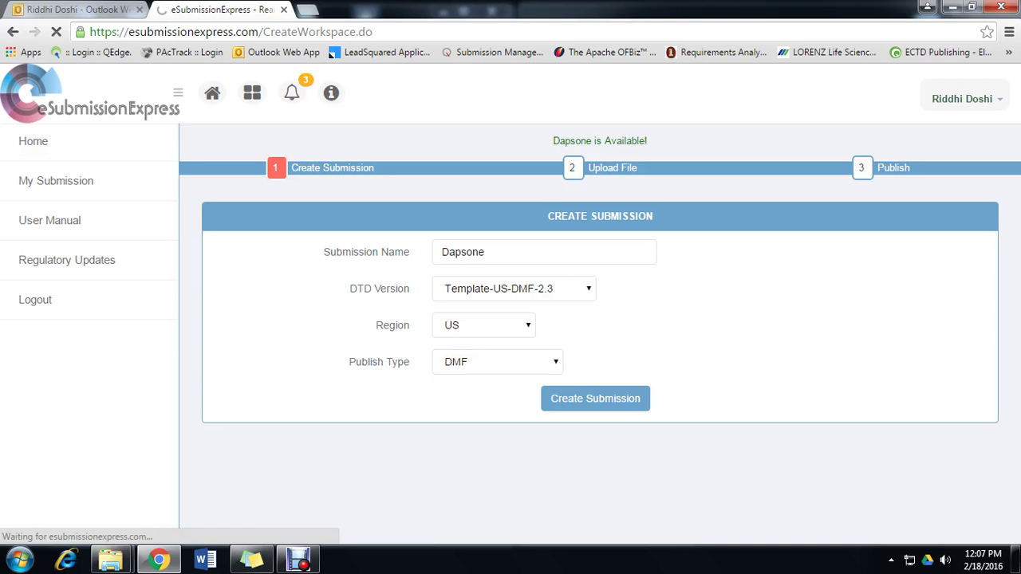
{"action": "mouse_move", "coordinate": [296, 559]}
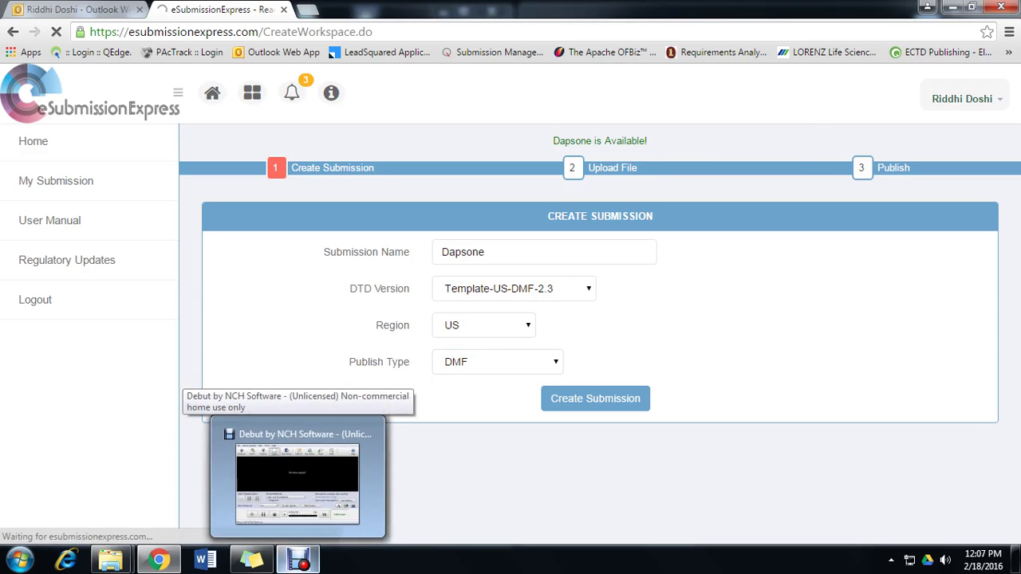
{"action": "left_click", "coordinate": [595, 399]}
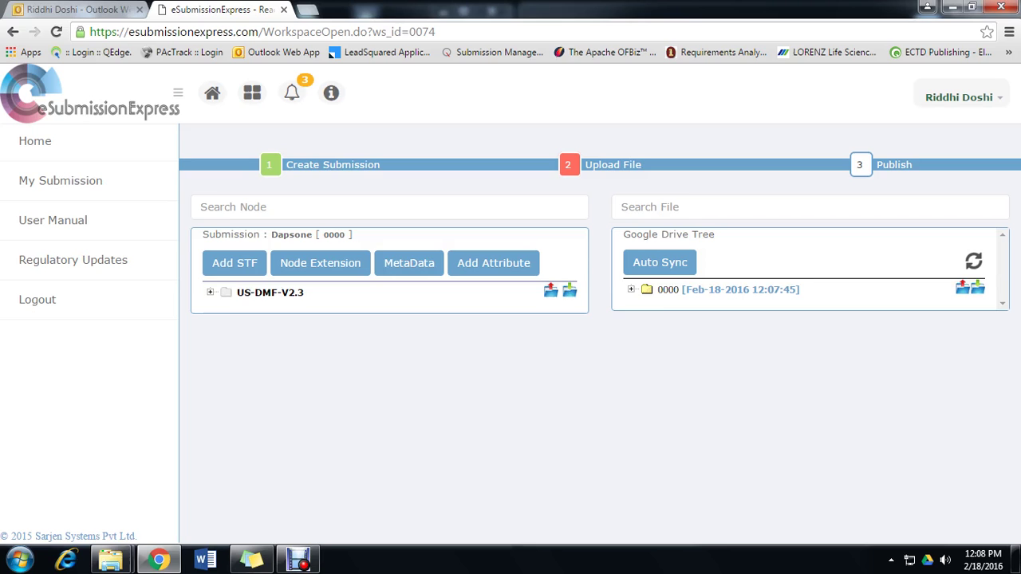
Expand sequence 0000 in the Google Drive tree to reveal its module folders
{"action": "left_click", "coordinate": [632, 290]}
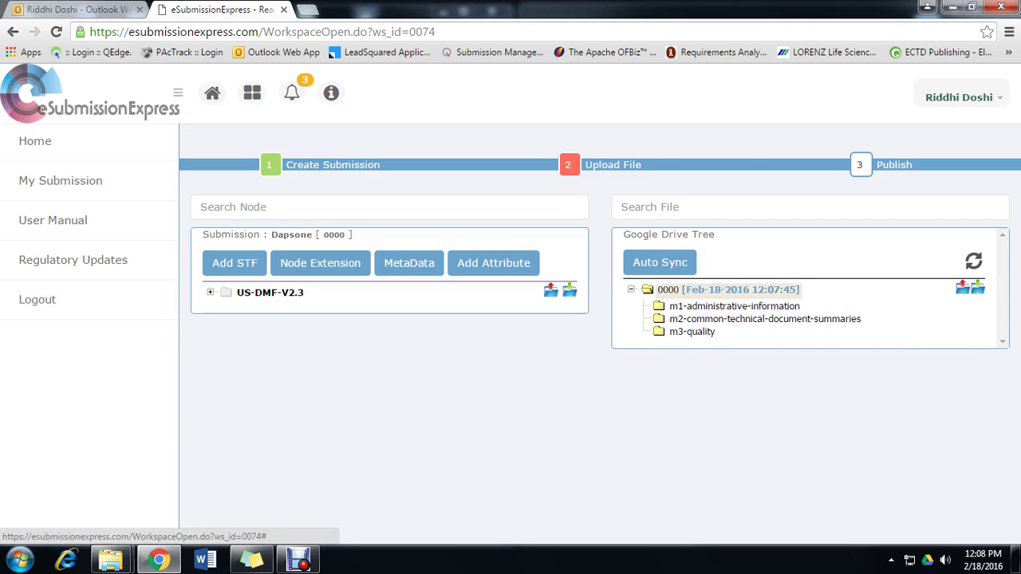
{"action": "left_click", "coordinate": [210, 292]}
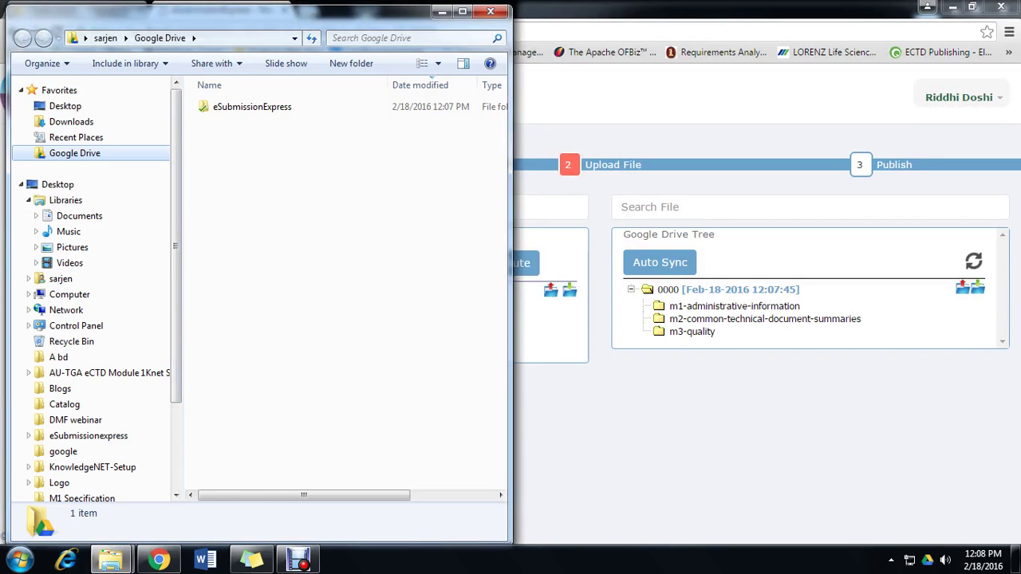
Navigate Google Drive into eSubmissionExpress\Dapsone\Working\0000
{"action": "double_click", "coordinate": [252, 106]}
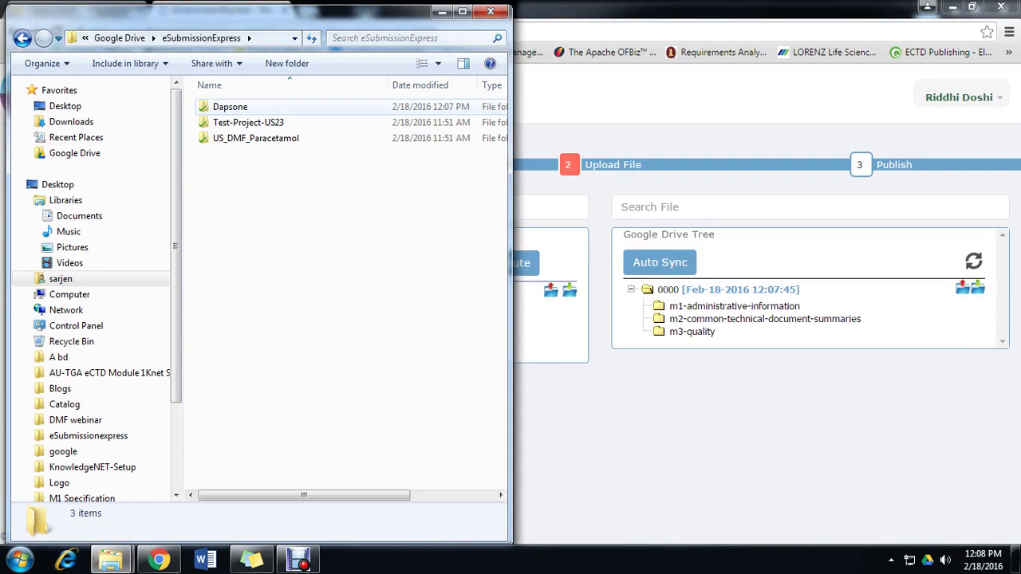
{"action": "double_click", "coordinate": [230, 105]}
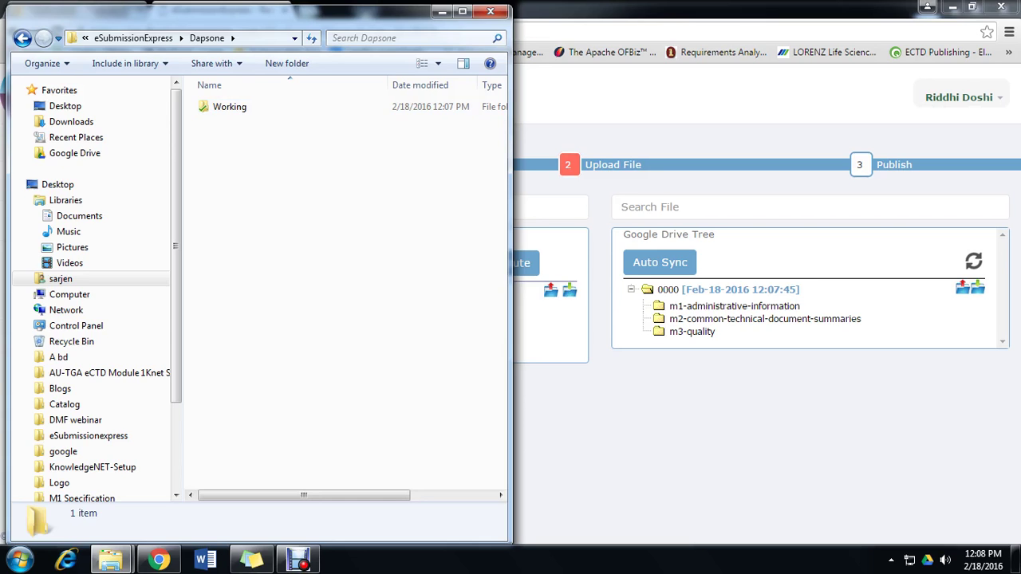
{"action": "left_click", "coordinate": [230, 105]}
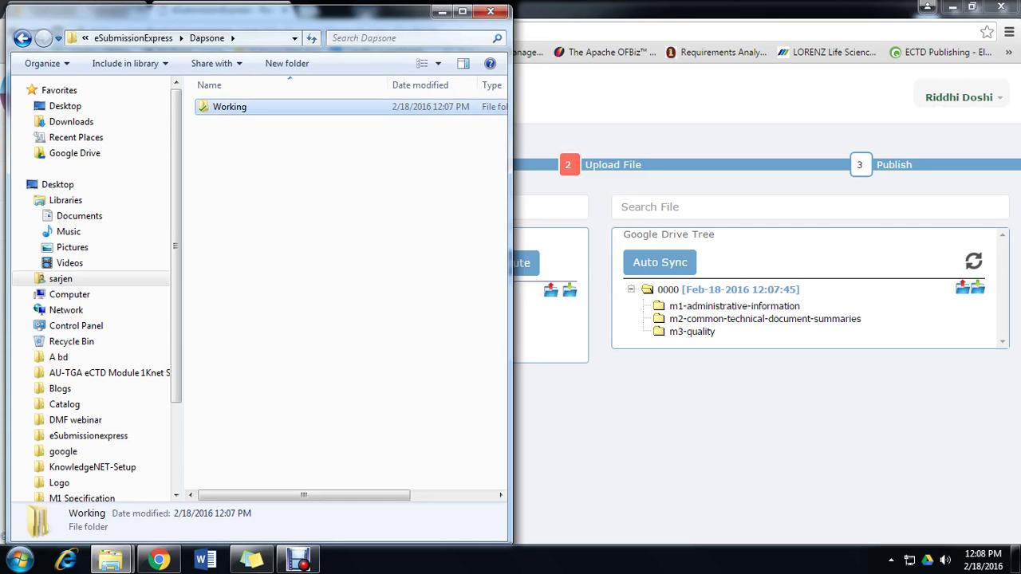
{"action": "double_click", "coordinate": [230, 105]}
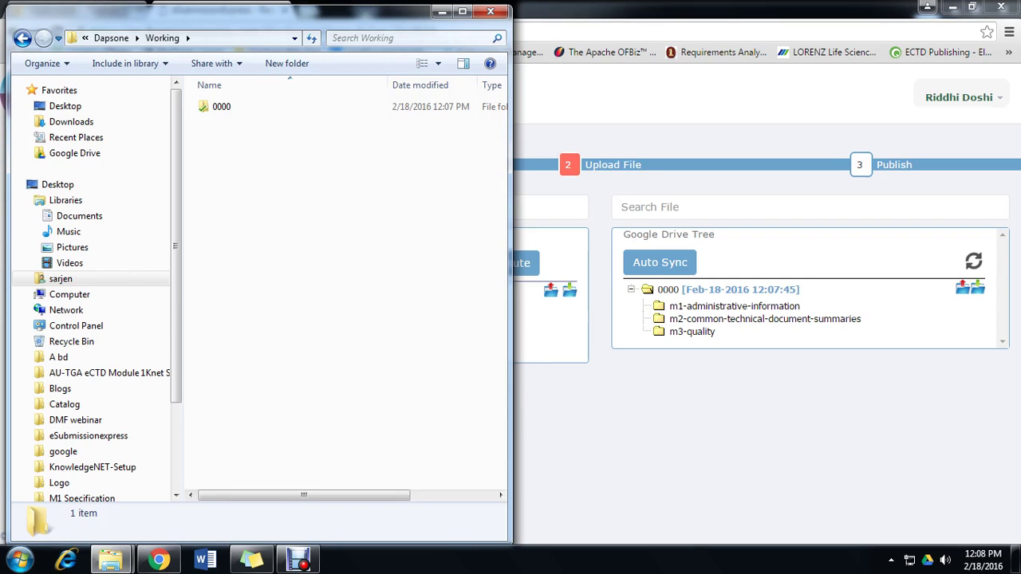
{"action": "double_click", "coordinate": [222, 106]}
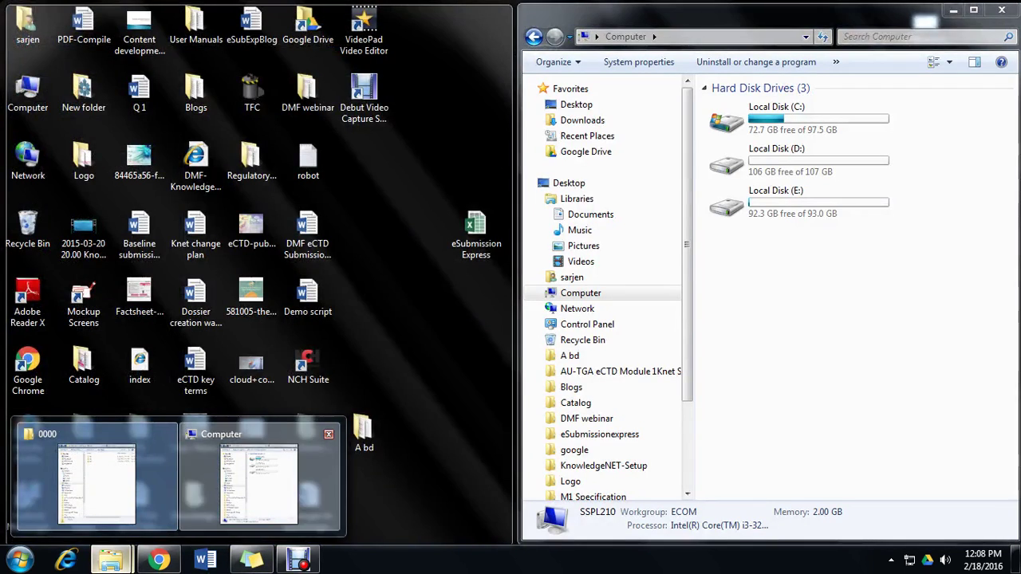
Copy cover-letters.pdf from Submissions\Dapsone\m1\us\12-cover-letters into Working\0000\m1
{"action": "left_click", "coordinate": [96, 475]}
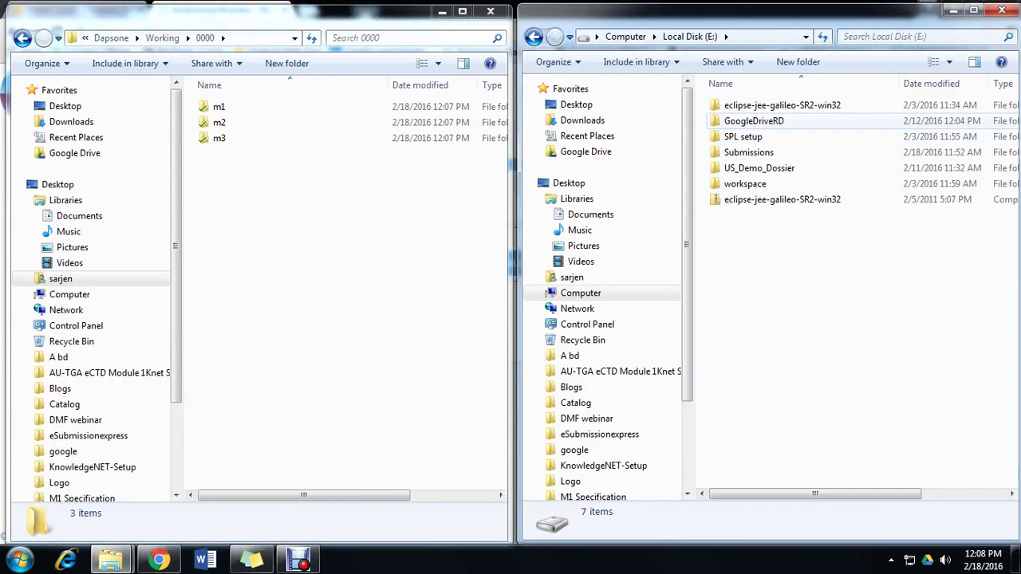
{"action": "double_click", "coordinate": [748, 153]}
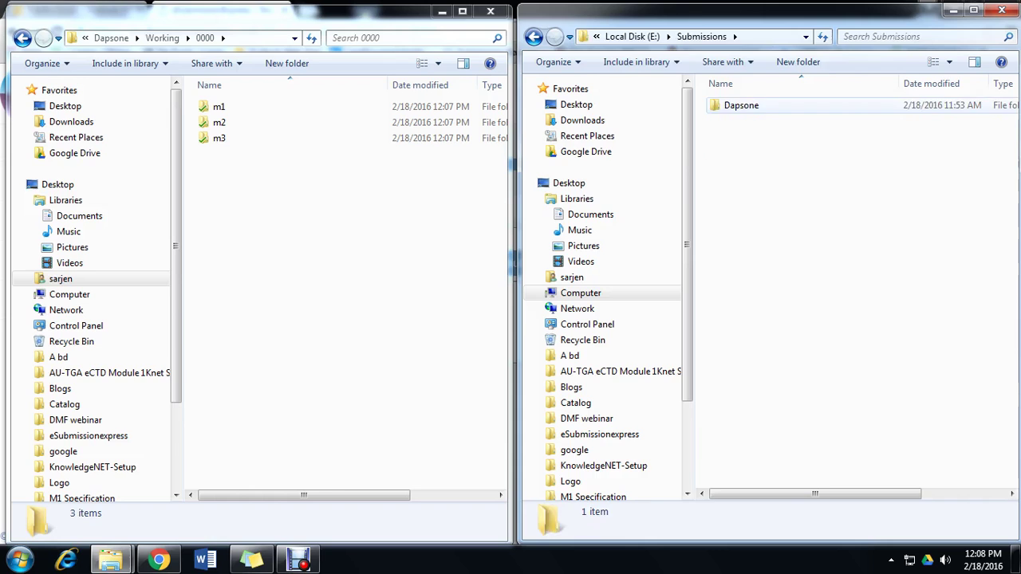
{"action": "double_click", "coordinate": [740, 106]}
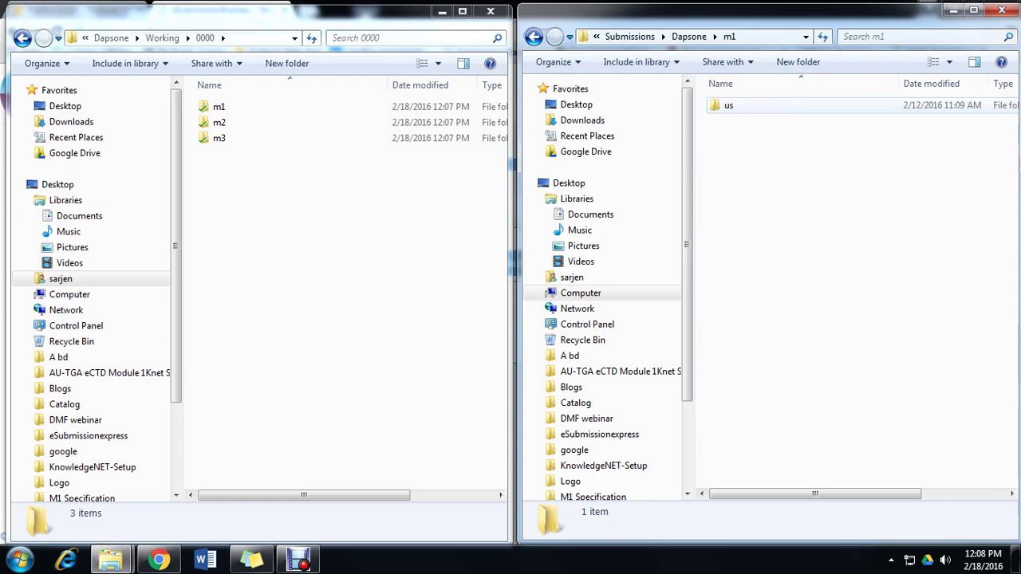
{"action": "double_click", "coordinate": [727, 105]}
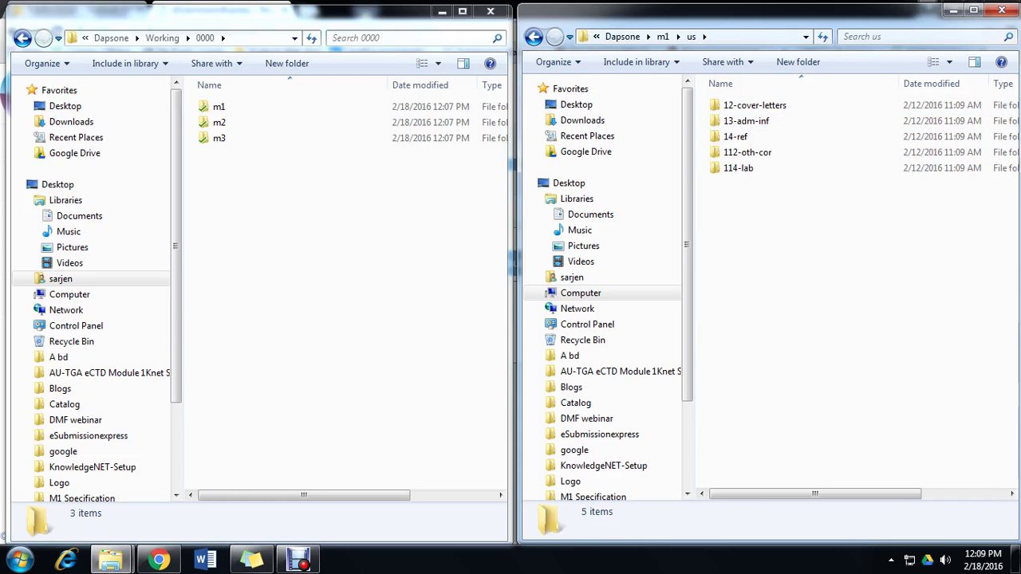
{"action": "double_click", "coordinate": [221, 105]}
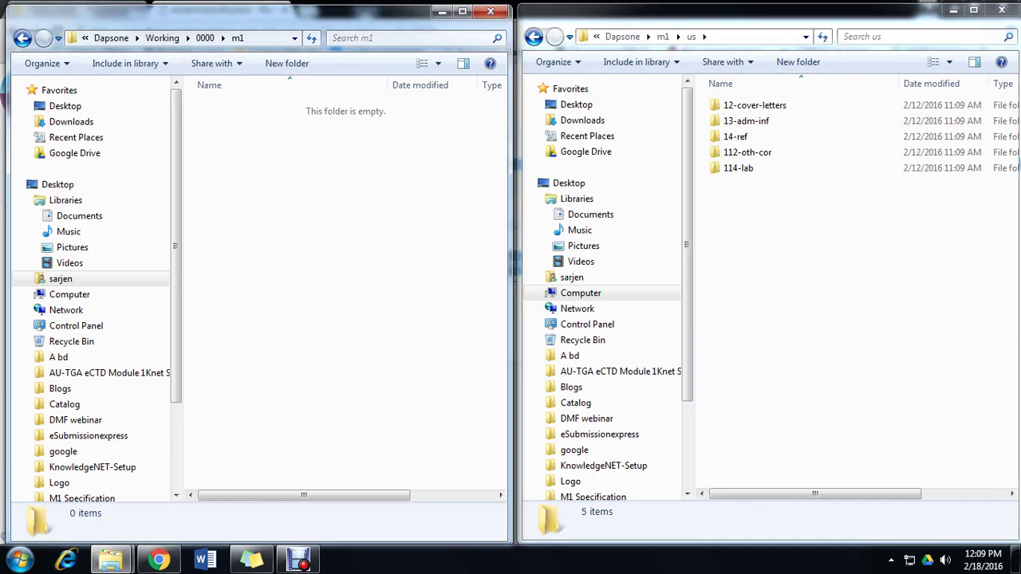
{"action": "double_click", "coordinate": [754, 105]}
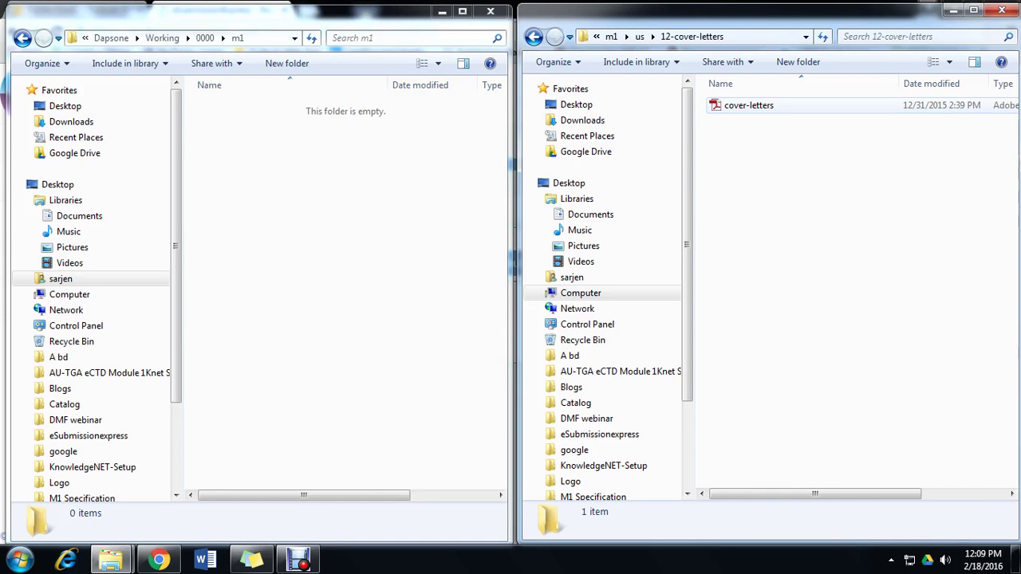
{"action": "left_click", "coordinate": [748, 105]}
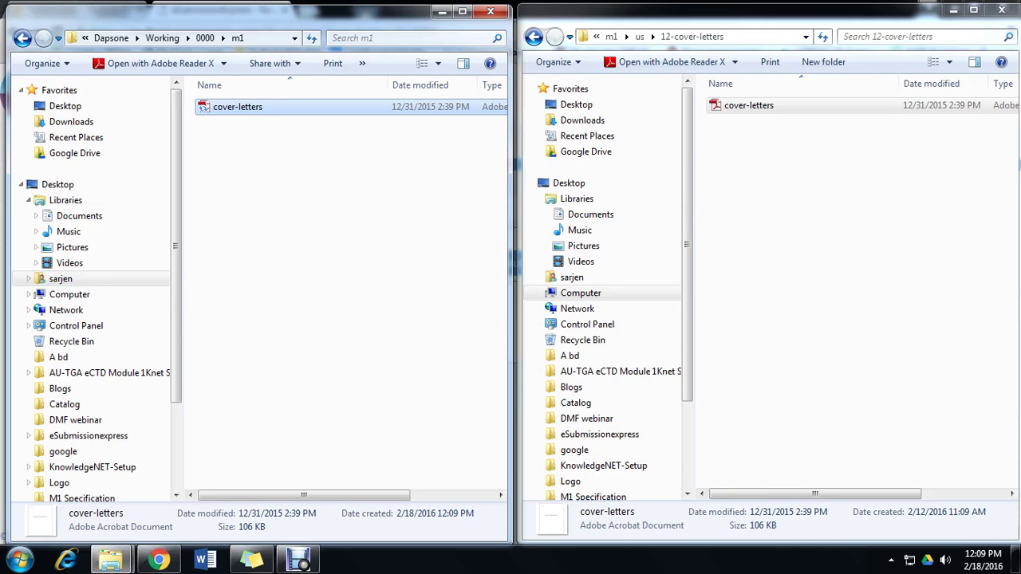
{"action": "left_click", "coordinate": [60, 277]}
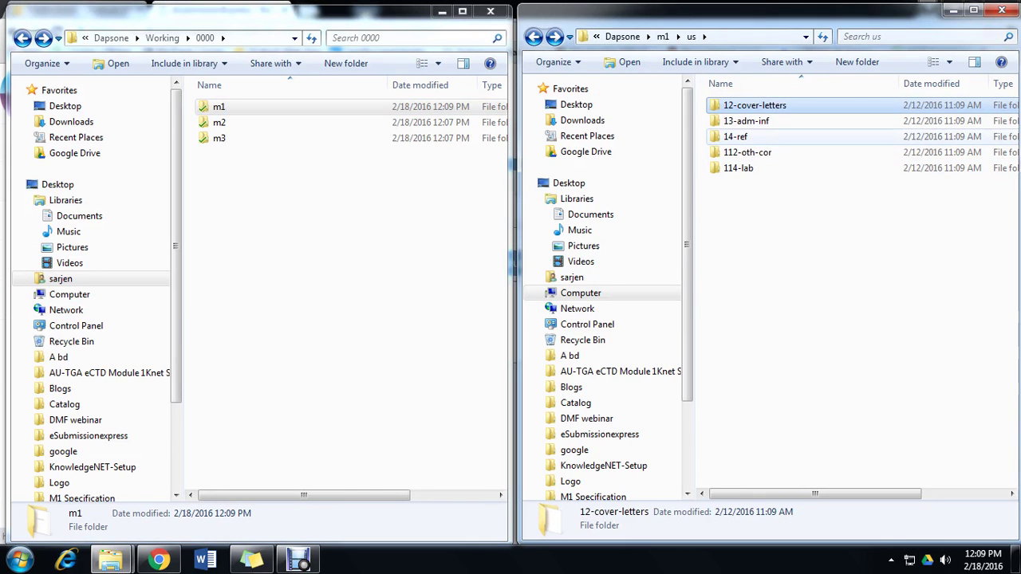
Copy the debarment-certification PDF from the Dapsone m1 references folder into Working\0000\m1
{"action": "double_click", "coordinate": [733, 137]}
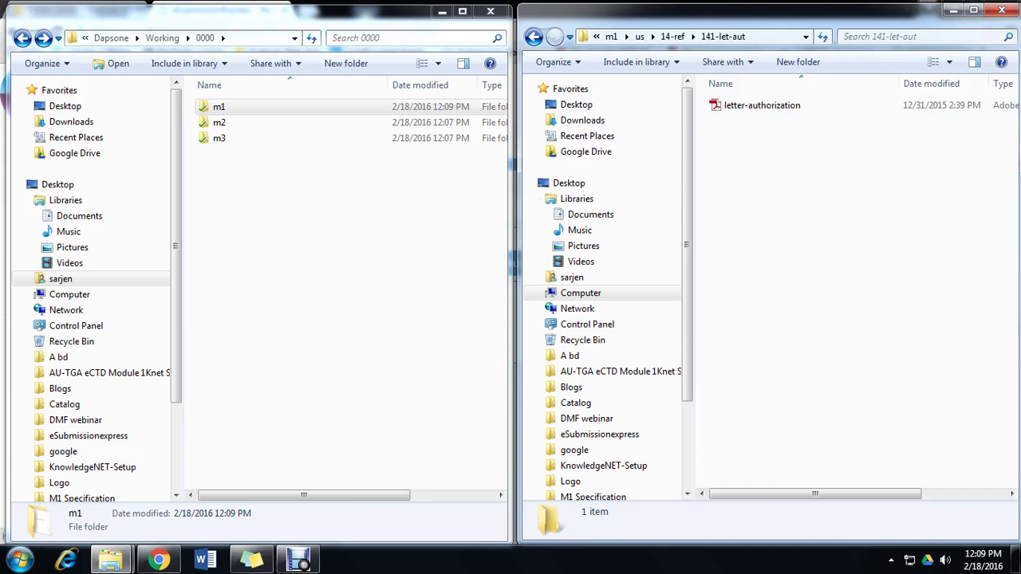
{"action": "left_click", "coordinate": [638, 35]}
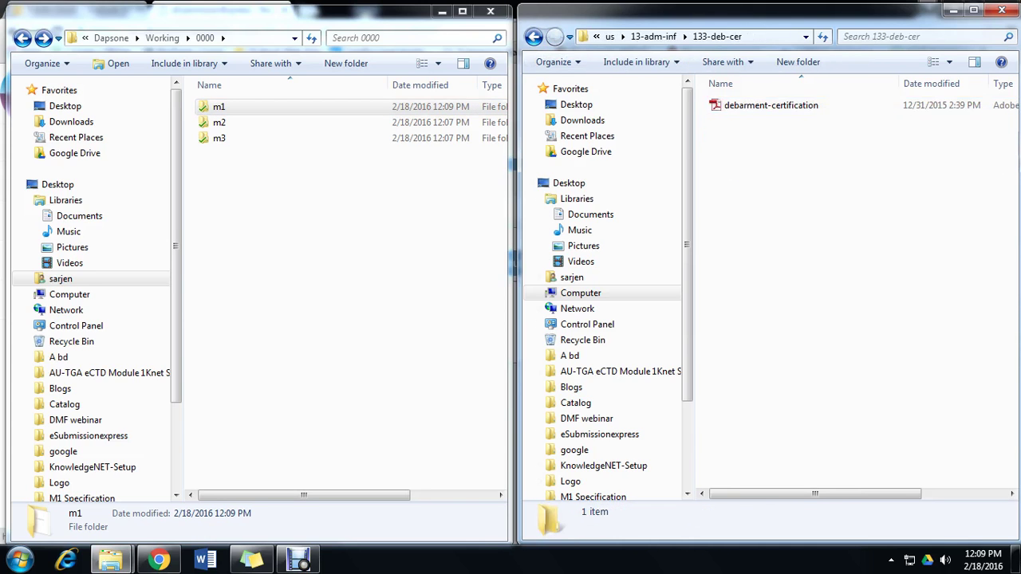
{"action": "left_click", "coordinate": [770, 105]}
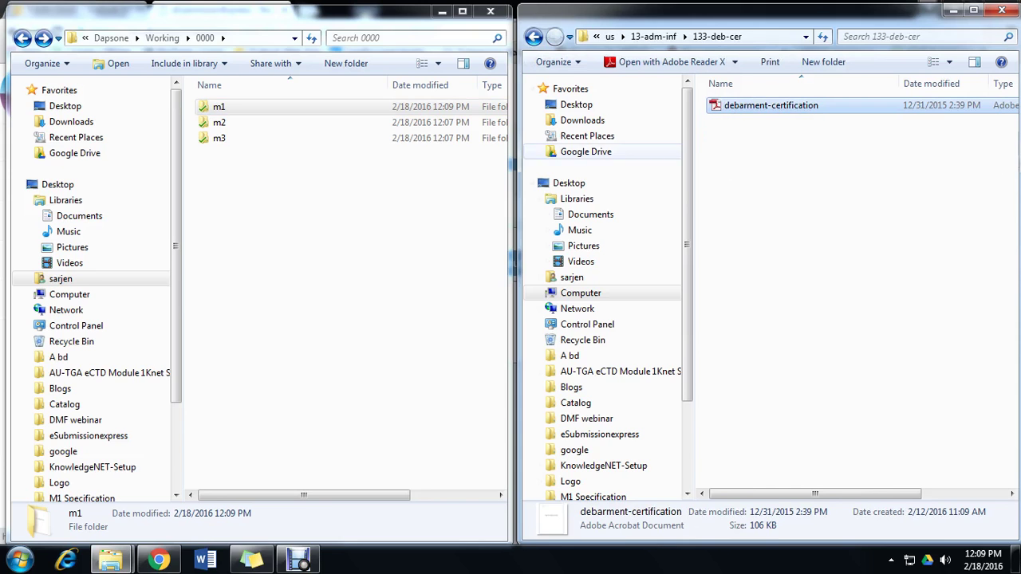
{"action": "double_click", "coordinate": [220, 105]}
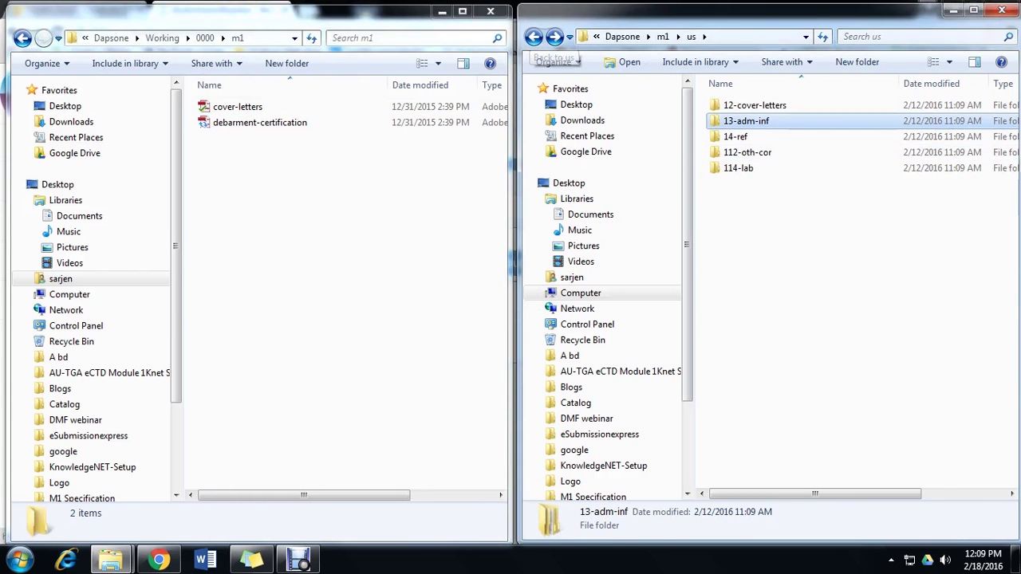
Browse the Dapsone m2 quality overall summary folder alongside Working\0000\m2
{"action": "left_click", "coordinate": [533, 35]}
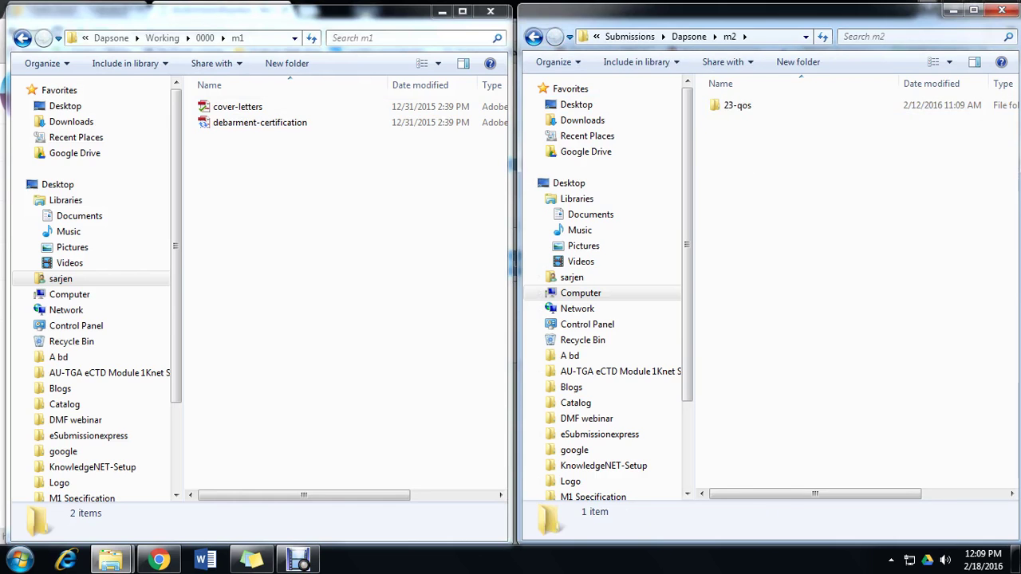
{"action": "double_click", "coordinate": [737, 105]}
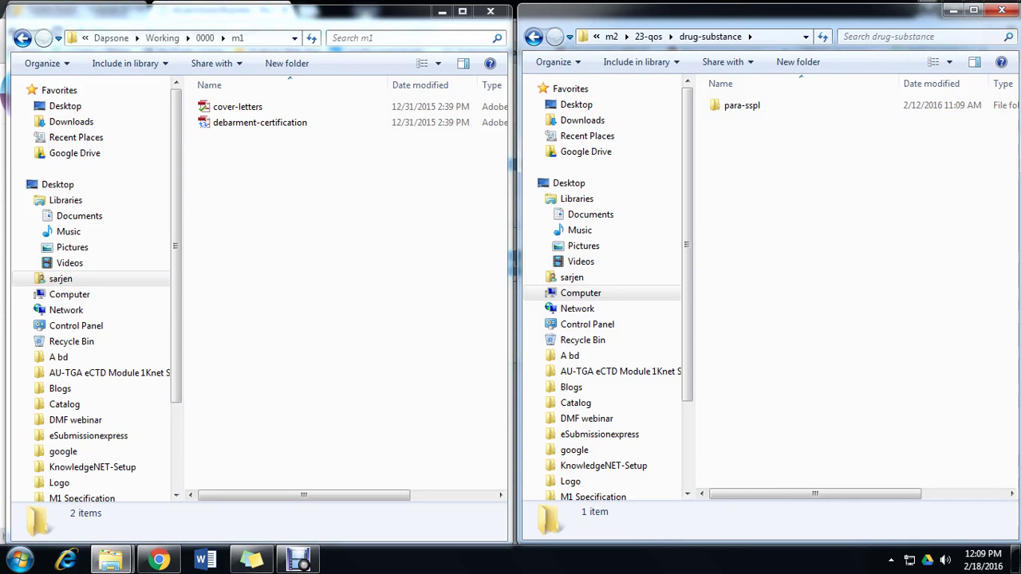
{"action": "double_click", "coordinate": [741, 106]}
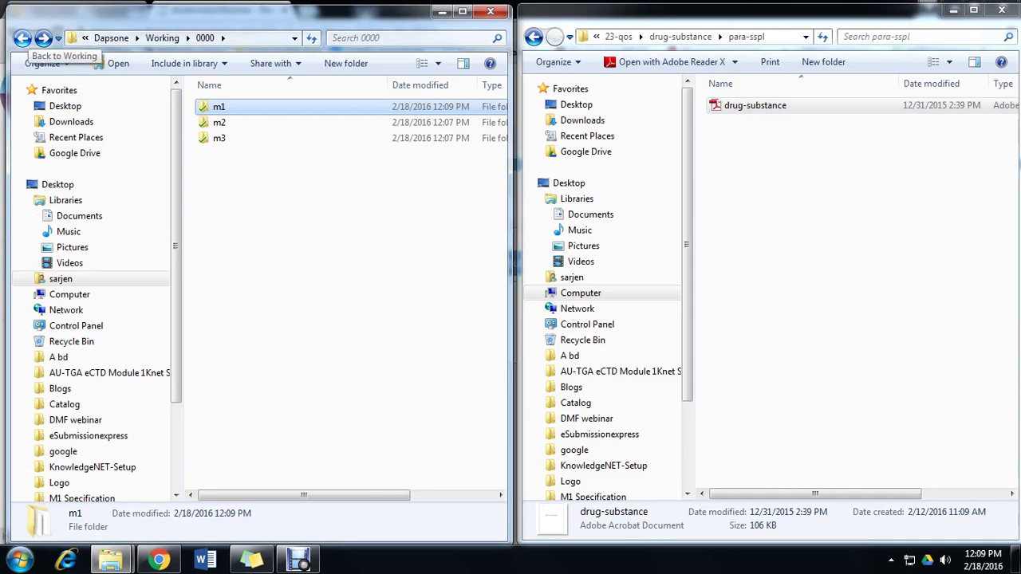
{"action": "double_click", "coordinate": [220, 121]}
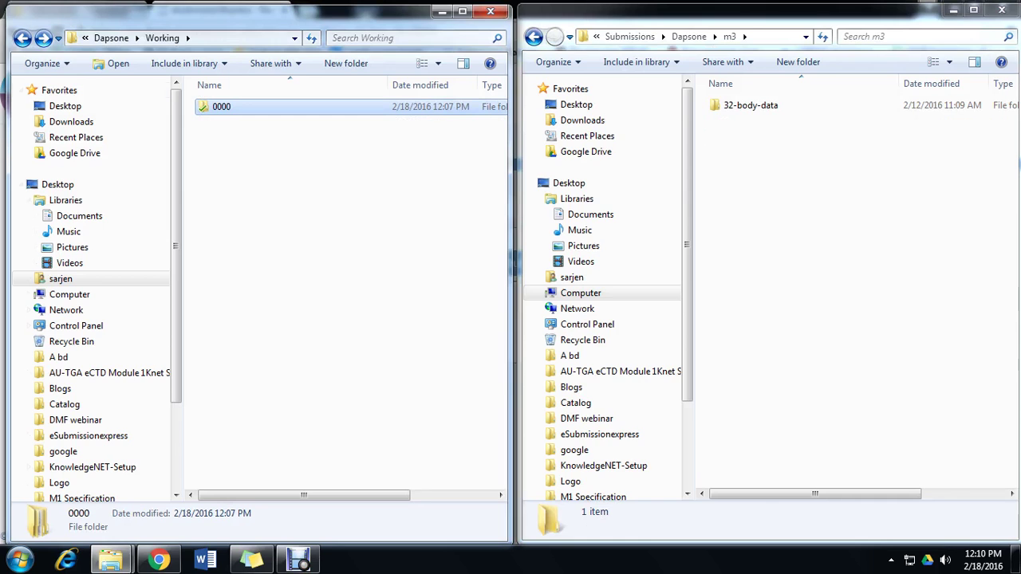
Copy information-on-components.pdf from Dapsone\m3\32-body-data\32r-reg-info into Working\0000\m3
{"action": "double_click", "coordinate": [220, 106]}
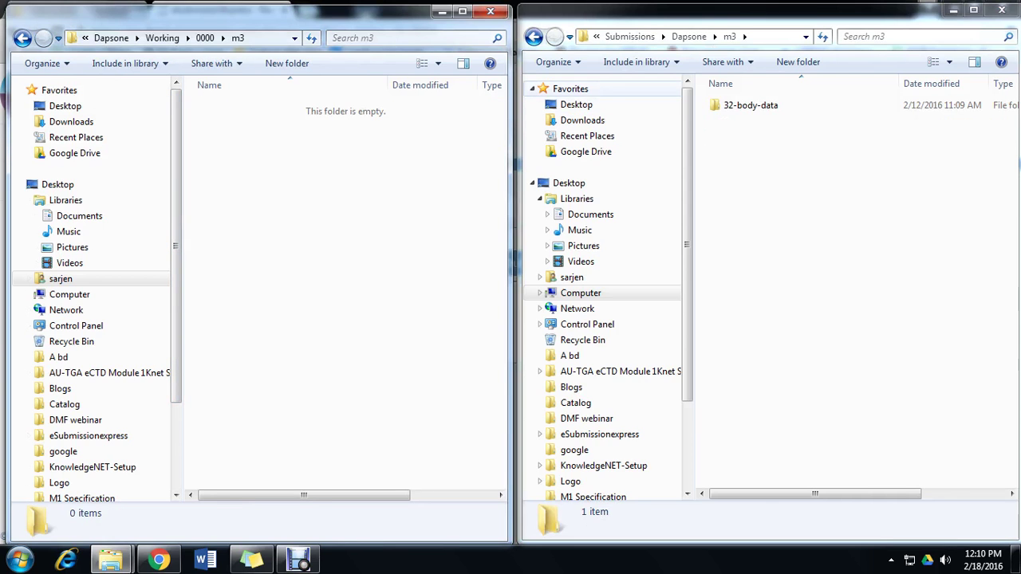
{"action": "double_click", "coordinate": [749, 105]}
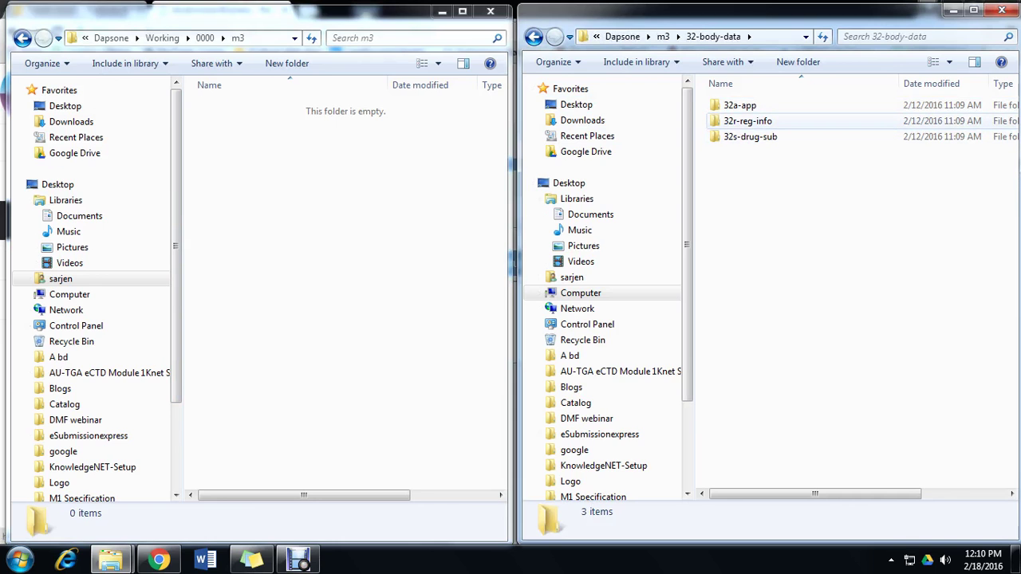
{"action": "double_click", "coordinate": [746, 121]}
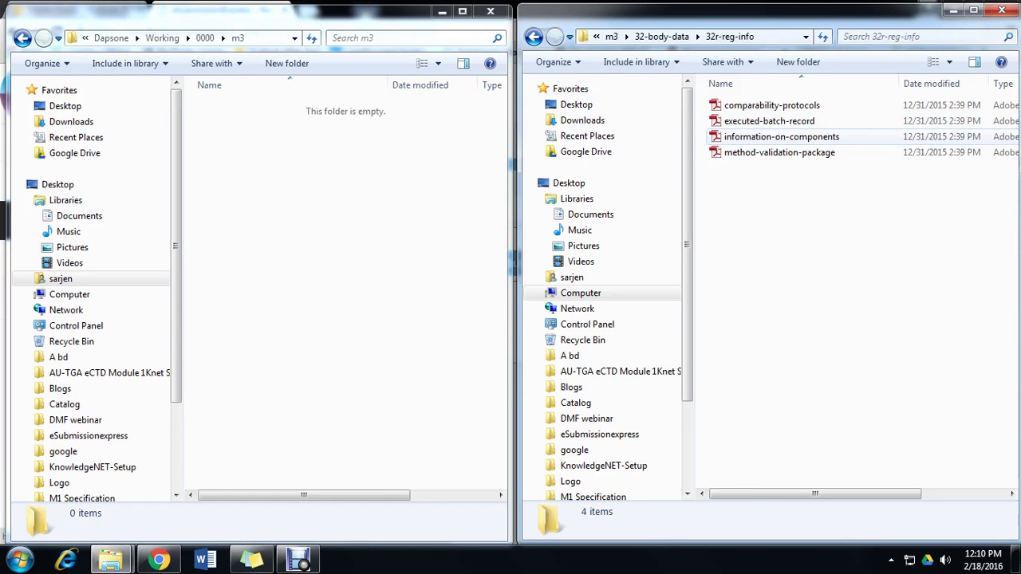
{"action": "left_click", "coordinate": [781, 137]}
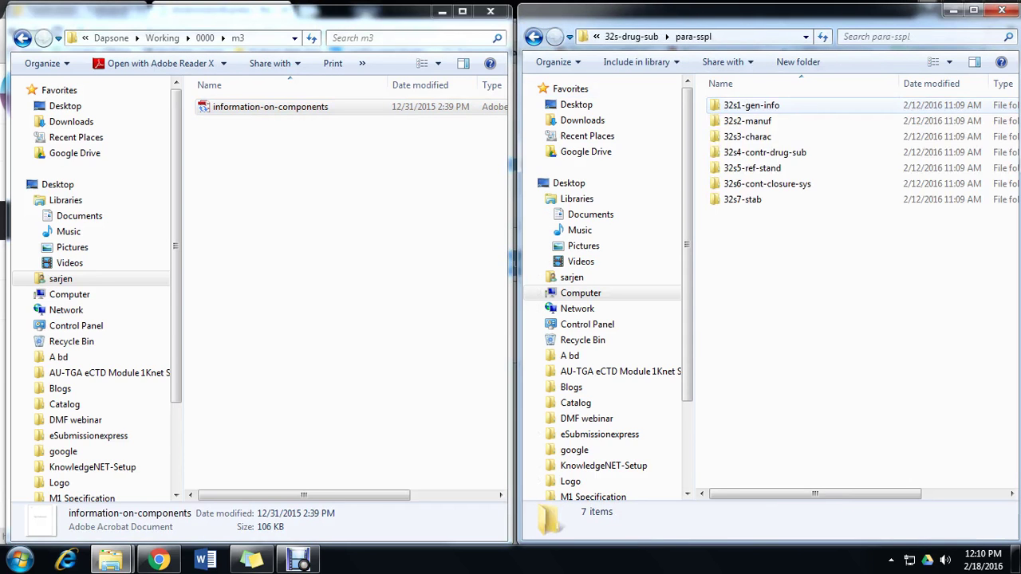
{"action": "double_click", "coordinate": [747, 121]}
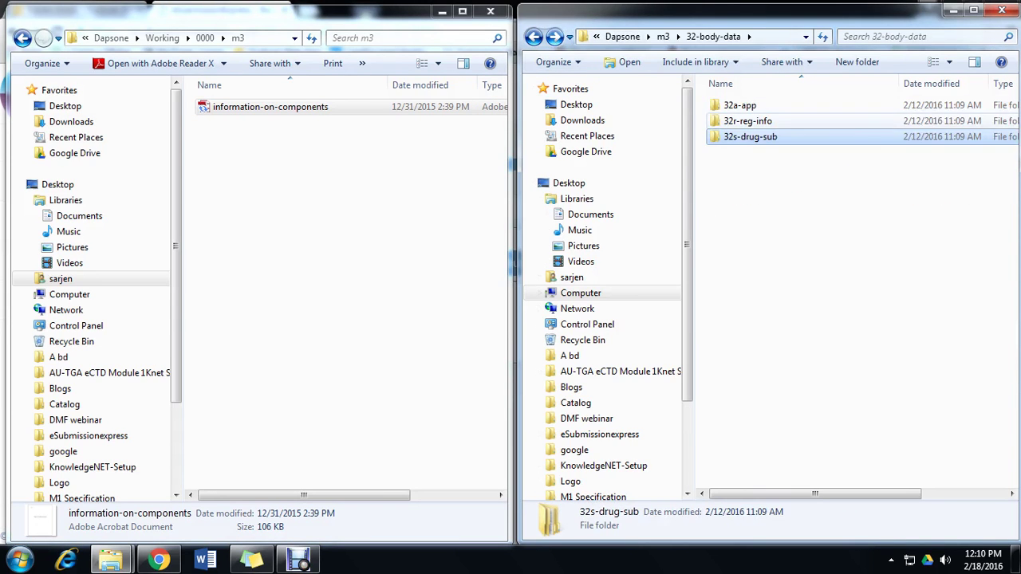
Browse into the 32a-app facilities and equipment folder of the source submission
{"action": "double_click", "coordinate": [739, 106]}
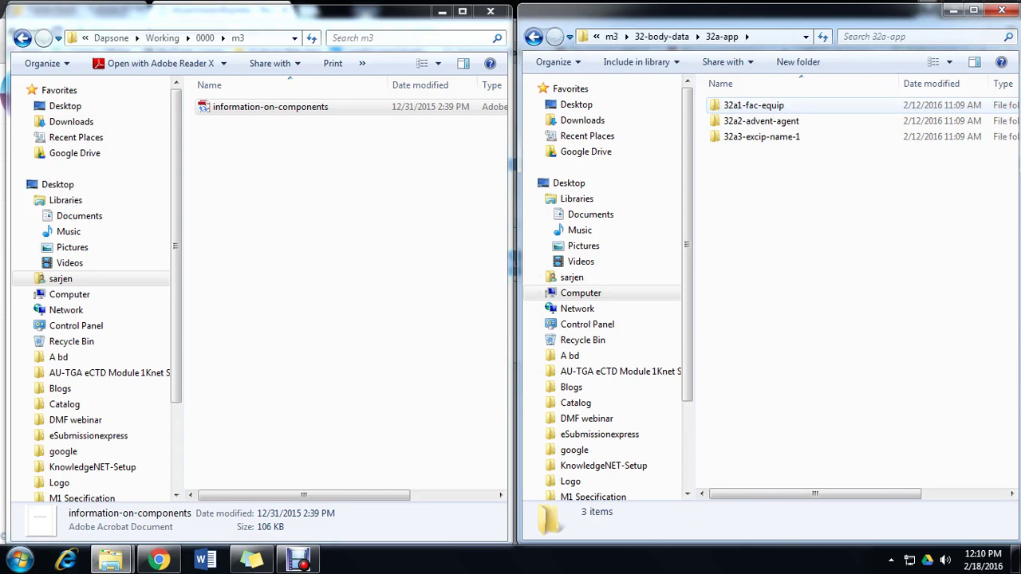
{"action": "double_click", "coordinate": [752, 105]}
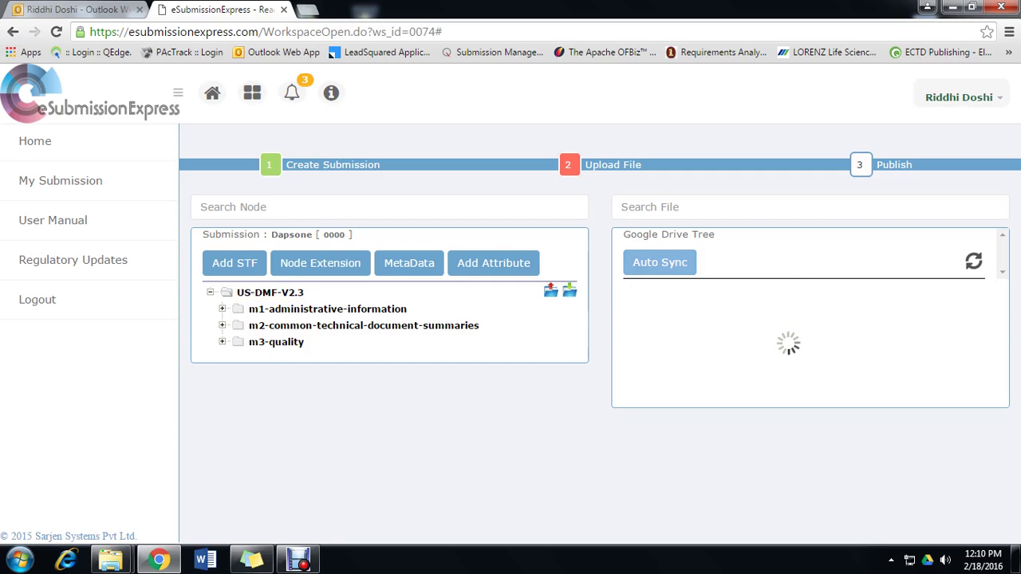
Expand the m1, m2 and m3 nodes in both the submission tree and the Drive tree
{"action": "left_click", "coordinate": [221, 310]}
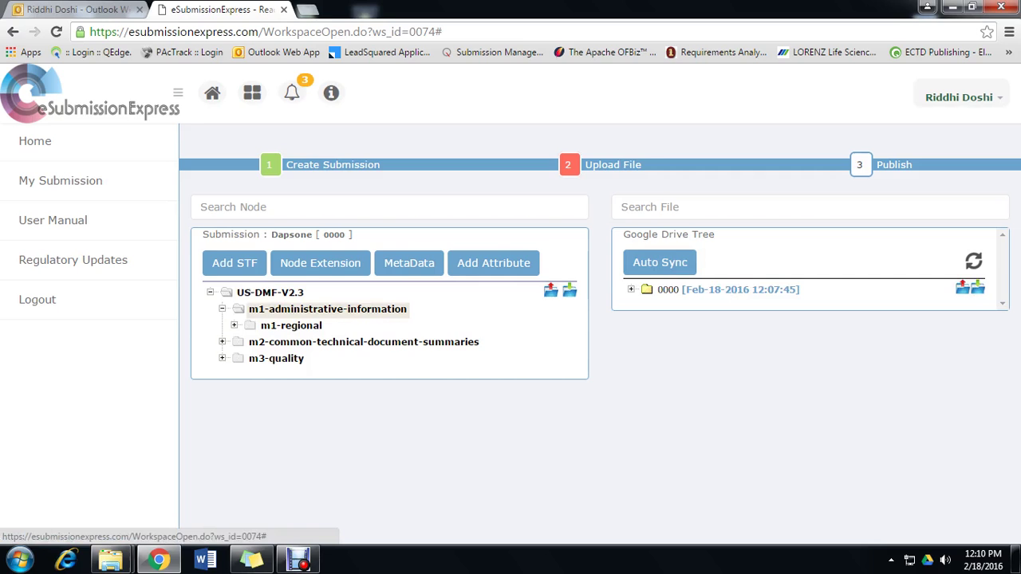
{"action": "left_click", "coordinate": [631, 290]}
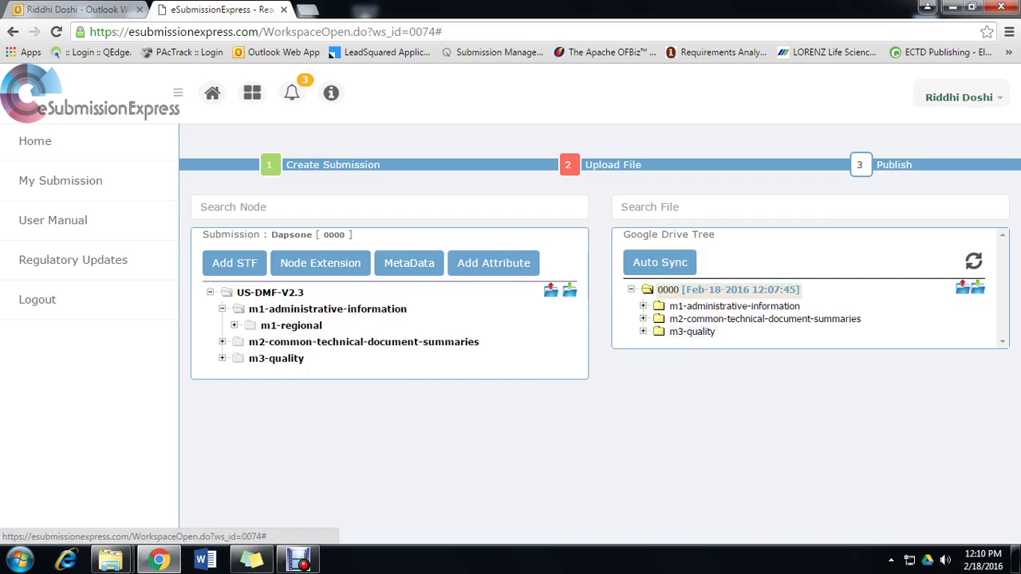
{"action": "left_click", "coordinate": [643, 306]}
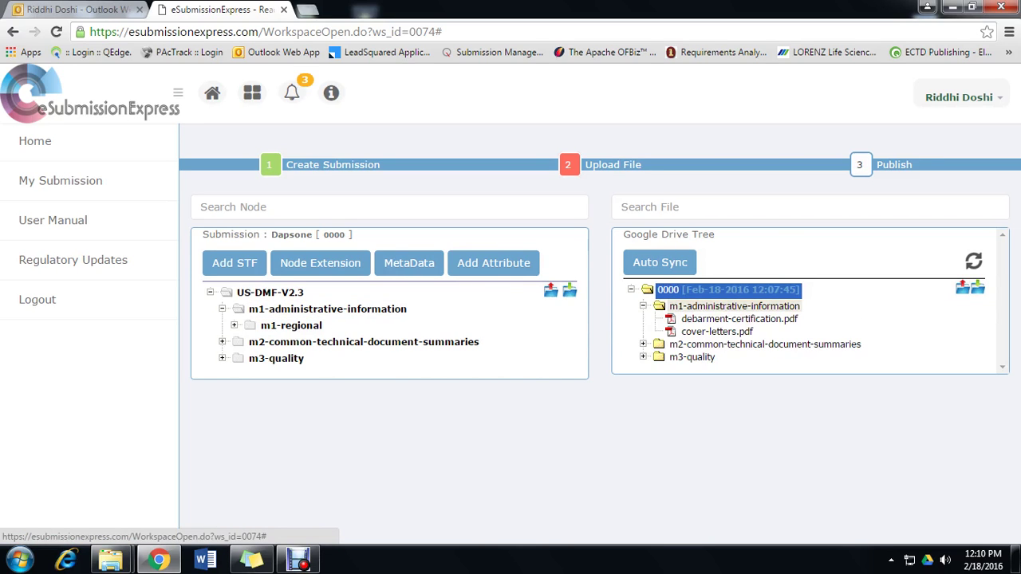
{"action": "left_click", "coordinate": [643, 357]}
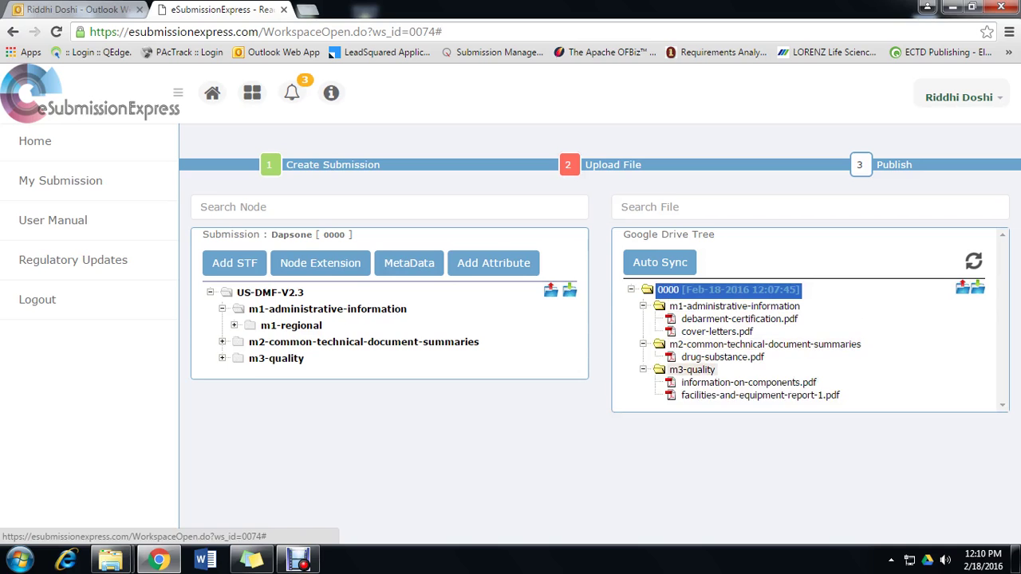
{"action": "left_click", "coordinate": [234, 325]}
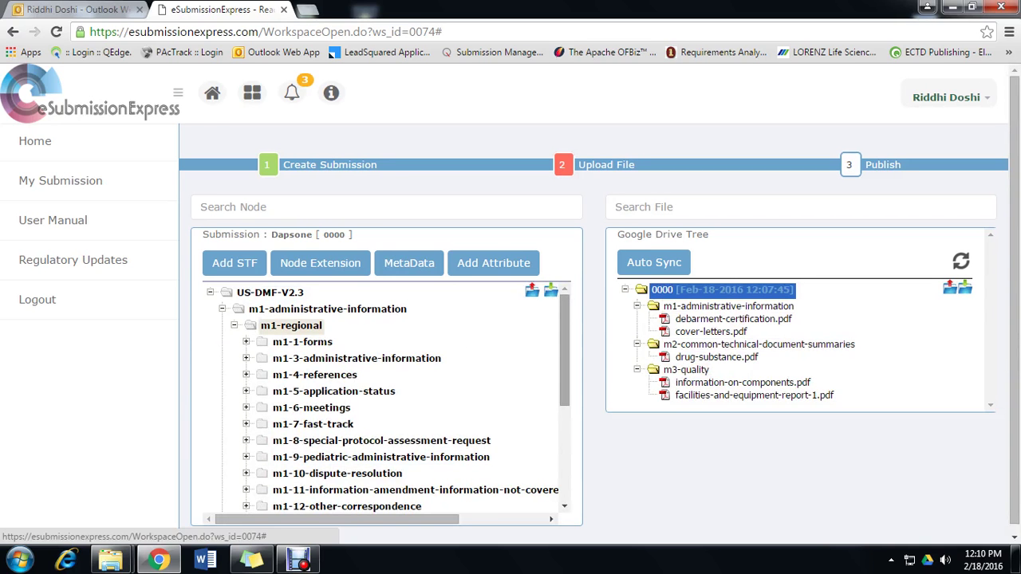
{"action": "scroll", "scroll_direction": "down", "scroll_amount": 3}
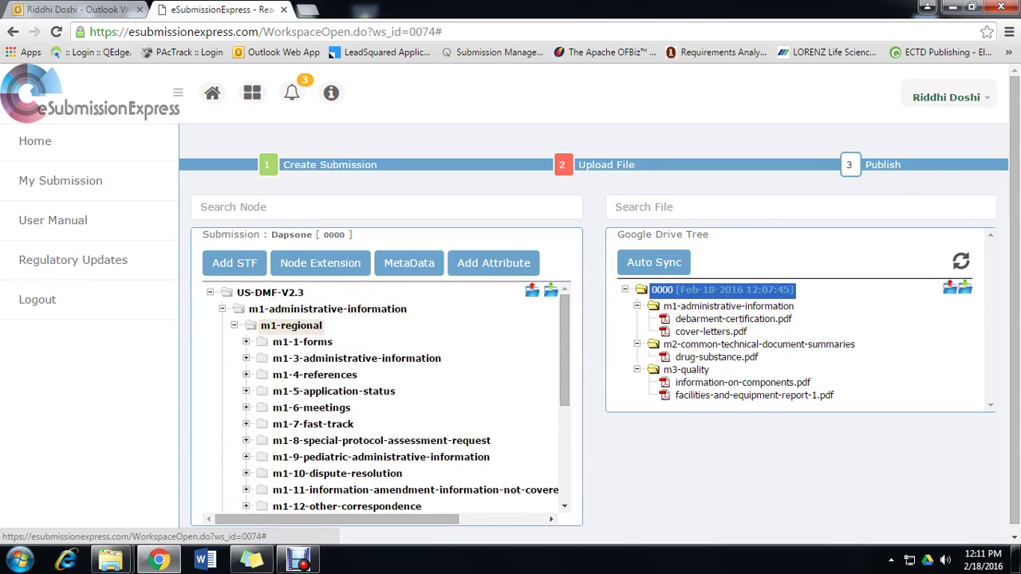
Place cover-letters.pdf into the m1-2-cover-letters node under m1-regional
{"action": "left_click", "coordinate": [235, 325]}
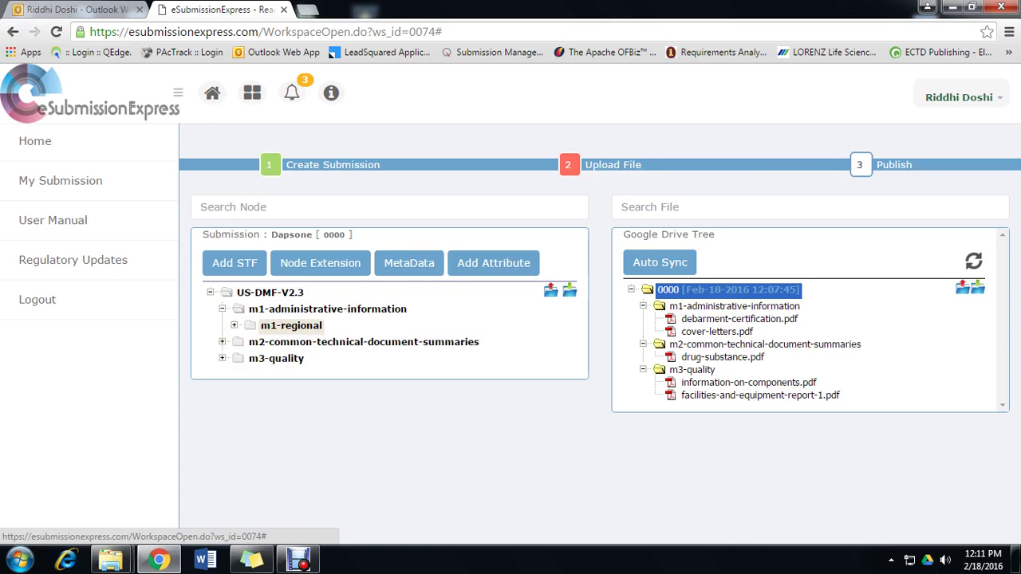
{"action": "left_click", "coordinate": [233, 325]}
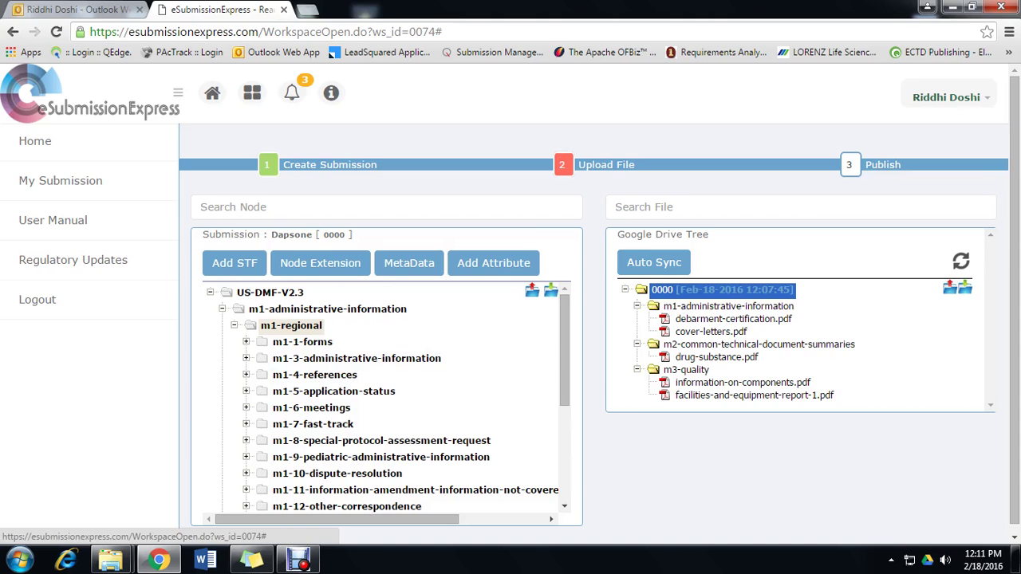
{"action": "scroll", "scroll_direction": "down", "scroll_amount": 3}
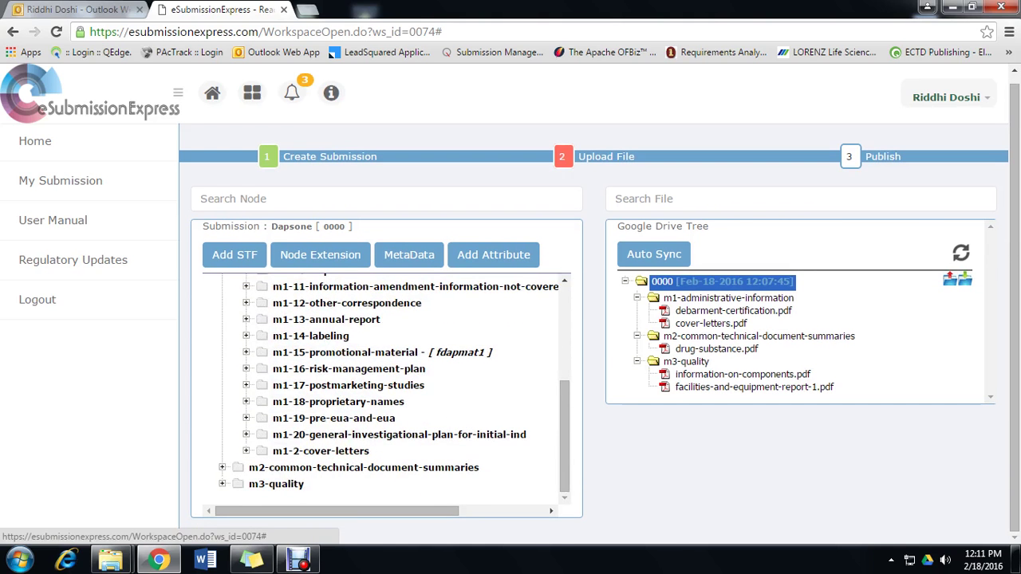
{"action": "left_click", "coordinate": [246, 450]}
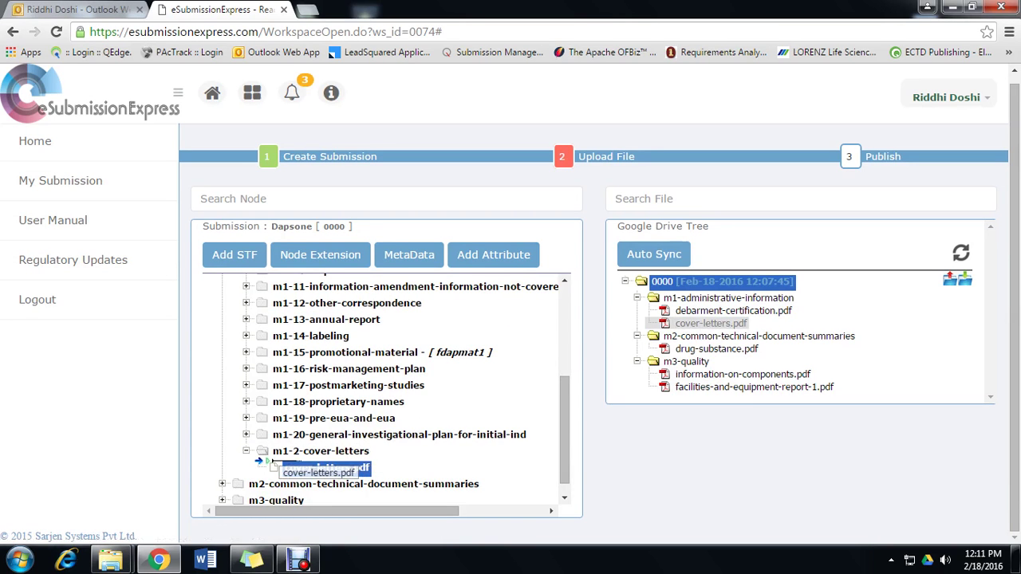
{"action": "left_click", "coordinate": [327, 466]}
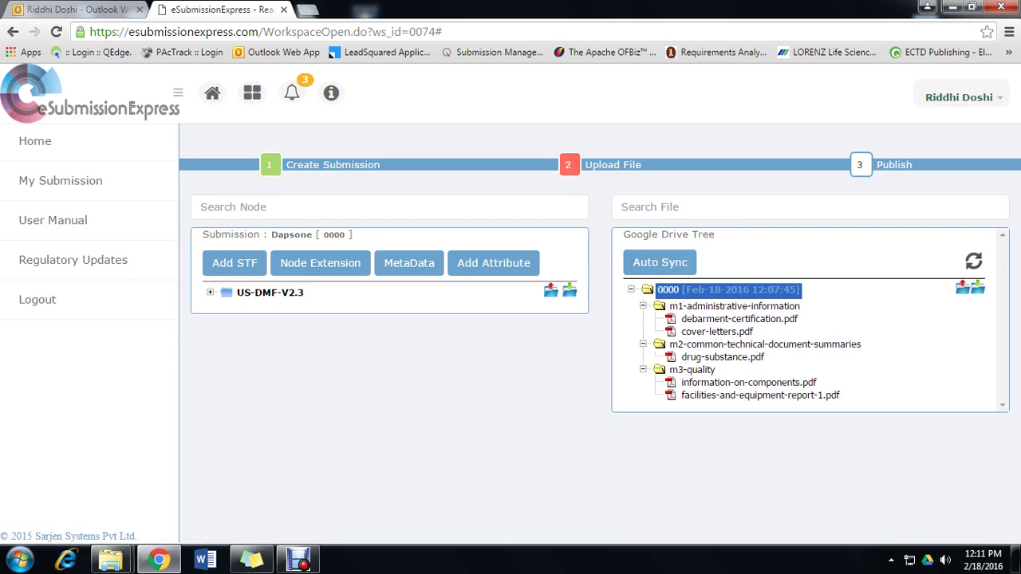
Expand US-DMF-V2.3 and m1-regional, then run Auto Sync to get the File Auto Sync Report
{"action": "left_click", "coordinate": [211, 292]}
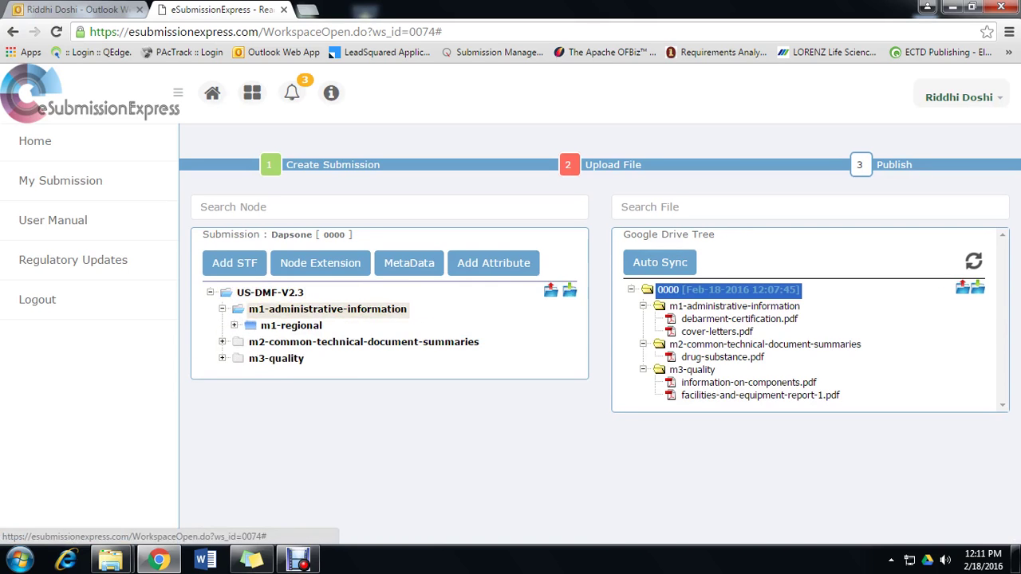
{"action": "left_click", "coordinate": [233, 326]}
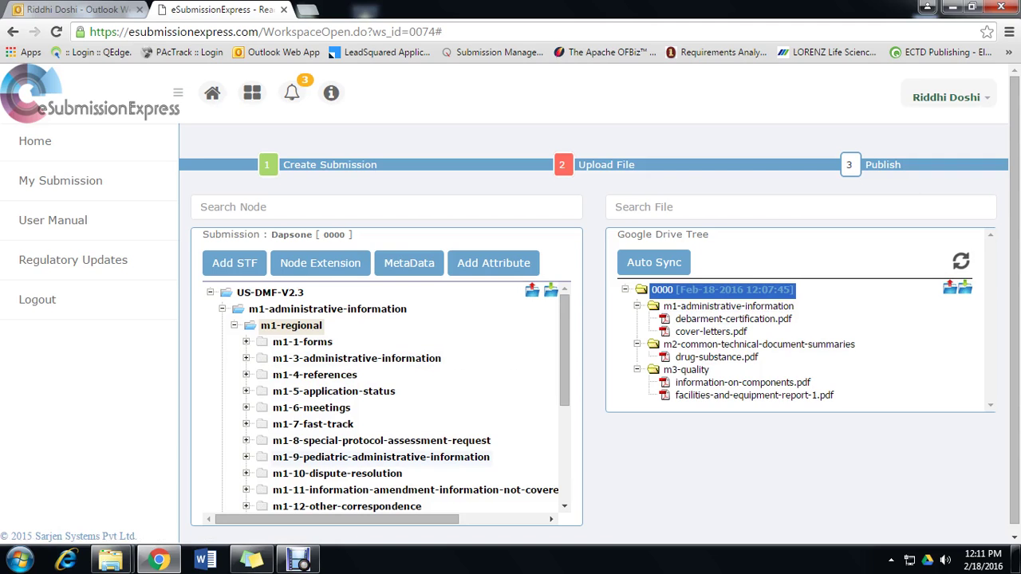
{"action": "mouse_move", "coordinate": [381, 456]}
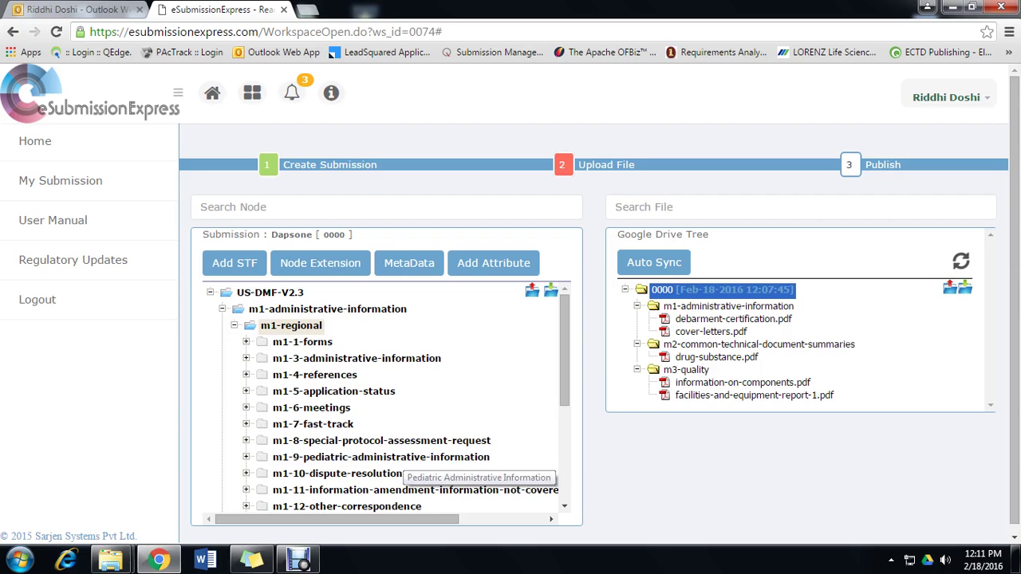
{"action": "left_click", "coordinate": [653, 262]}
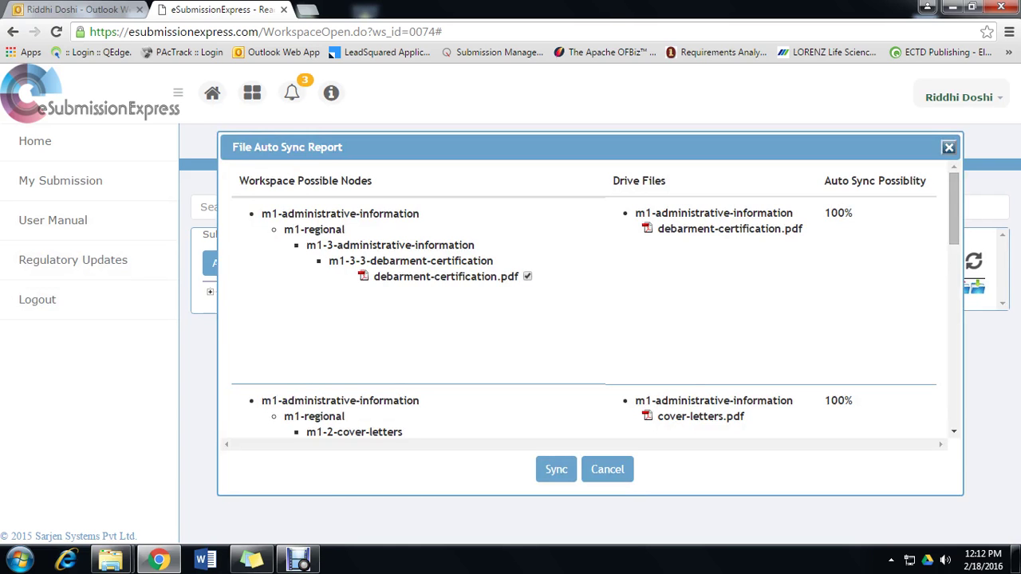
Review the sync report, sync all 5 matched files, acknowledge success and close the report
{"action": "scroll", "scroll_direction": "down", "scroll_amount": 3}
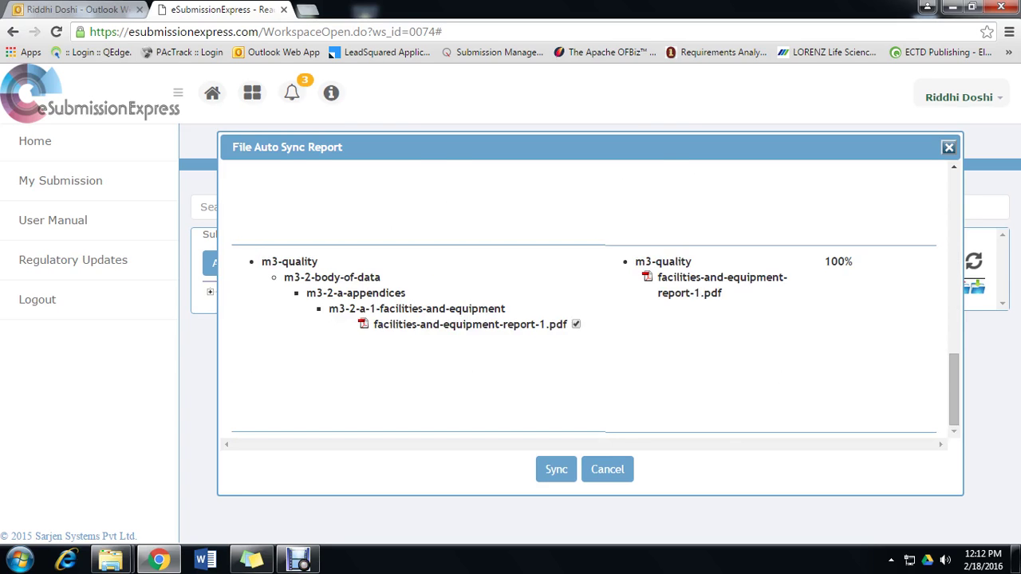
{"action": "scroll", "scroll_direction": "down", "scroll_amount": 3}
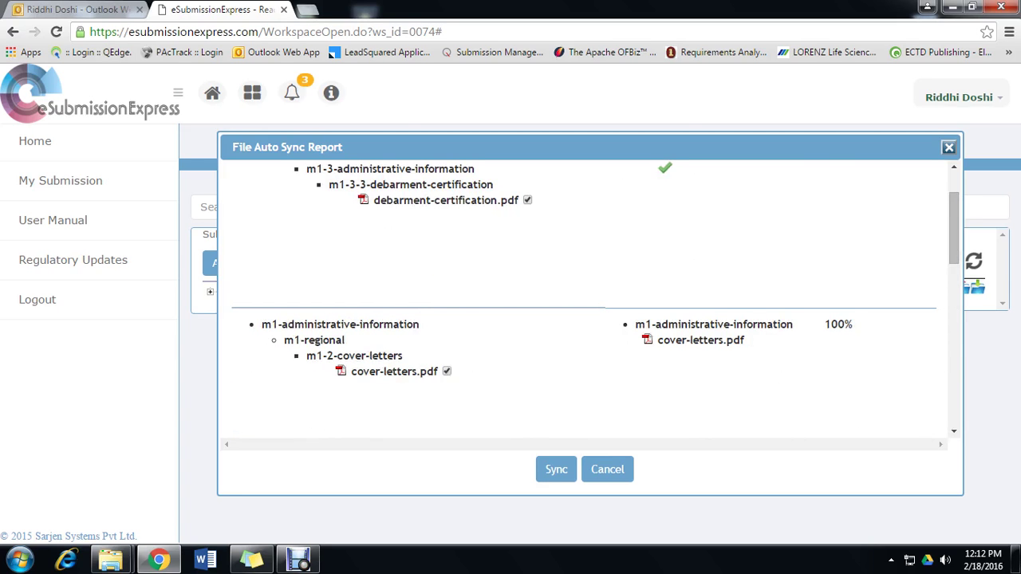
{"action": "scroll", "scroll_direction": "down", "scroll_amount": 3}
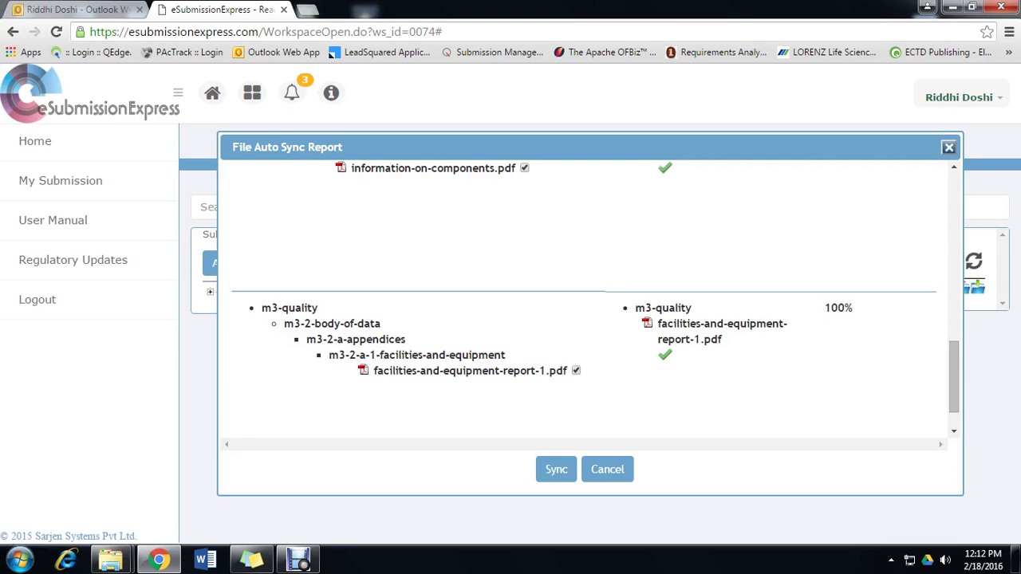
{"action": "scroll", "scroll_direction": "up", "scroll_amount": 3}
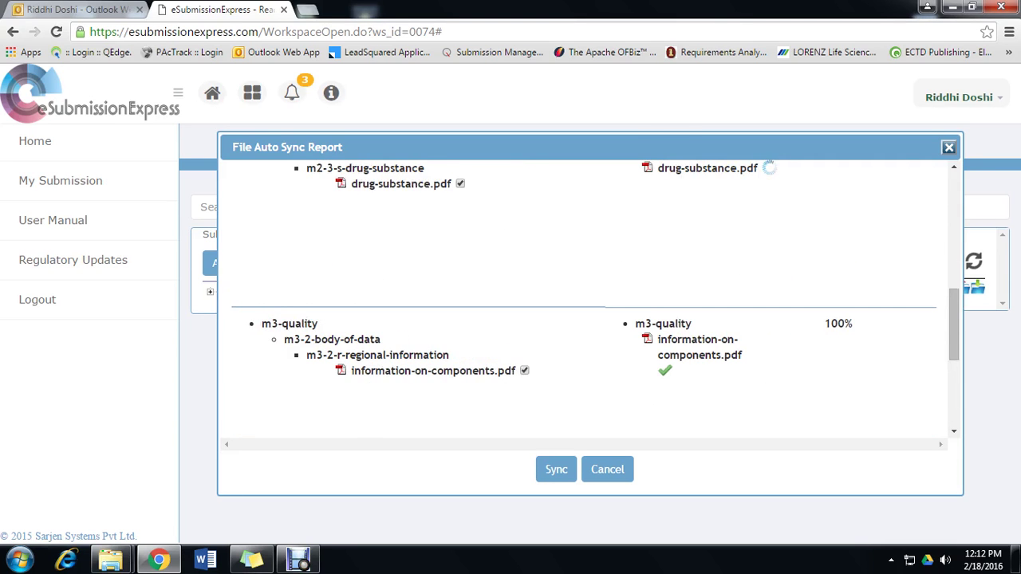
{"action": "left_click", "coordinate": [555, 469]}
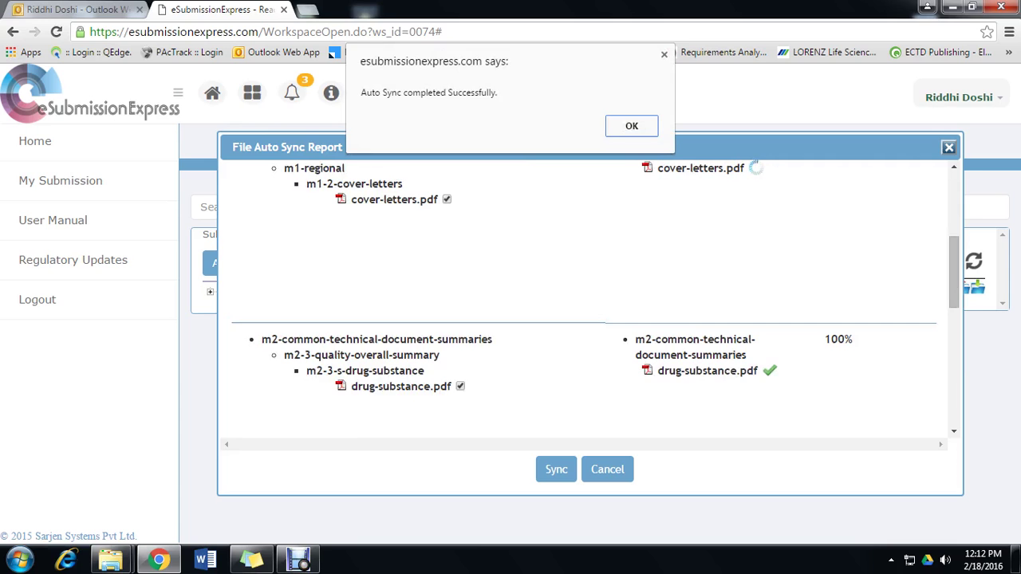
{"action": "left_click", "coordinate": [631, 125]}
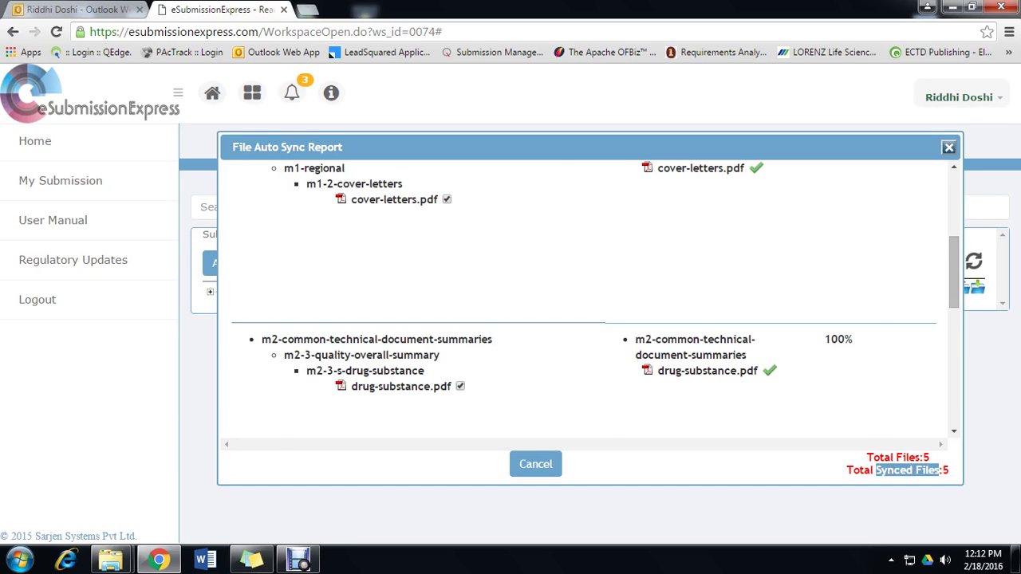
{"action": "left_click", "coordinate": [536, 464]}
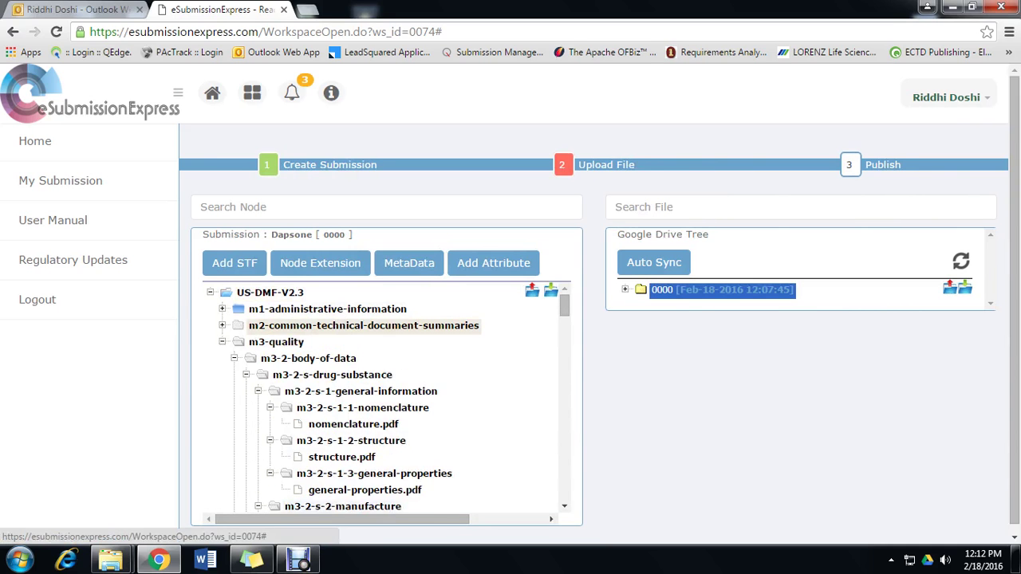
In the metadata details, set country USA, regional version 2.3 and application number 123456
{"action": "left_click", "coordinate": [223, 341]}
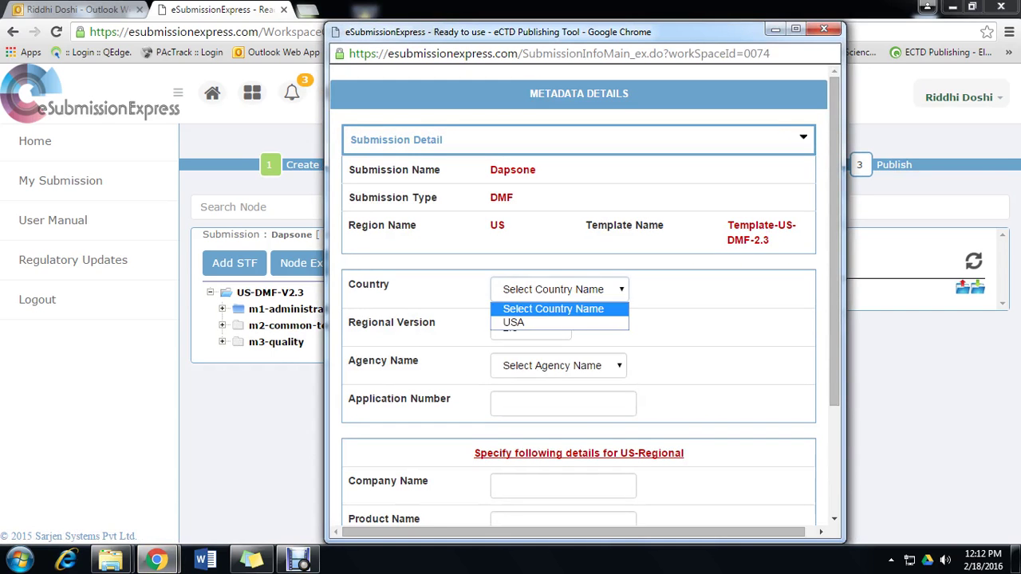
{"action": "left_click", "coordinate": [513, 322]}
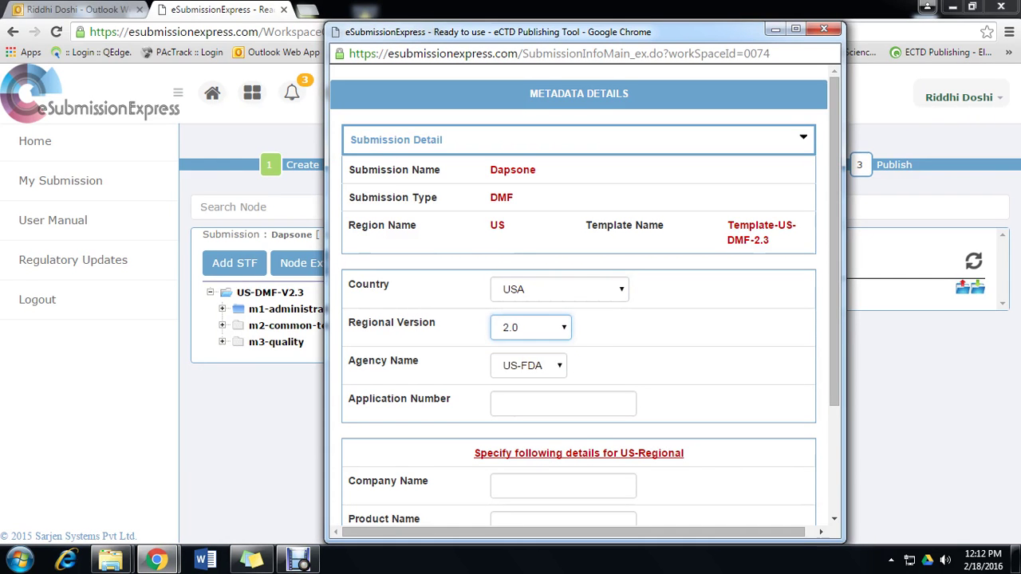
{"action": "left_click", "coordinate": [529, 327]}
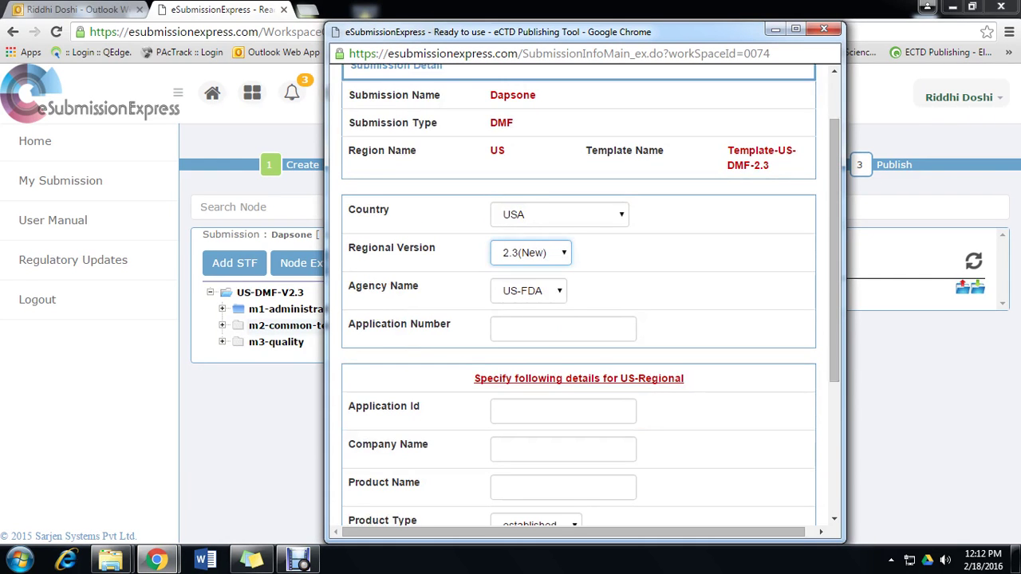
{"action": "left_click", "coordinate": [561, 328]}
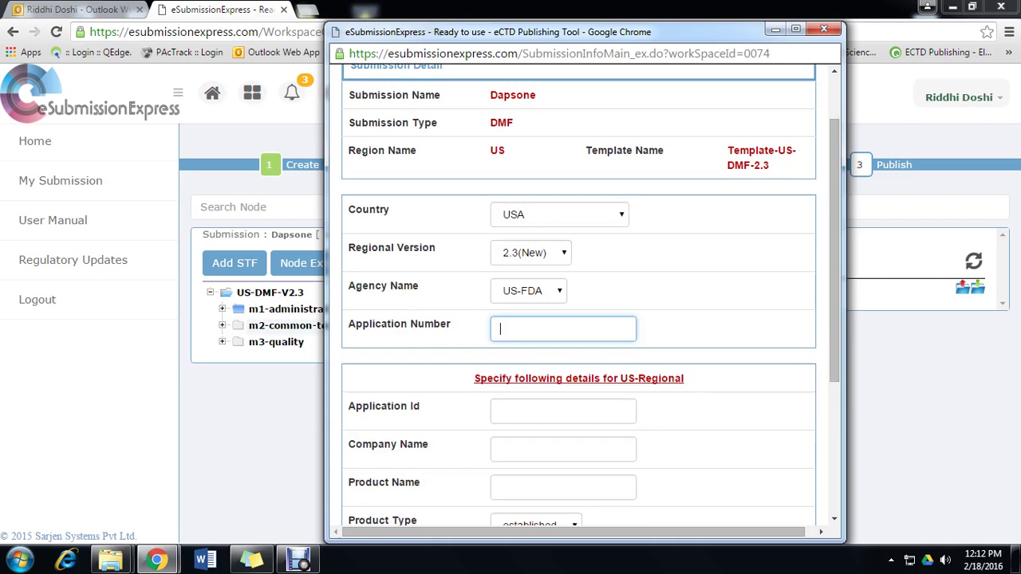
{"action": "type", "text": "123456"}
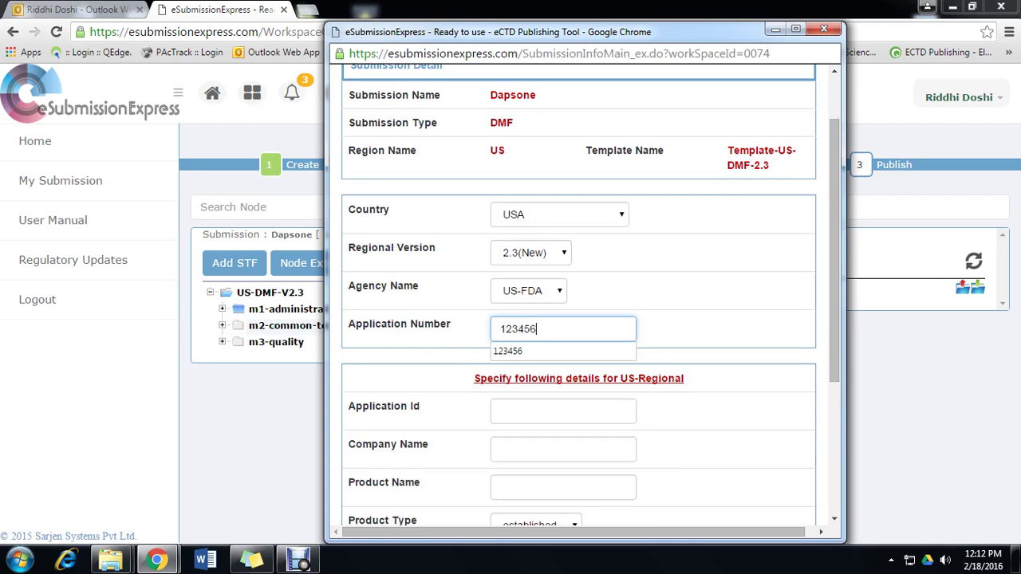
{"action": "scroll", "scroll_direction": "down", "scroll_amount": 3}
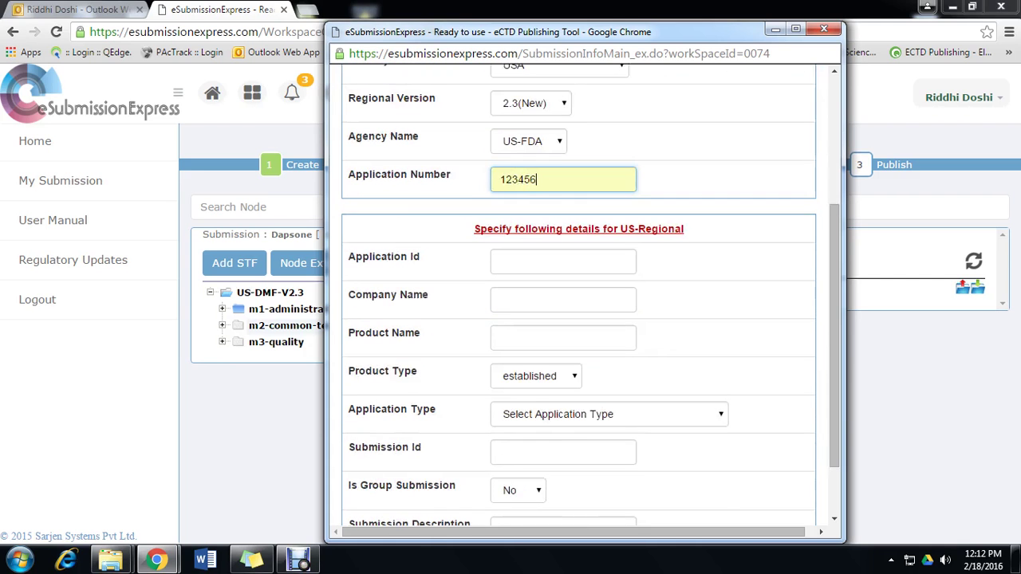
Enter the application id, accept company Sarjen System and product name Depsone
{"action": "left_click", "coordinate": [562, 261]}
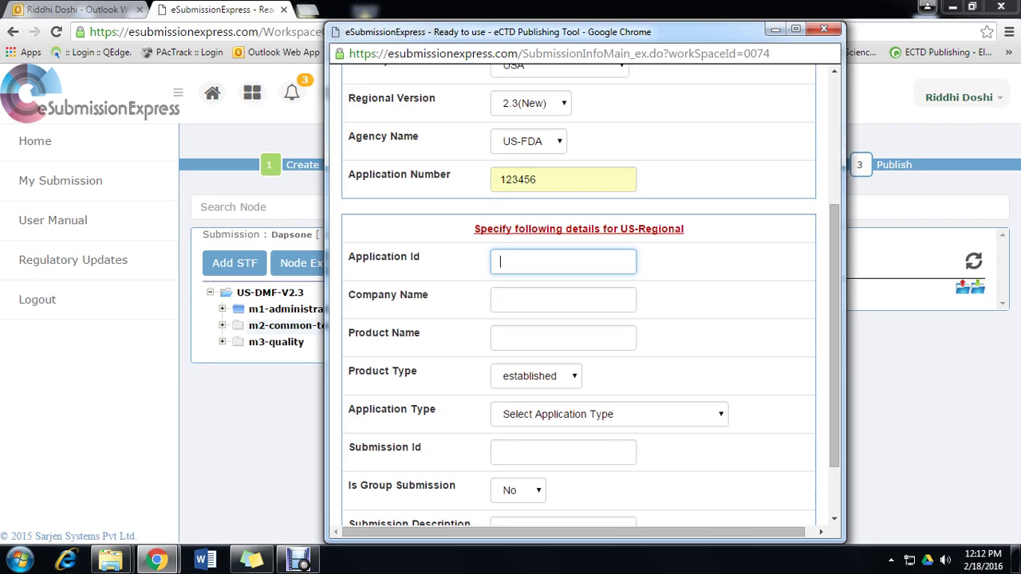
{"action": "type", "text": "E"}
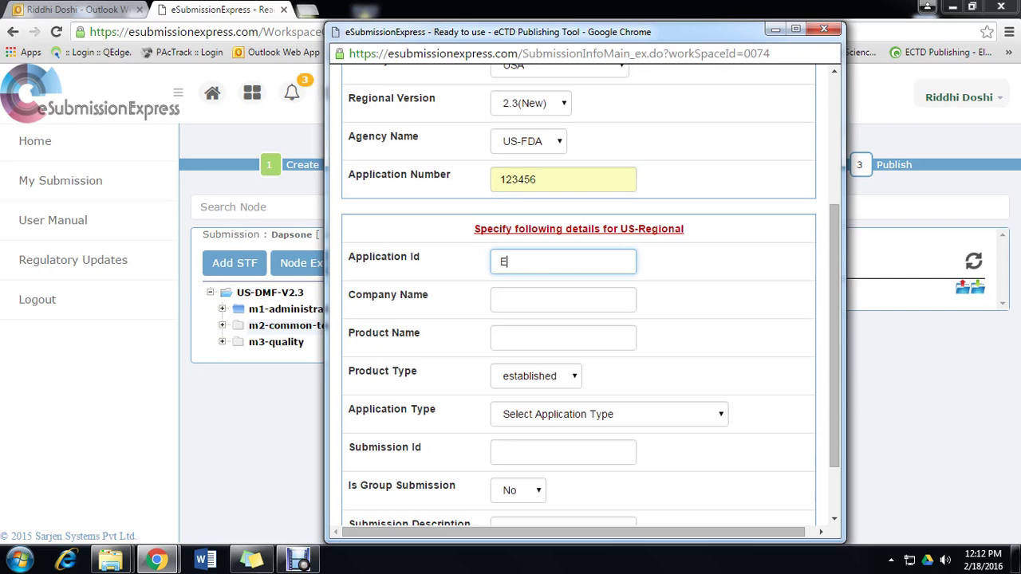
{"action": "type", "text": "123"}
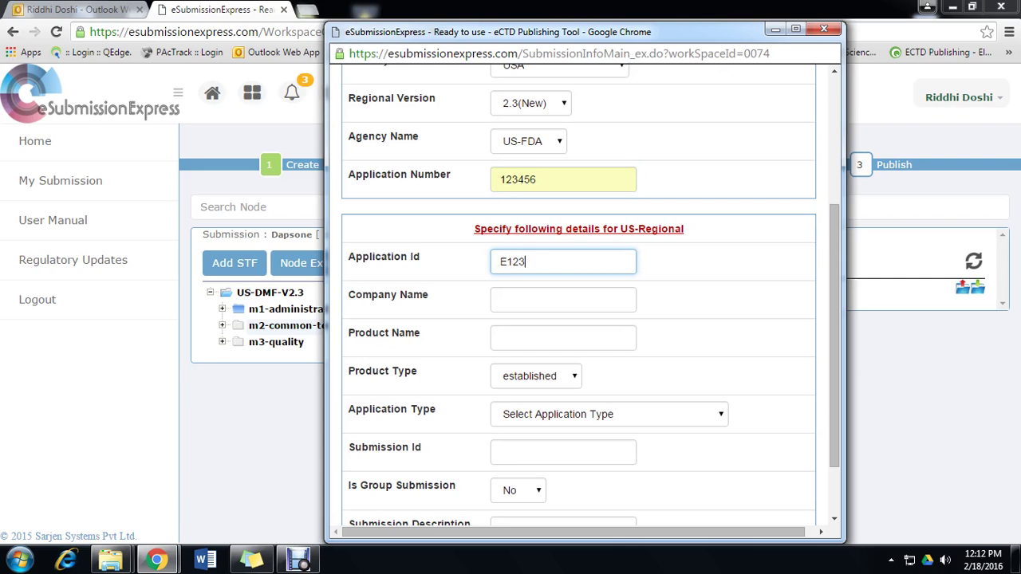
{"action": "type", "text": "S"}
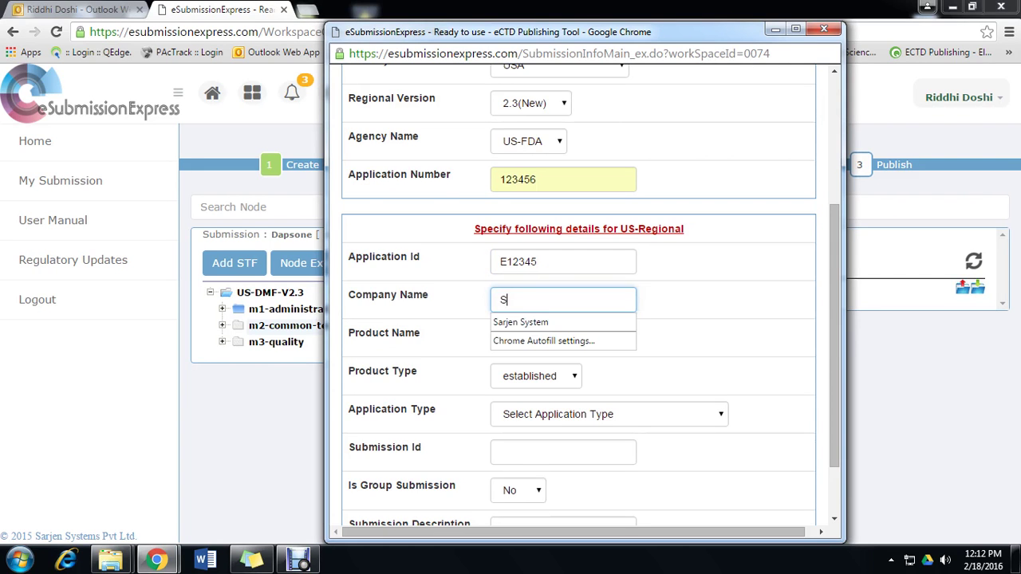
{"action": "left_click", "coordinate": [520, 323]}
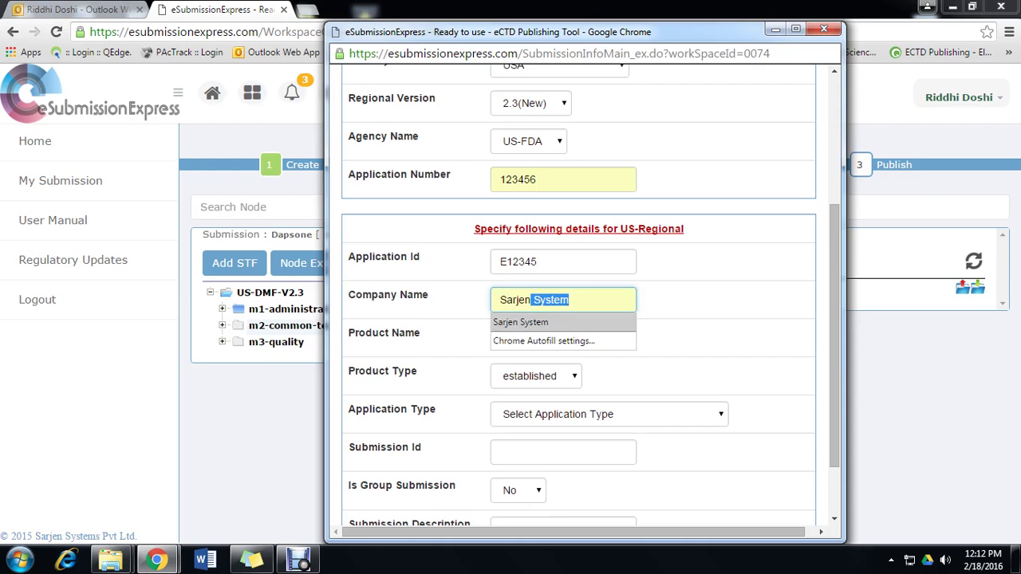
{"action": "left_click", "coordinate": [520, 322]}
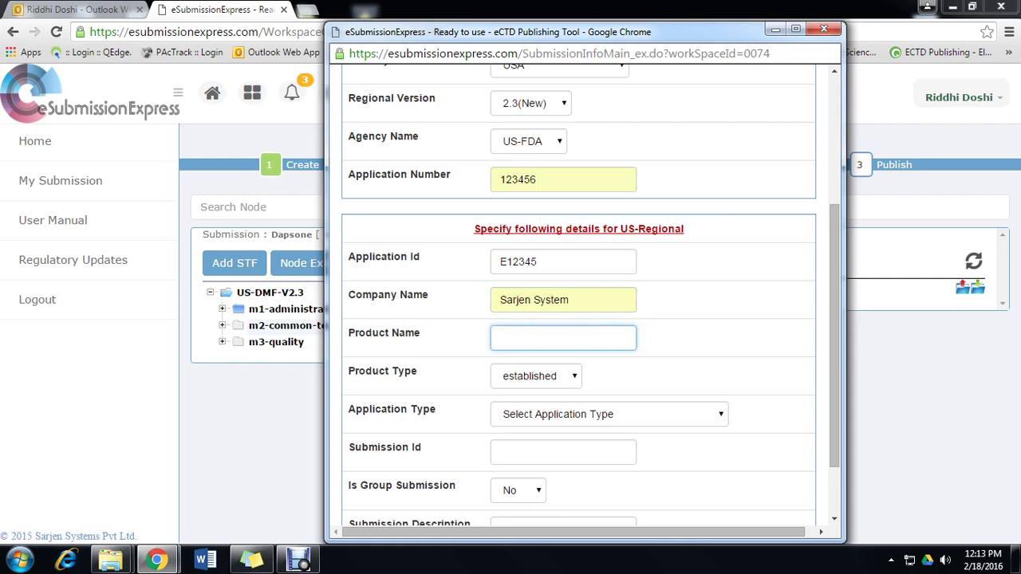
{"action": "type", "text": "Depsone"}
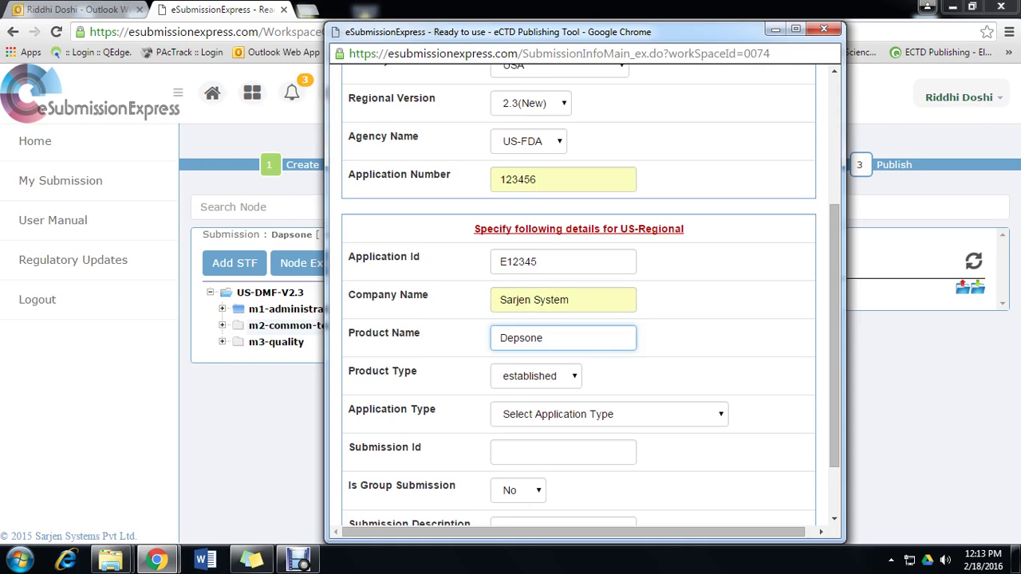
{"action": "scroll", "scroll_direction": "down", "scroll_amount": 3}
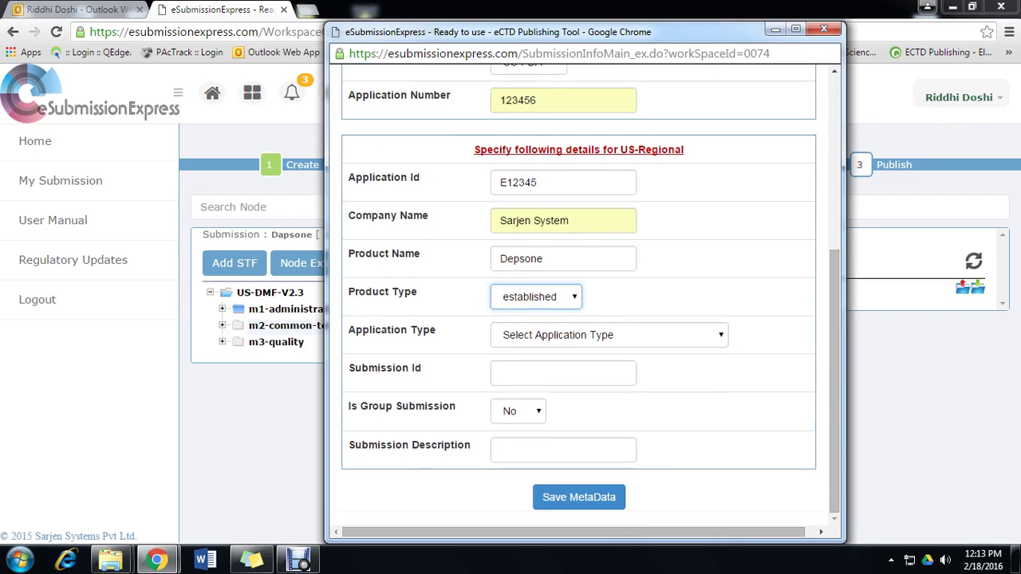
Choose application type ANDA, enter Submission Id 1234556 and keep group submission No
{"action": "left_click", "coordinate": [609, 335]}
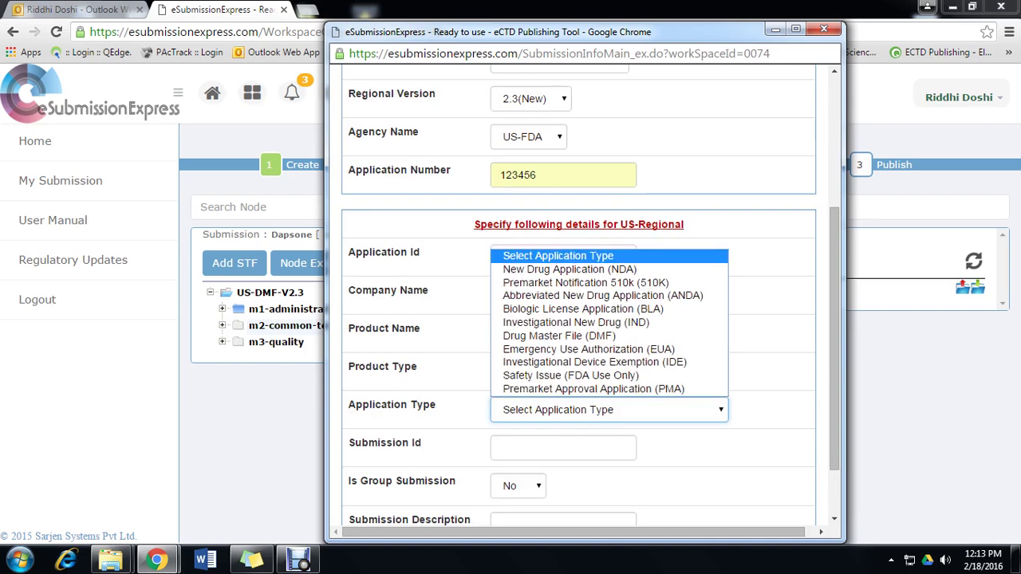
{"action": "mouse_move", "coordinate": [593, 362]}
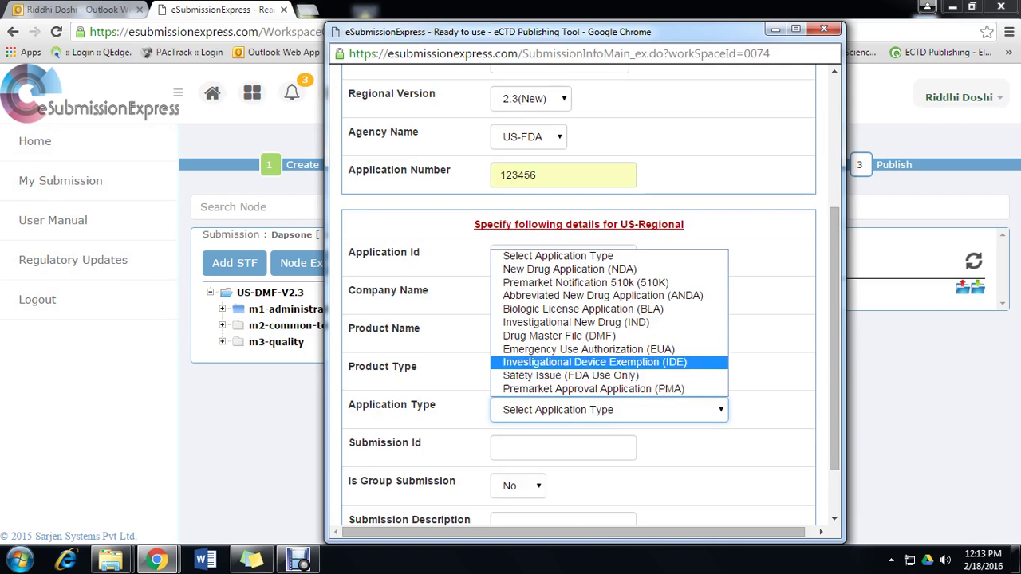
{"action": "left_click", "coordinate": [601, 295]}
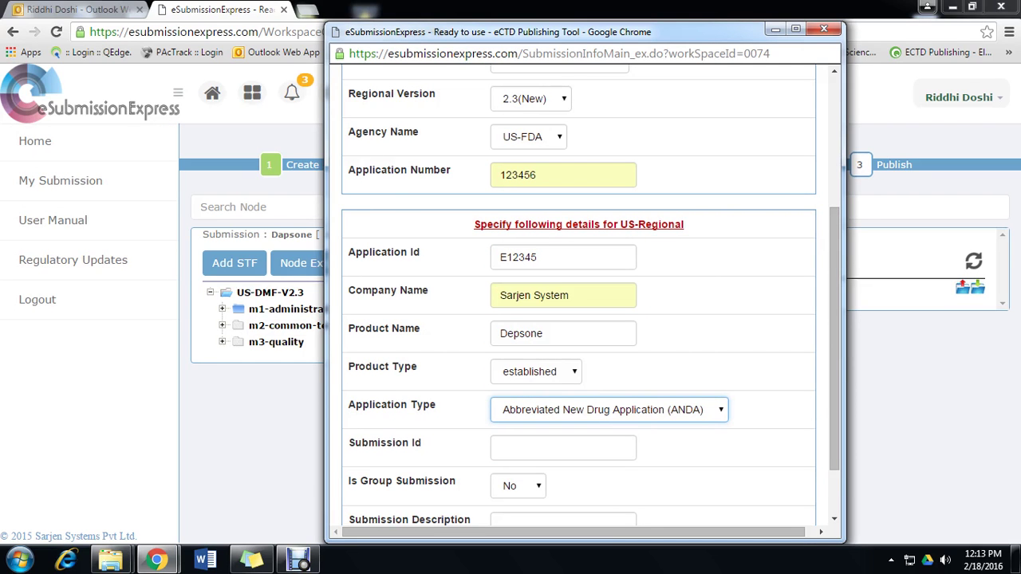
{"action": "left_click", "coordinate": [561, 446]}
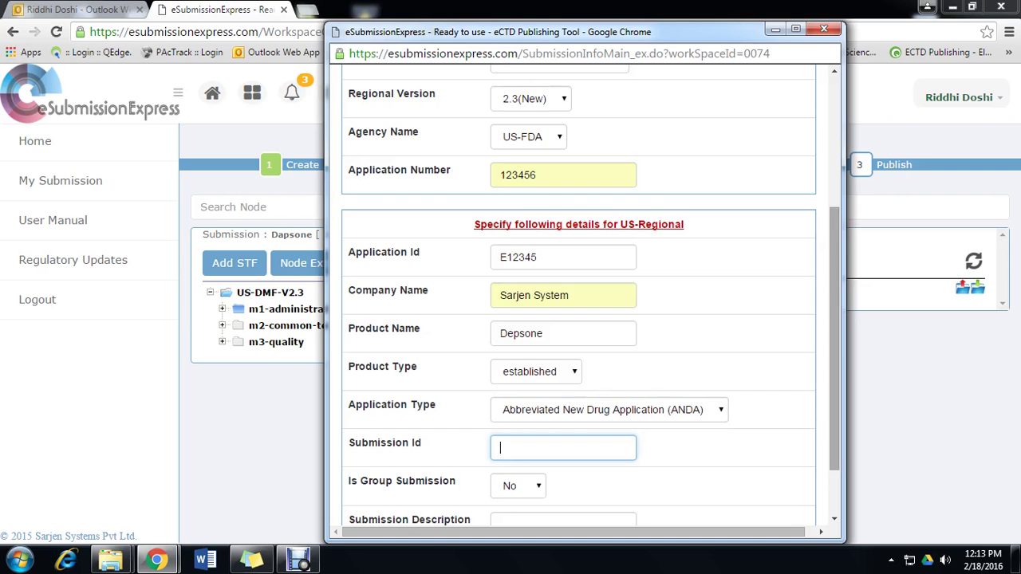
{"action": "scroll", "scroll_direction": "down", "scroll_amount": 3}
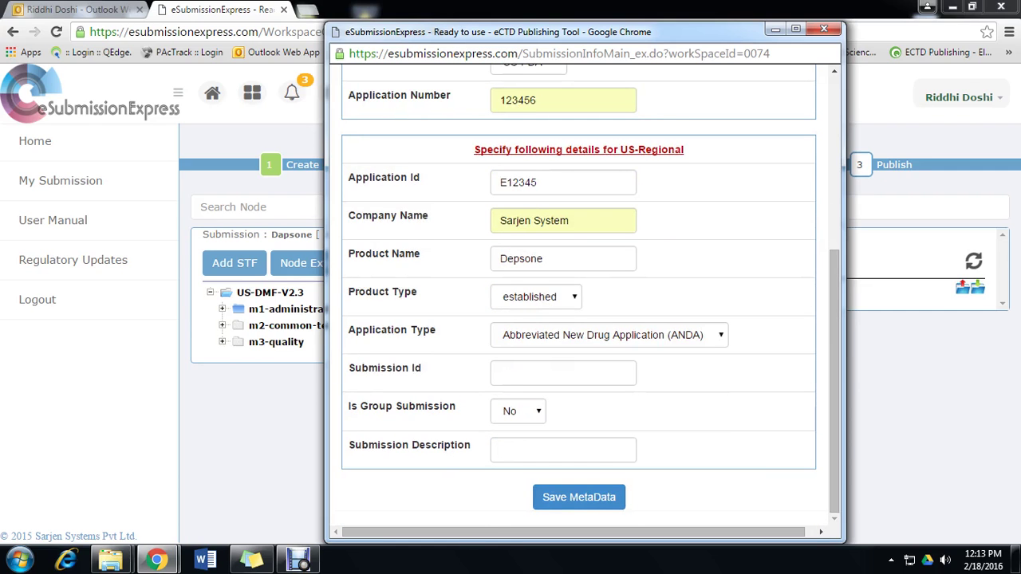
{"action": "type", "text": "1"}
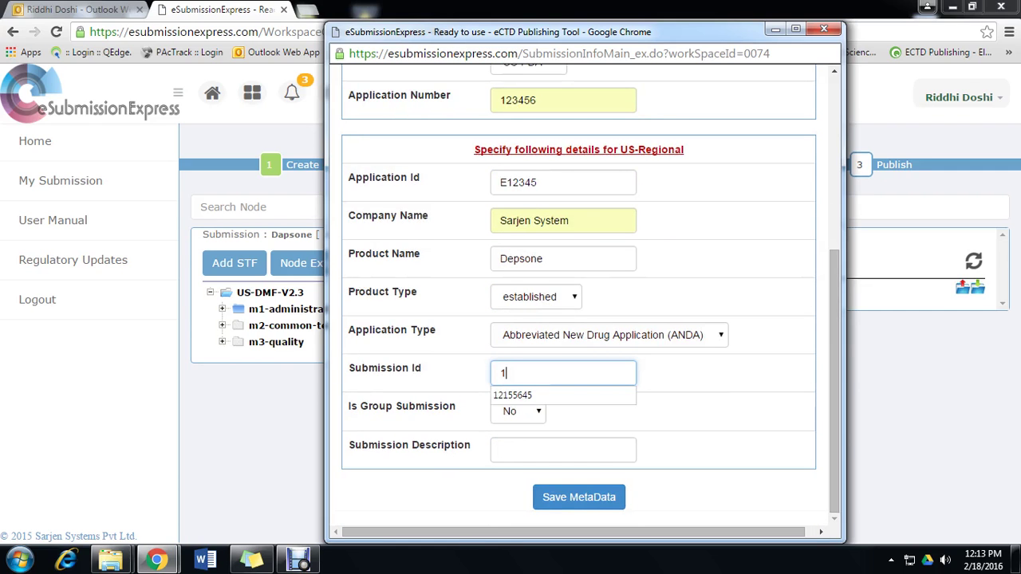
{"action": "type", "text": "234556"}
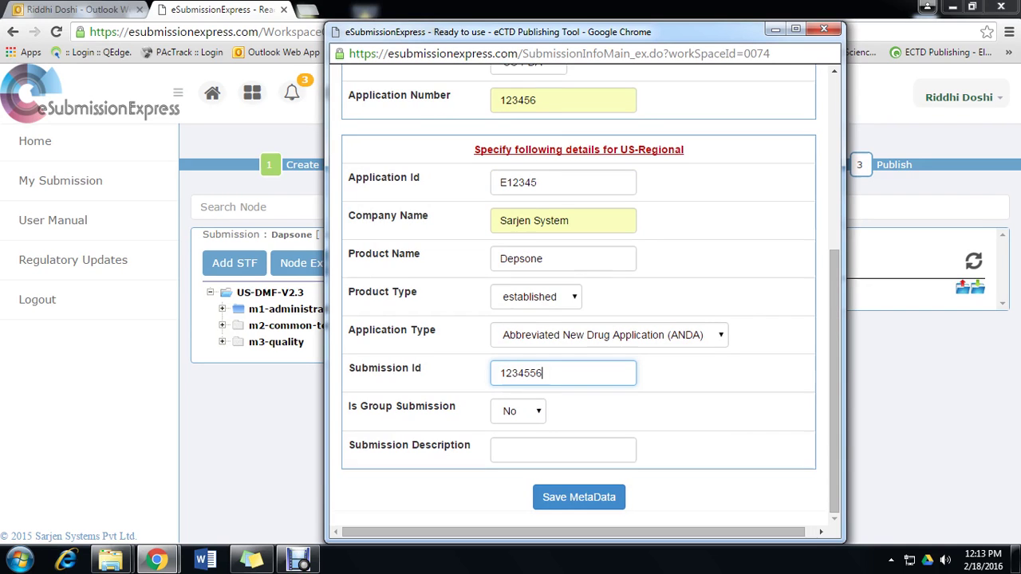
{"action": "left_click", "coordinate": [518, 412]}
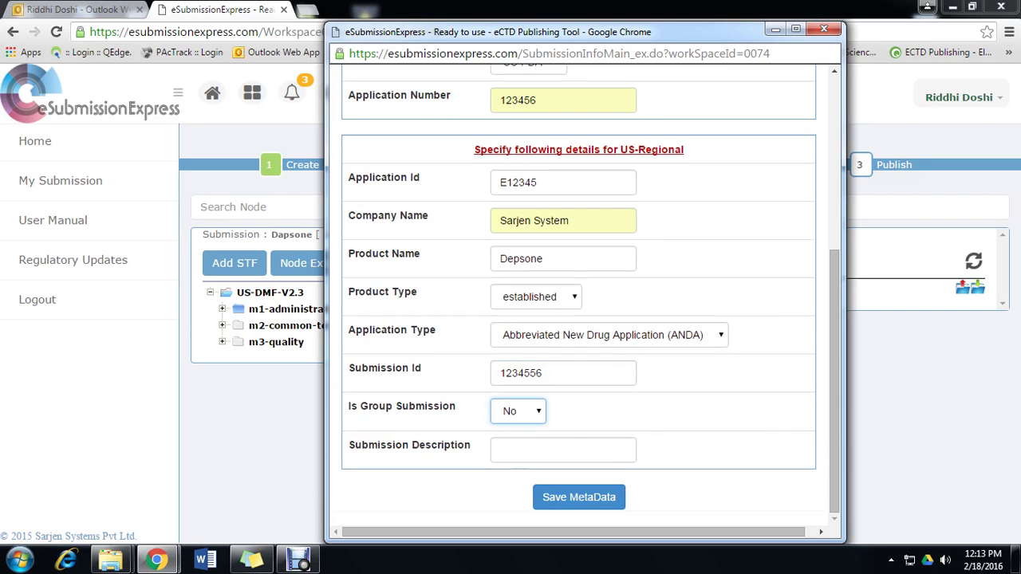
Enter the description 'A demo submiss...' and save the US-regional metadata
{"action": "left_click", "coordinate": [561, 450]}
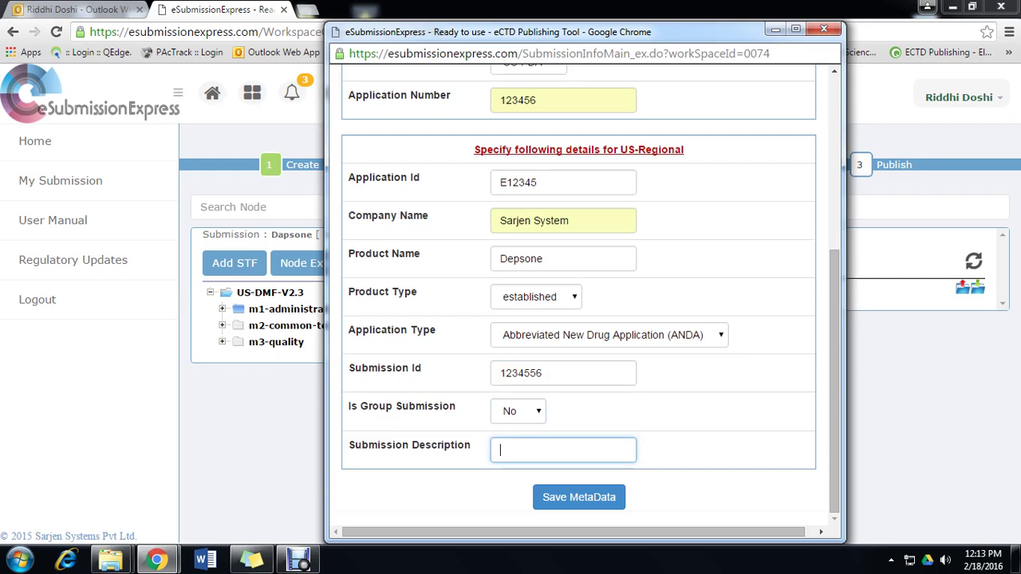
{"action": "type", "text": "A"}
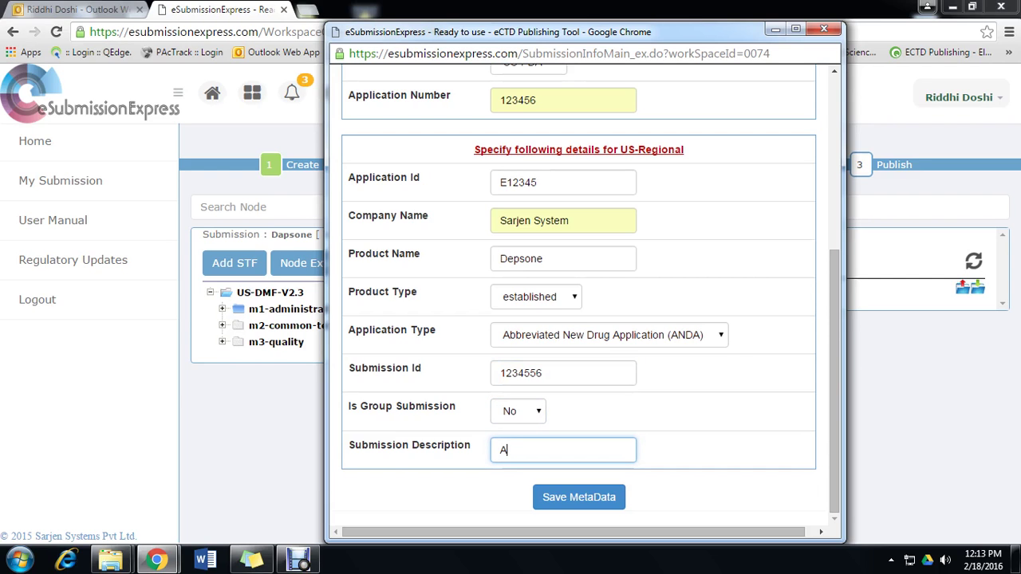
{"action": "type", "text": "demo"}
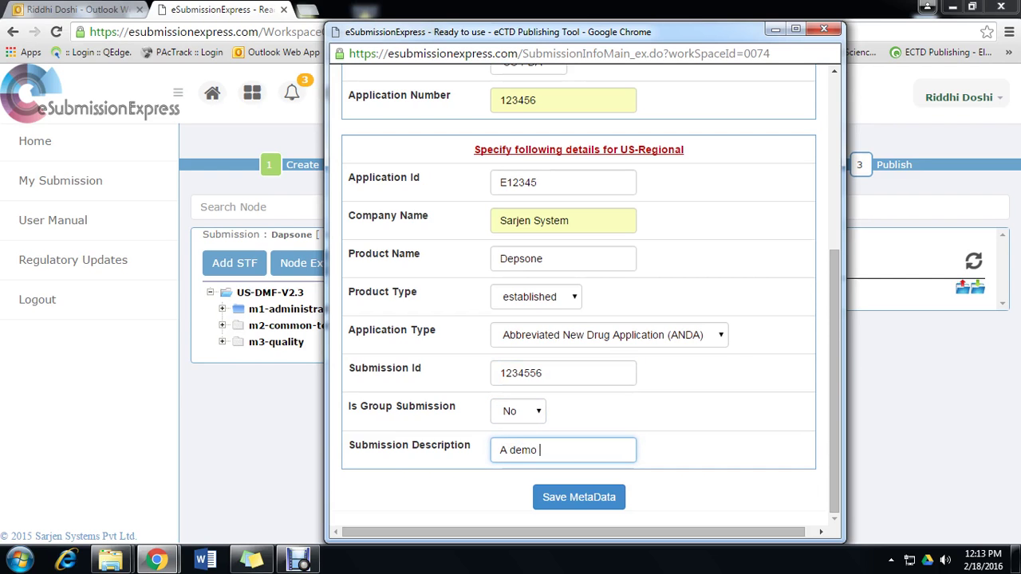
{"action": "type", "text": "submiss"}
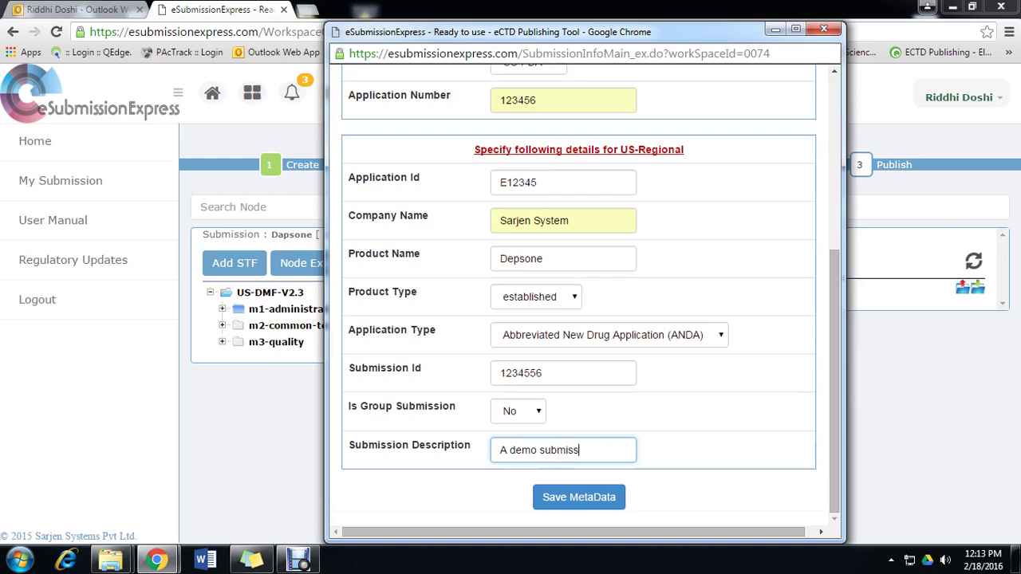
{"action": "left_click", "coordinate": [577, 498]}
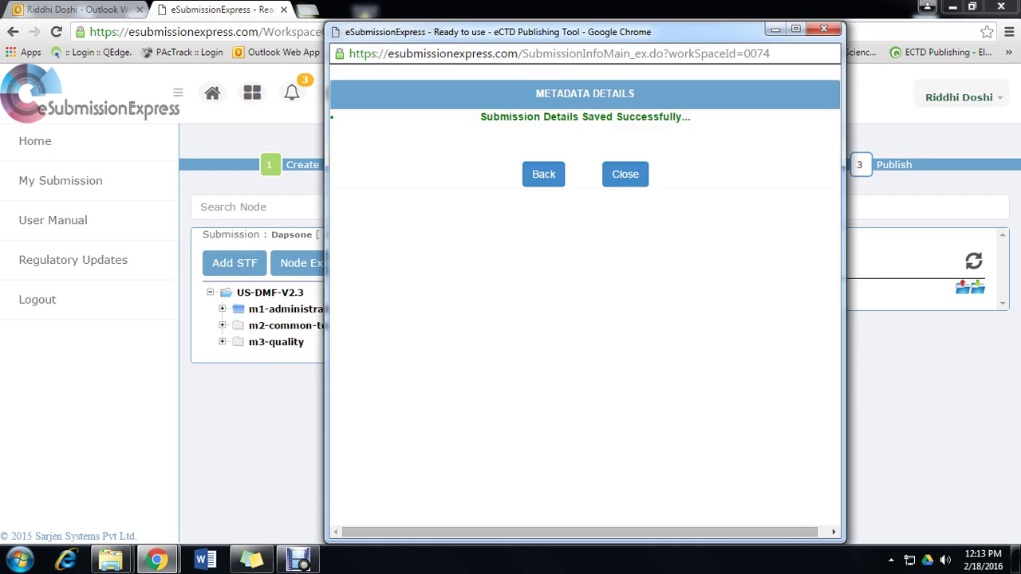
Close the metadata saved confirmation and move to the Publish workflow step
{"action": "left_click", "coordinate": [625, 174]}
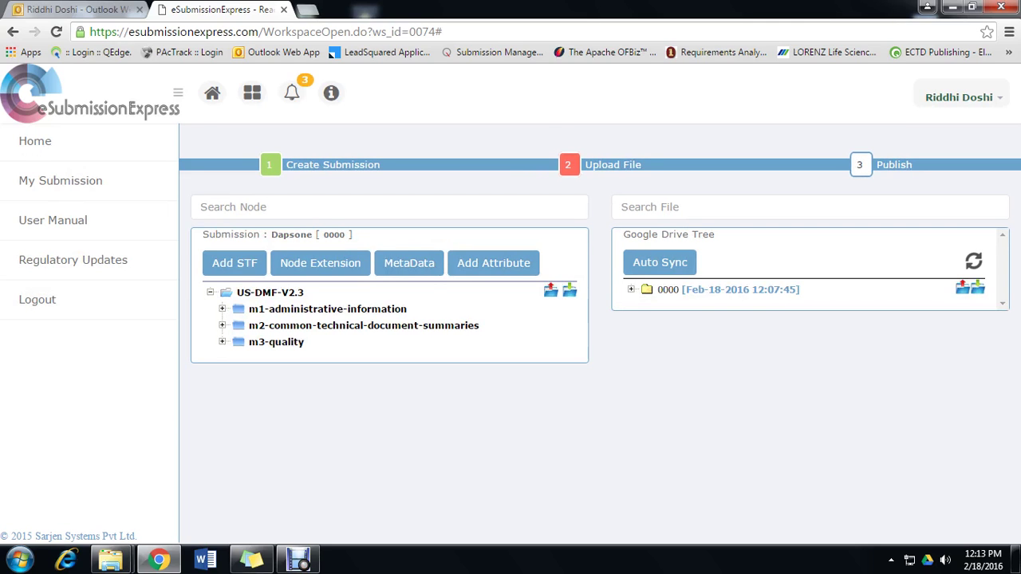
{"action": "mouse_move", "coordinate": [893, 164]}
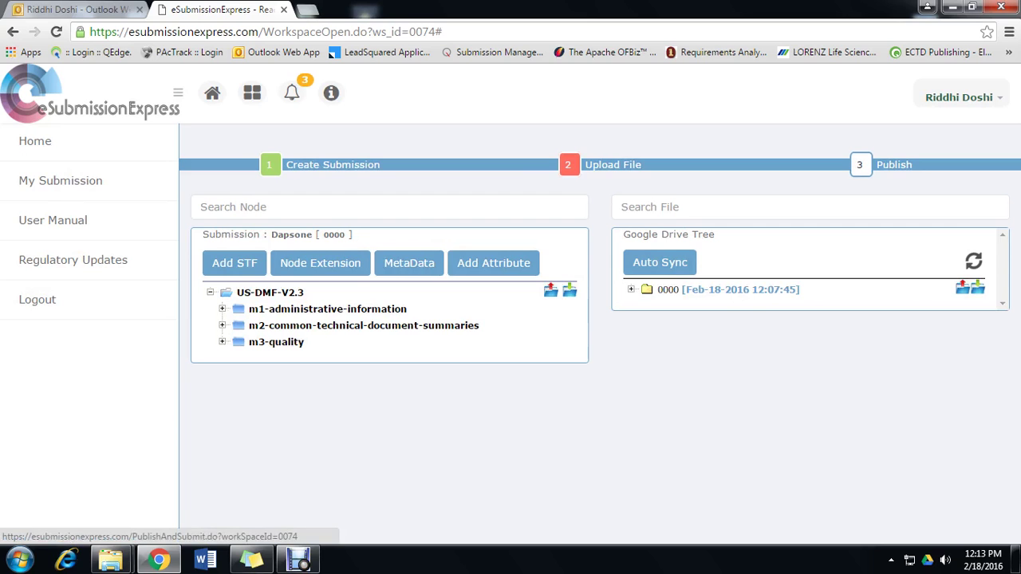
{"action": "left_click", "coordinate": [893, 165]}
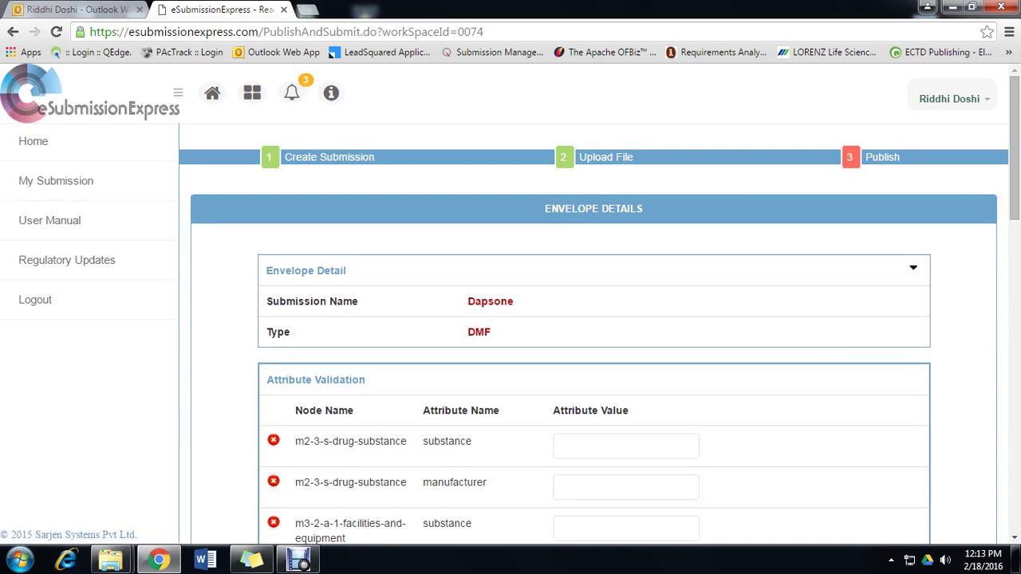
Fill the first attribute values with Dapsone for substance/product and Sarjen for manufacturer
{"action": "scroll", "scroll_direction": "down", "scroll_amount": 3}
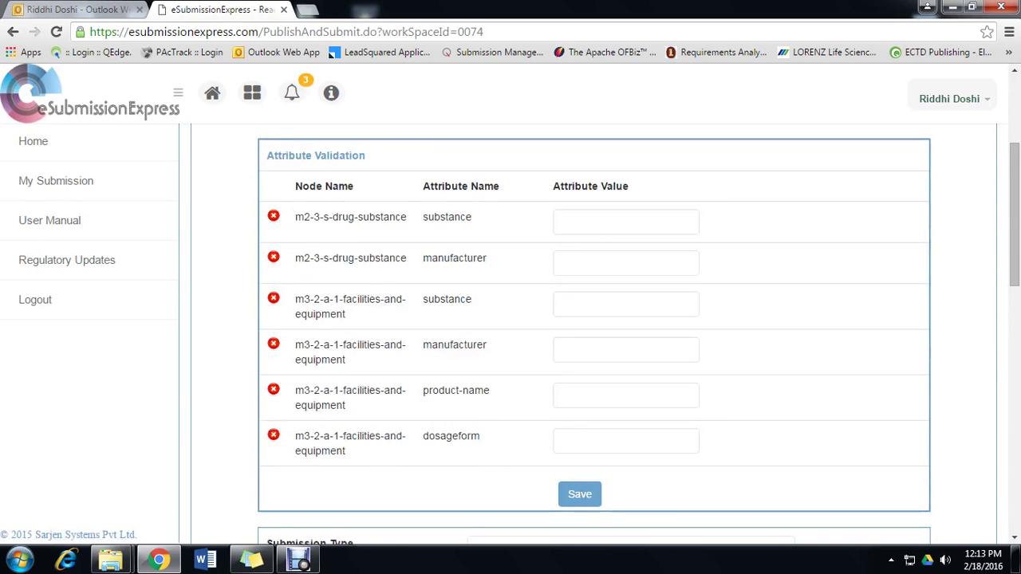
{"action": "scroll", "scroll_direction": "up", "scroll_amount": 3}
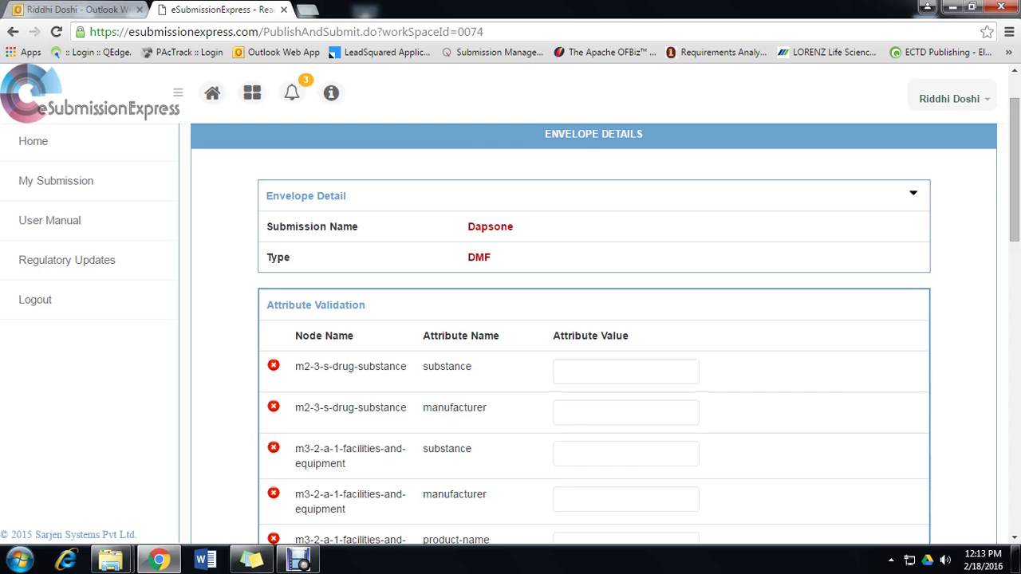
{"action": "scroll", "scroll_direction": "down", "scroll_amount": 3}
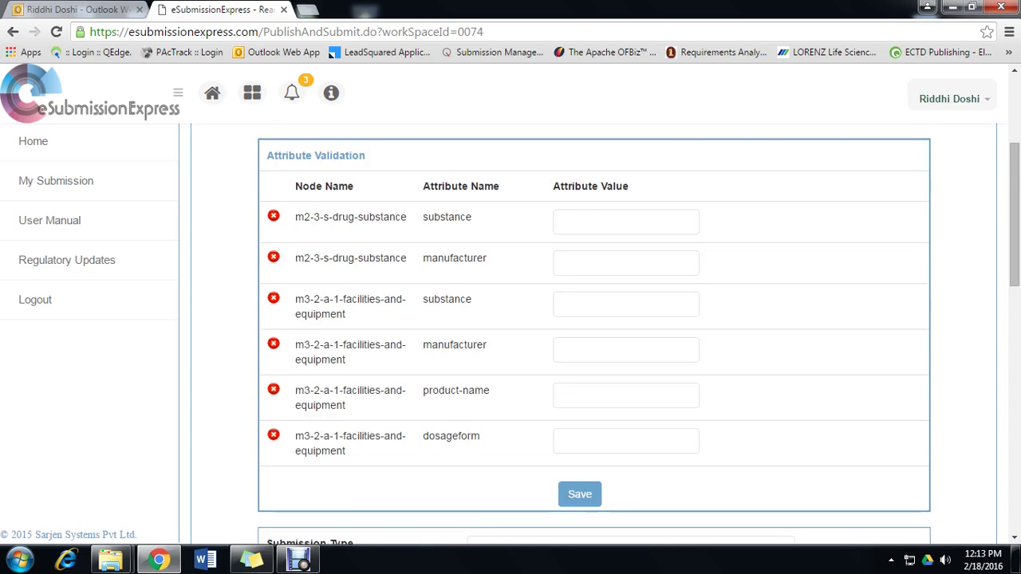
{"action": "type", "text": "De"}
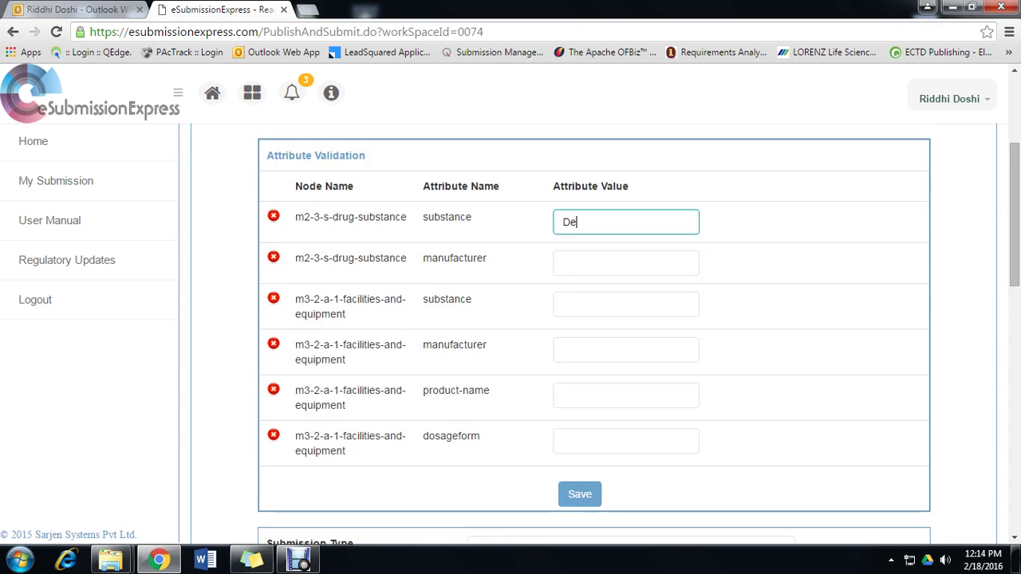
{"action": "type", "text": "Ds"}
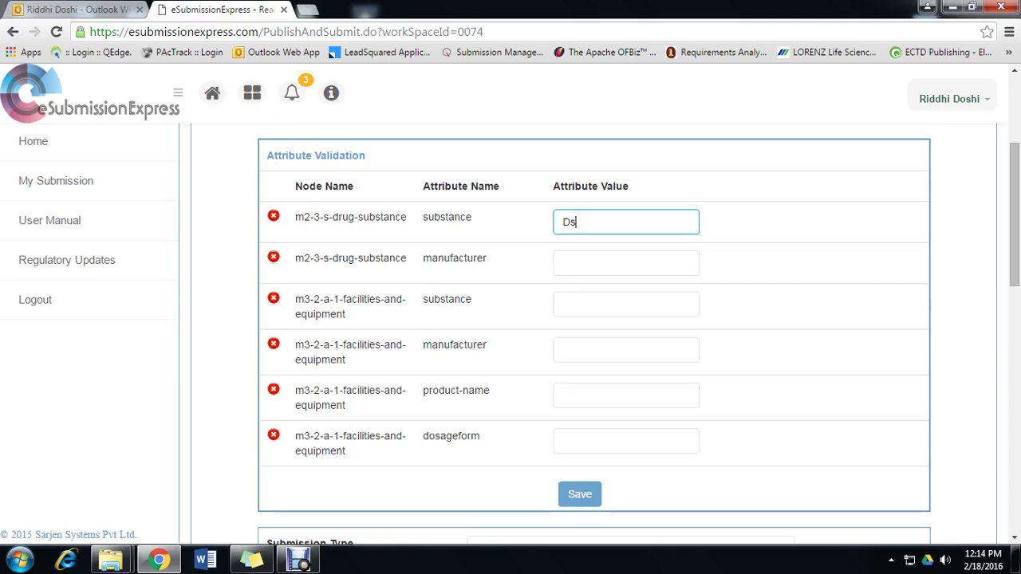
{"action": "type", "text": "Dapsone"}
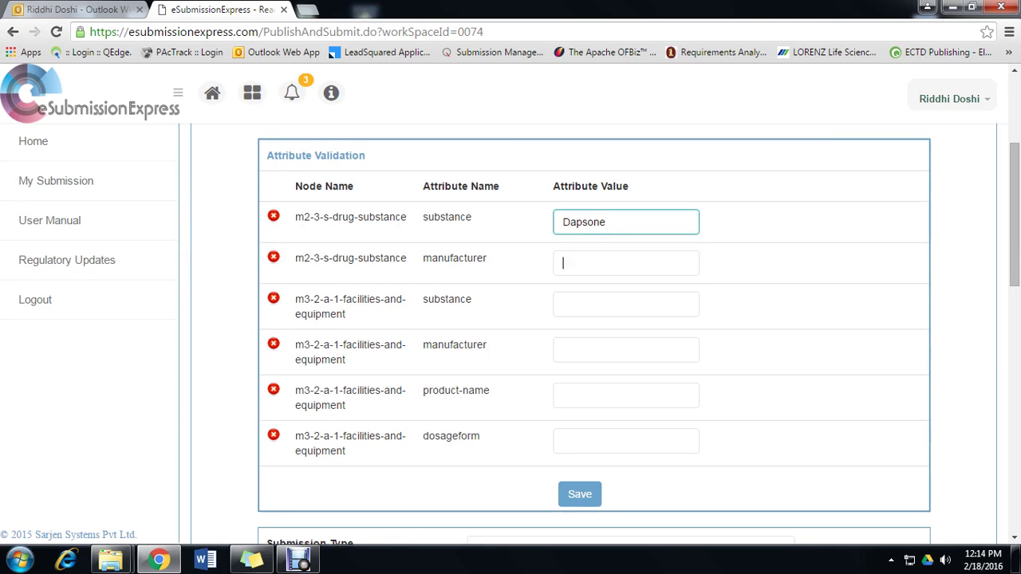
{"action": "type", "text": "Sarjen"}
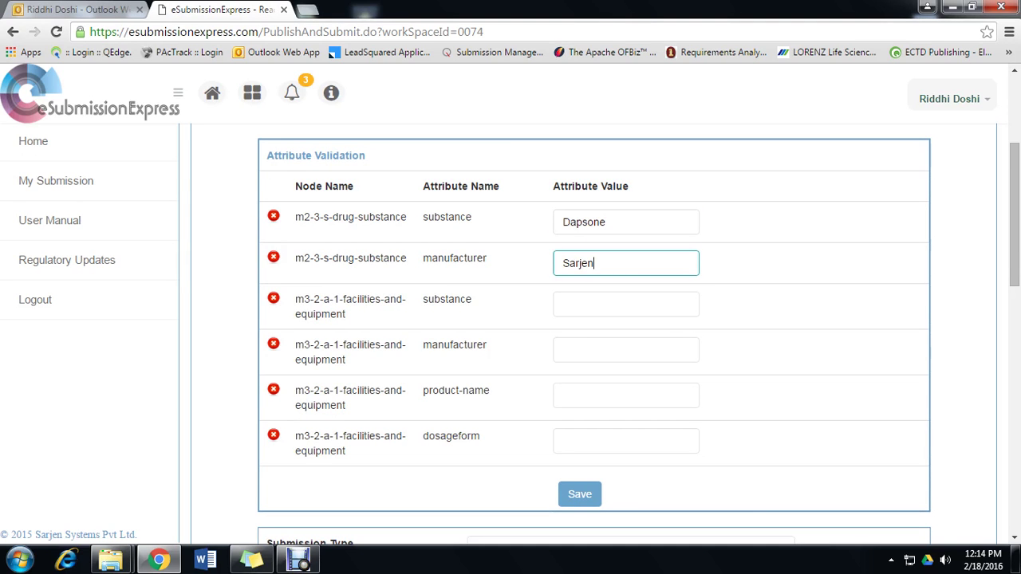
Fill the m3 facilities values with Dapsone and Sarjen, save them and dismiss the update message
{"action": "left_click", "coordinate": [625, 303]}
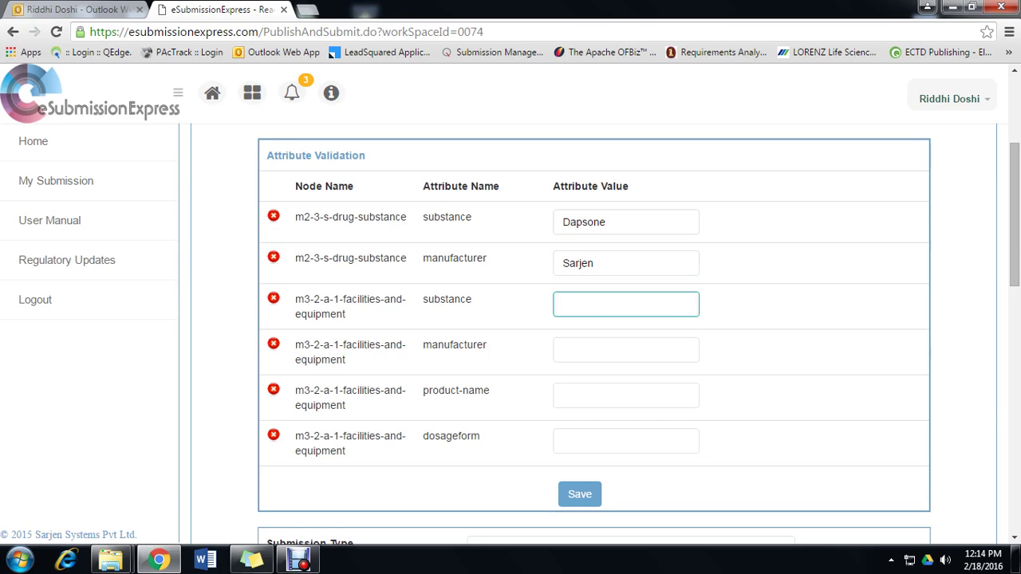
{"action": "type", "text": "Dapsone"}
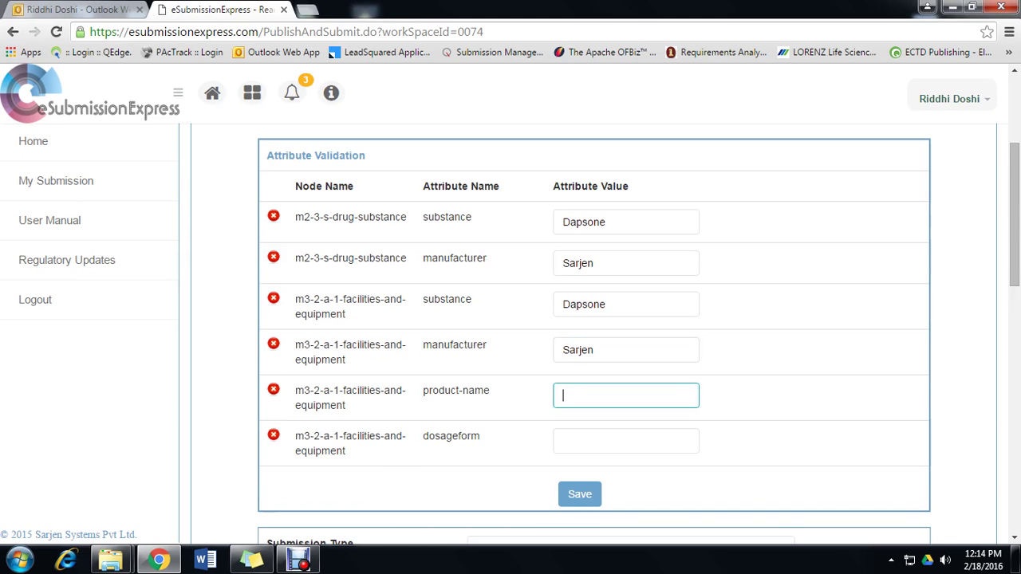
{"action": "type", "text": "Dapso"}
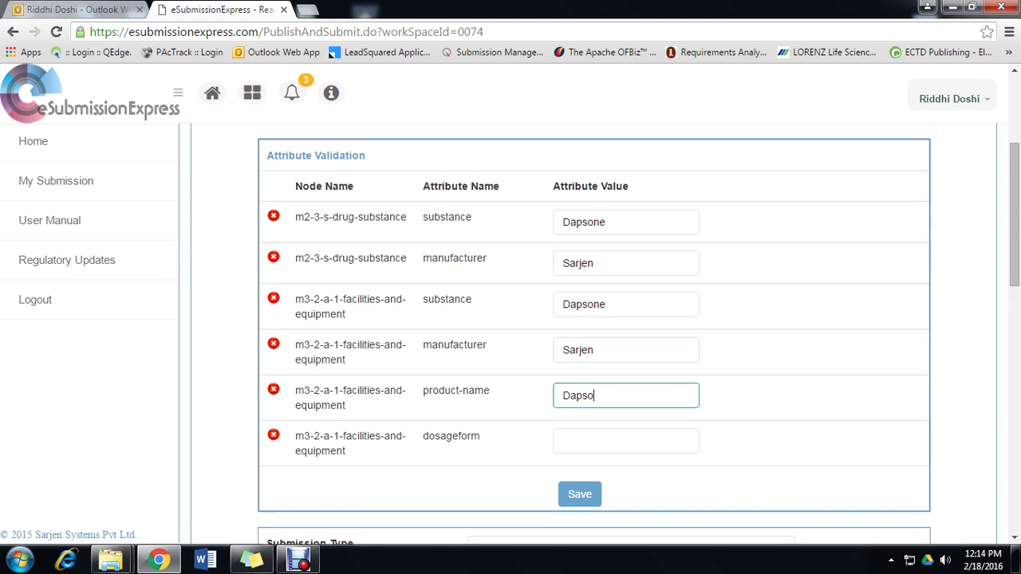
{"action": "type", "text": "Sarjen"}
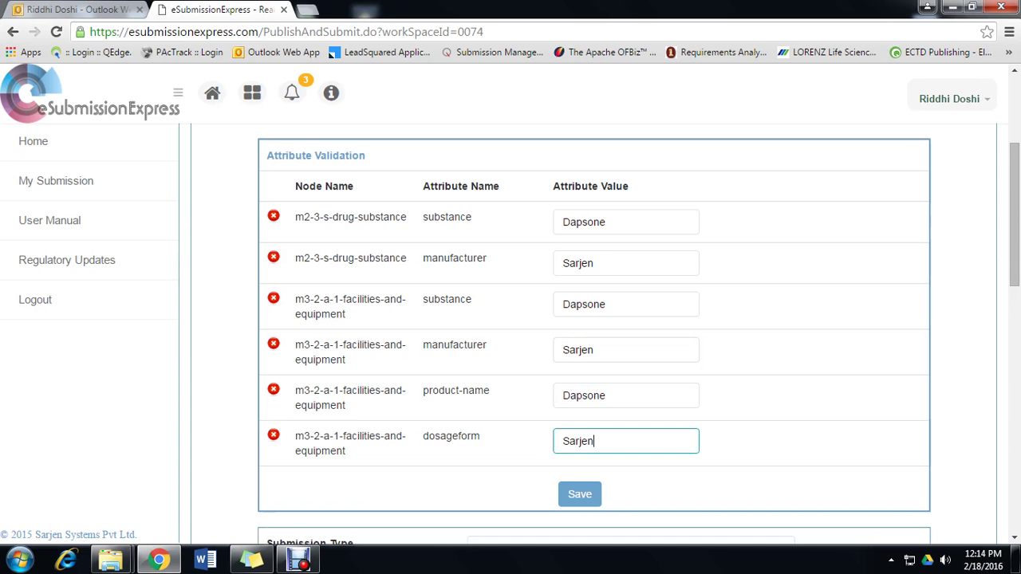
{"action": "scroll", "scroll_direction": "down", "scroll_amount": 3}
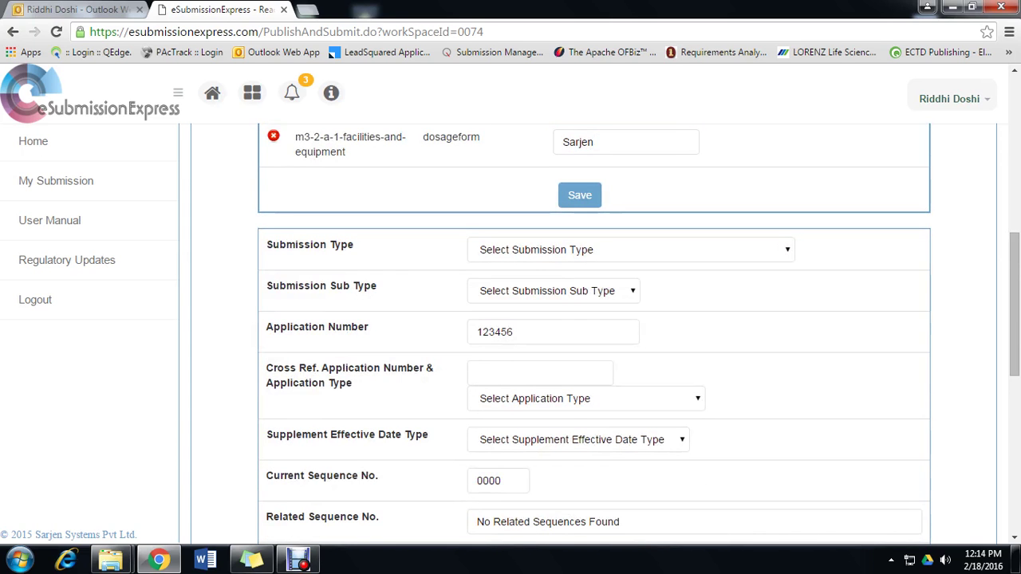
{"action": "left_click", "coordinate": [579, 194]}
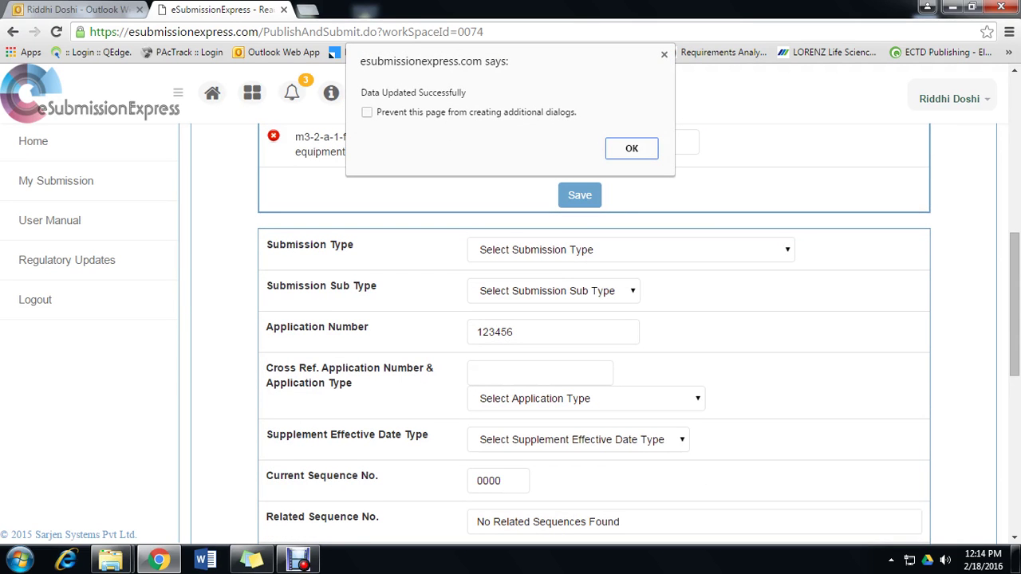
{"action": "left_click", "coordinate": [631, 148]}
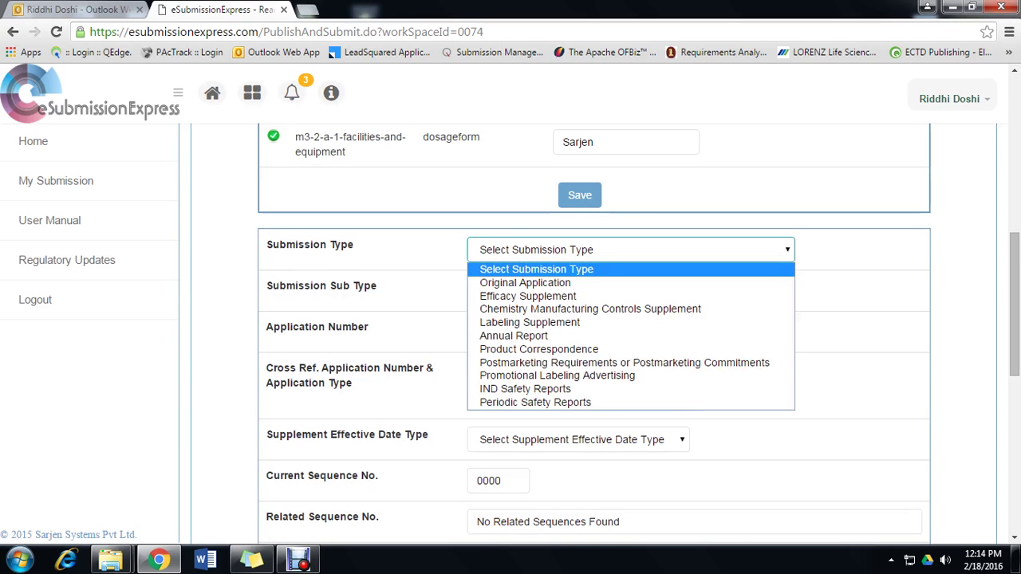
{"action": "mouse_move", "coordinate": [525, 282]}
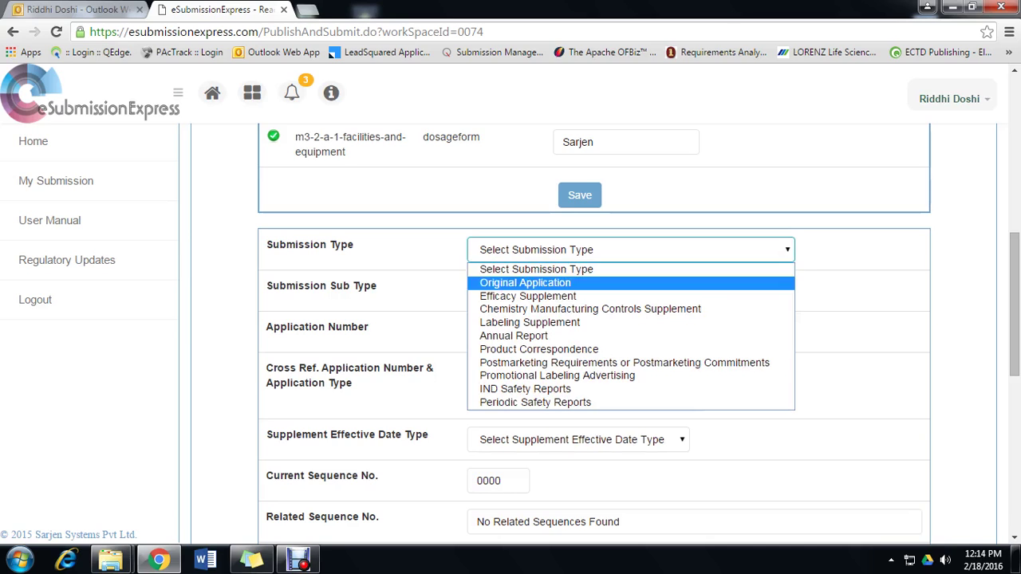
Set submission type Original Application, sub type Original and cross reference number a2345
{"action": "left_click", "coordinate": [525, 282]}
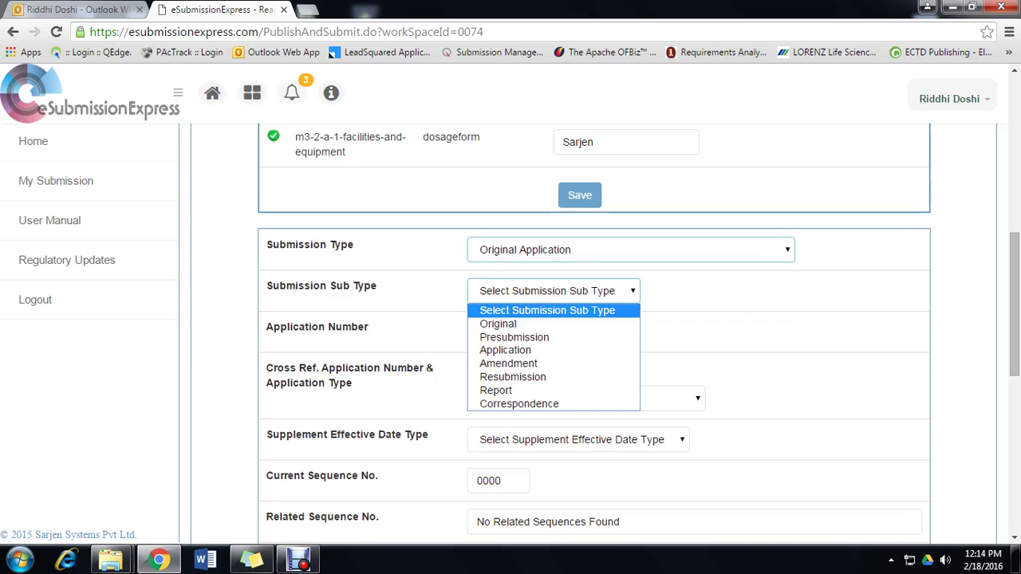
{"action": "mouse_move", "coordinate": [514, 376]}
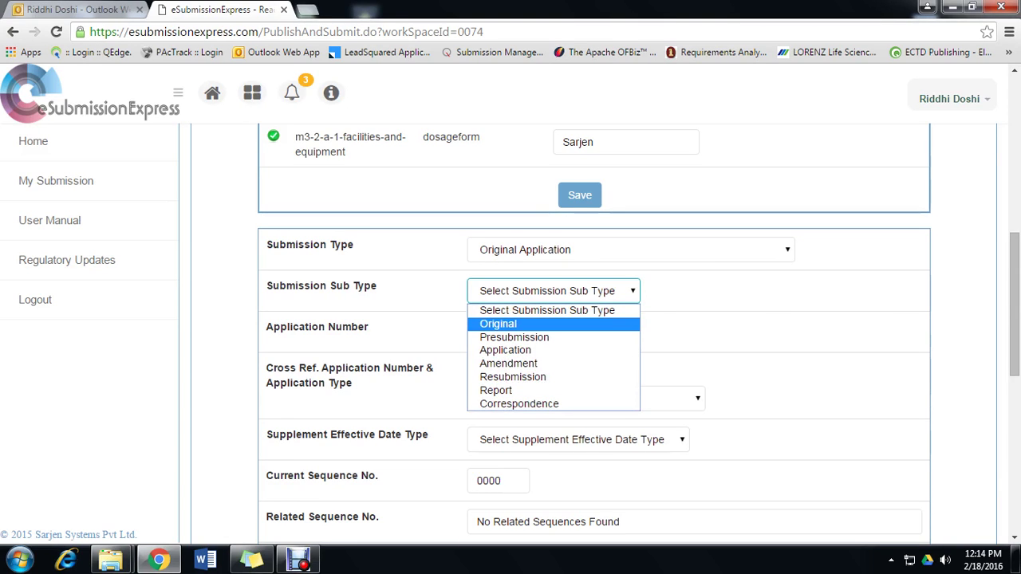
{"action": "left_click", "coordinate": [498, 324]}
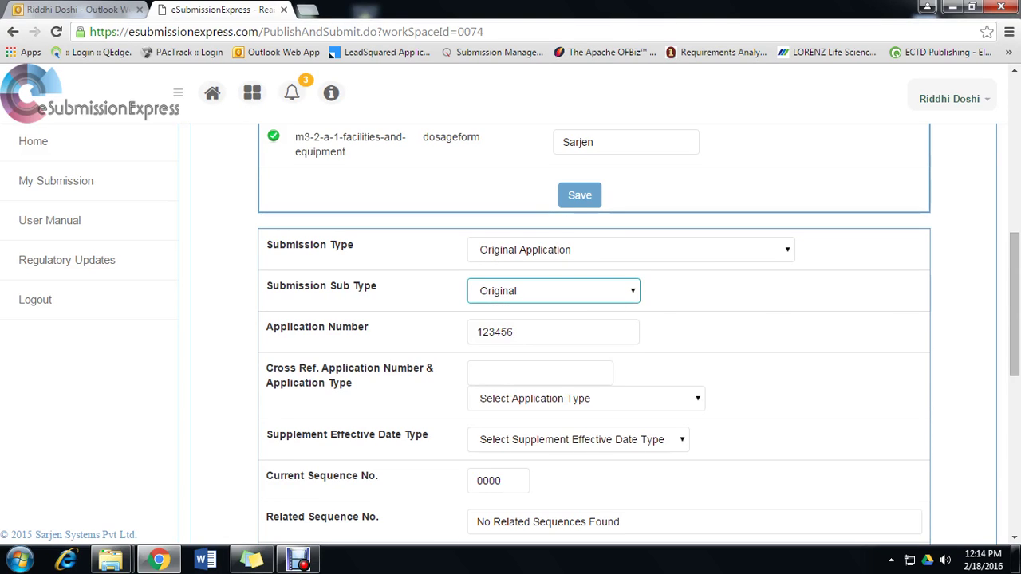
{"action": "left_click", "coordinate": [539, 374]}
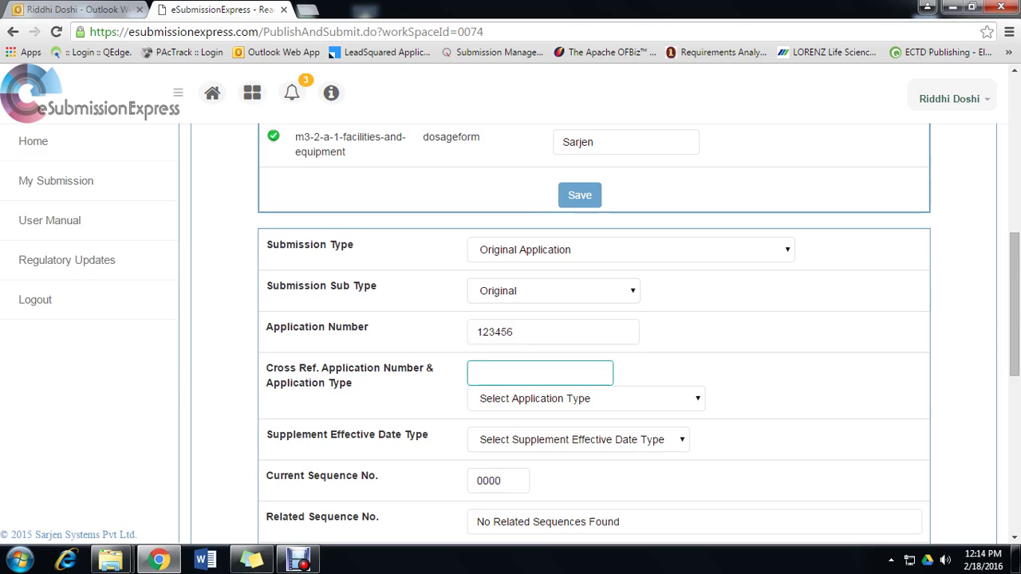
{"action": "scroll", "scroll_direction": "down", "scroll_amount": 3}
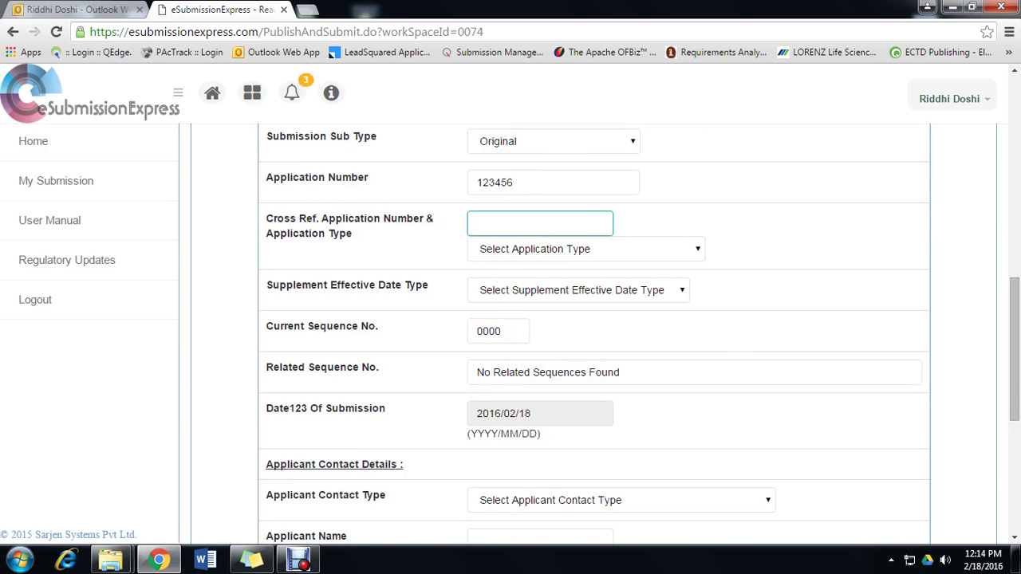
{"action": "type", "text": "a"}
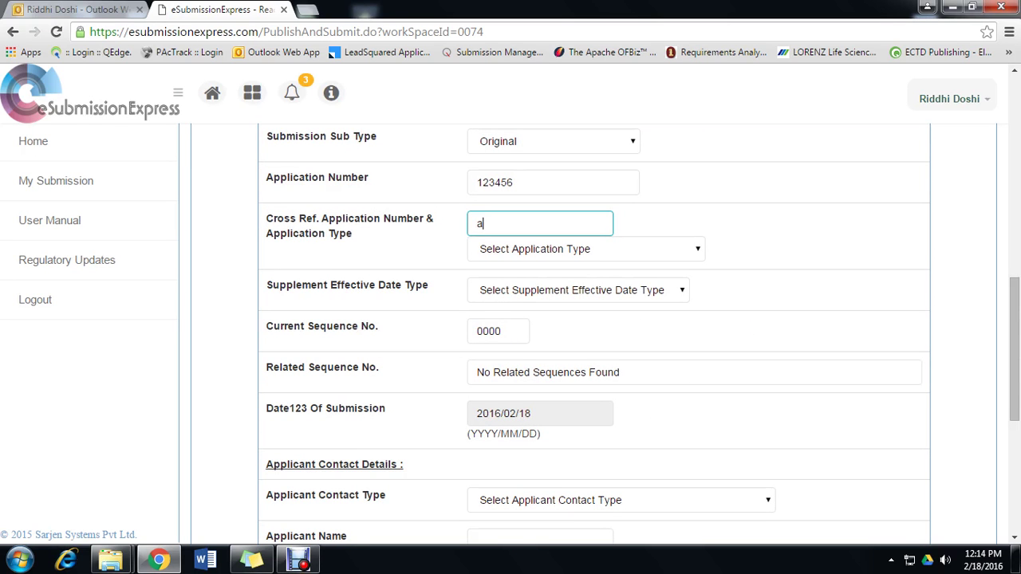
{"action": "type", "text": "2345"}
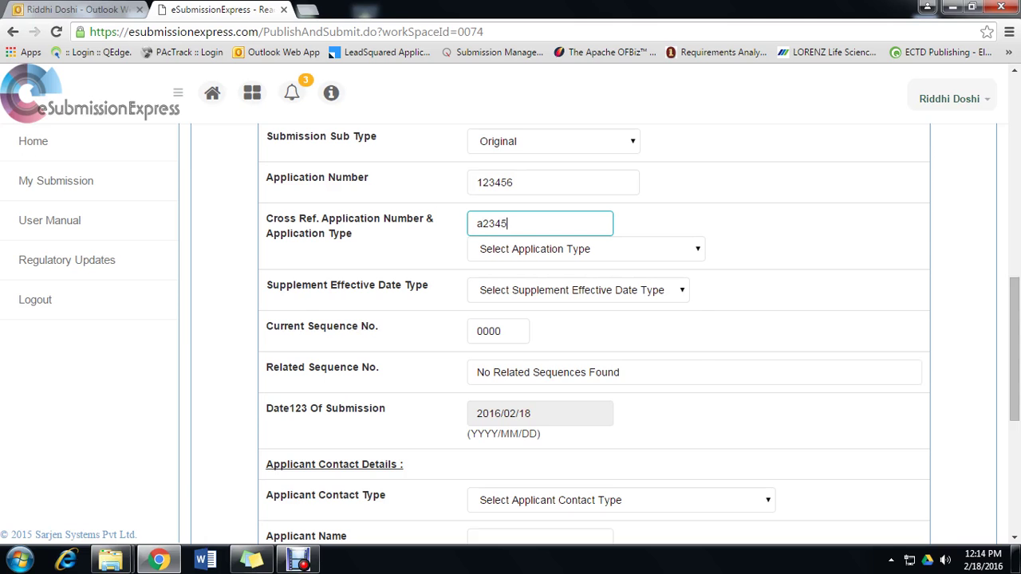
Set application type Drug Master File (DMF) and supplement type Prior Approval Supplement (PAS)
{"action": "left_click", "coordinate": [584, 249]}
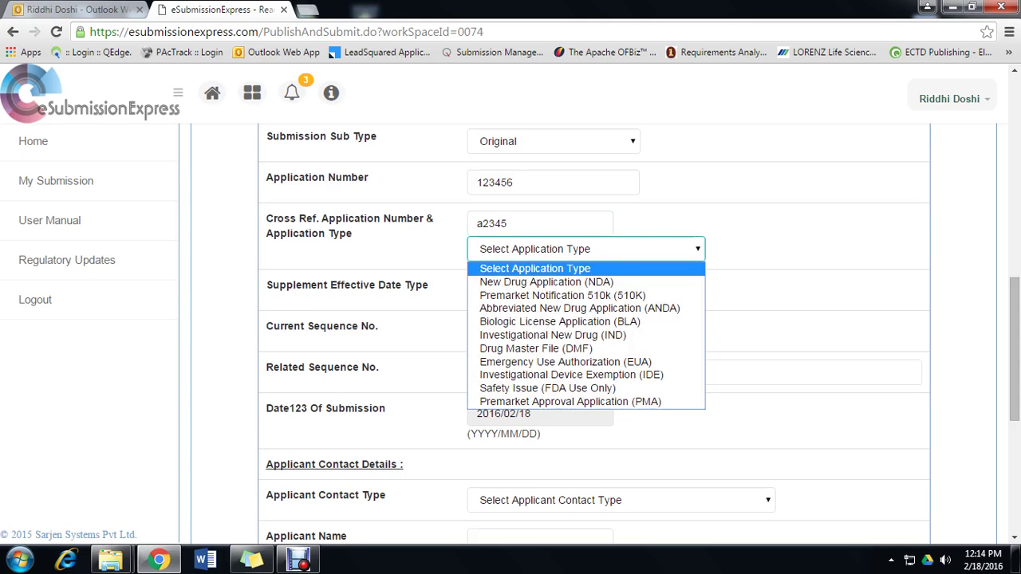
{"action": "left_click", "coordinate": [536, 347]}
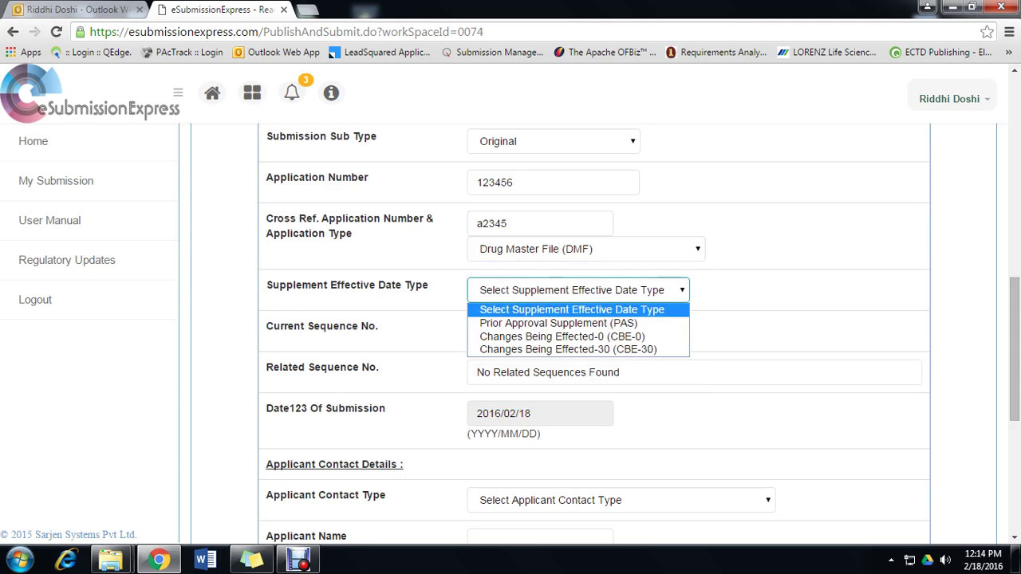
{"action": "mouse_move", "coordinate": [558, 323]}
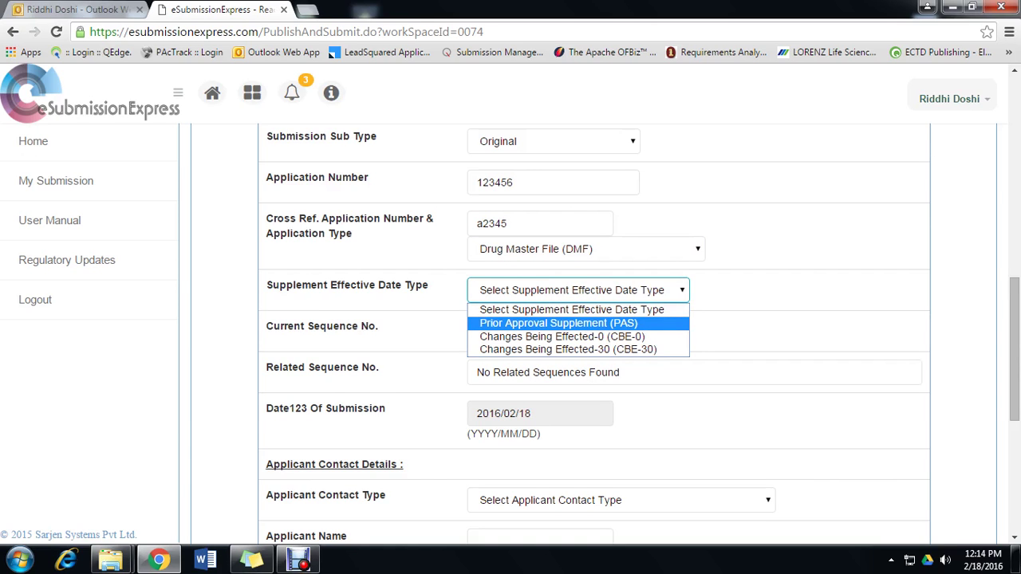
{"action": "left_click", "coordinate": [558, 322]}
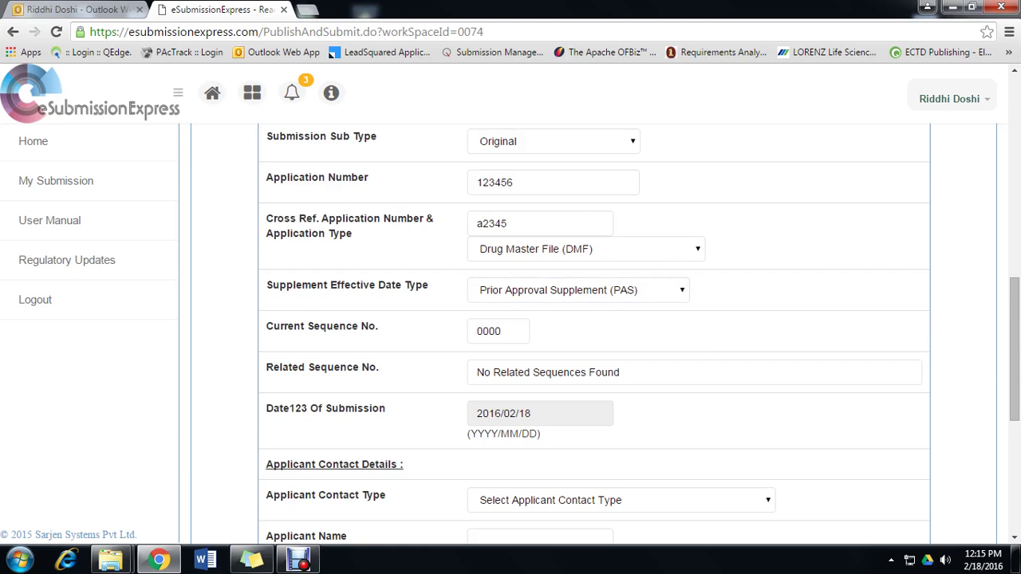
{"action": "scroll", "scroll_direction": "down", "scroll_amount": 3}
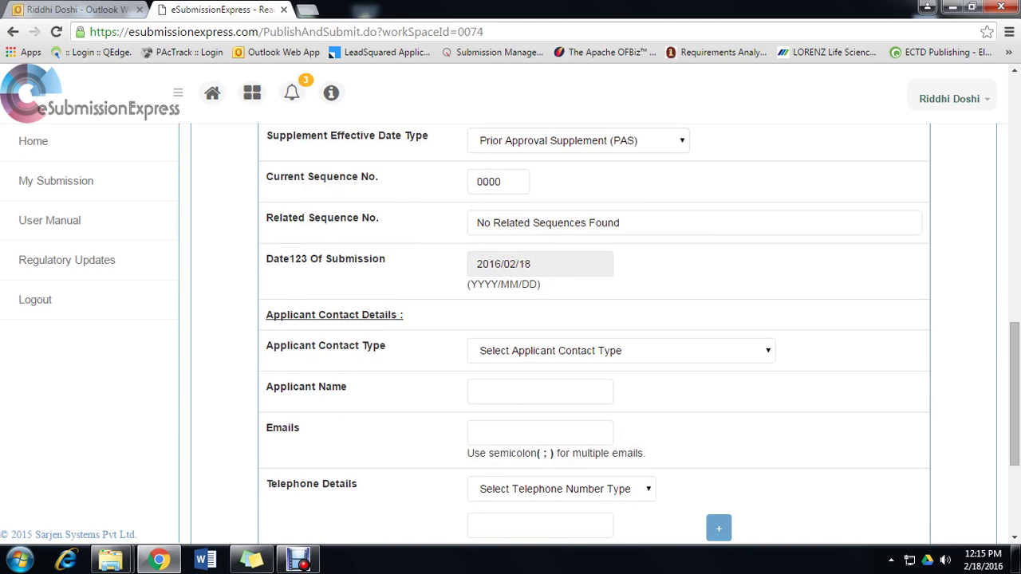
{"action": "left_click", "coordinate": [620, 350]}
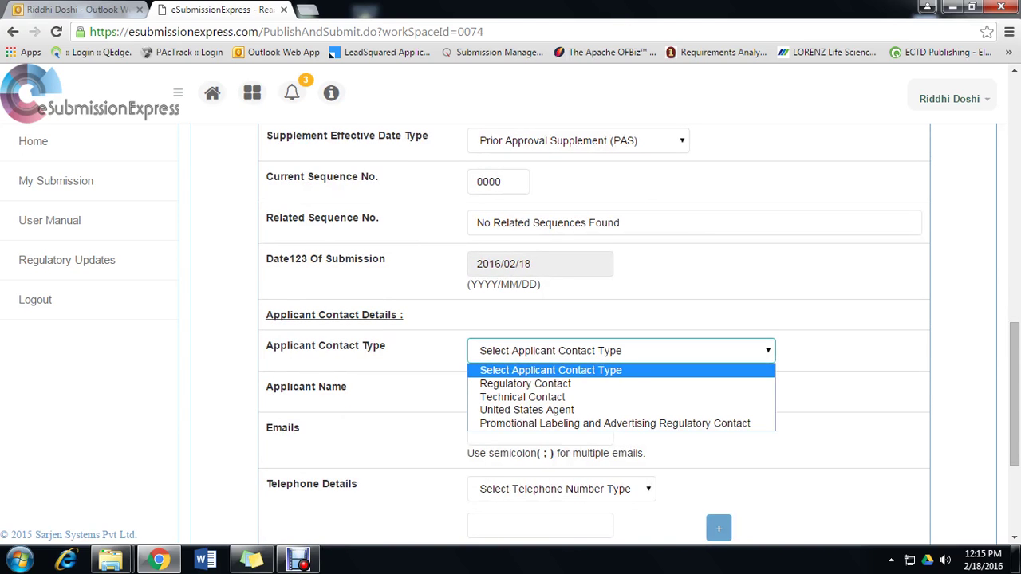
{"action": "mouse_move", "coordinate": [525, 382]}
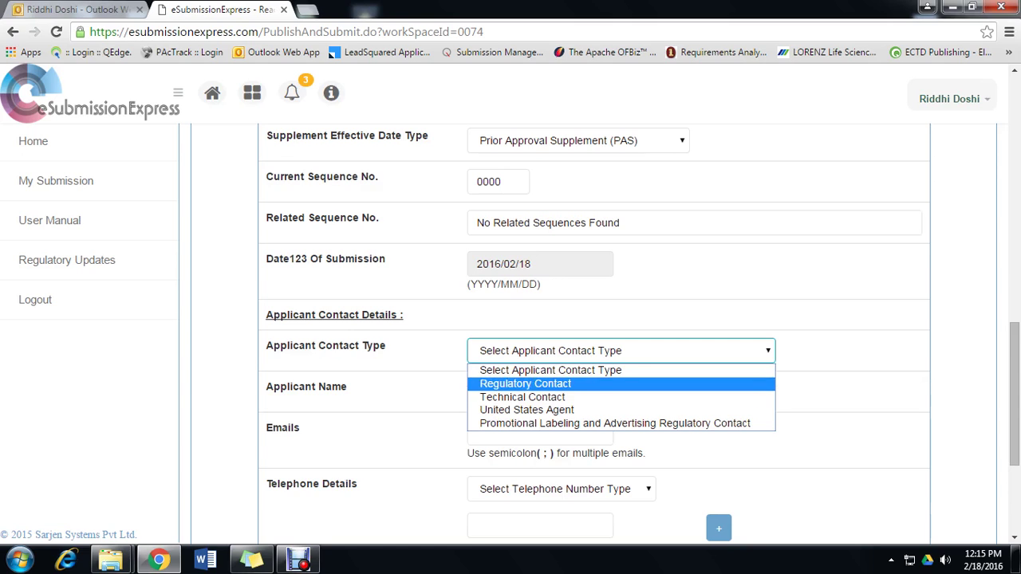
{"action": "left_click", "coordinate": [525, 383]}
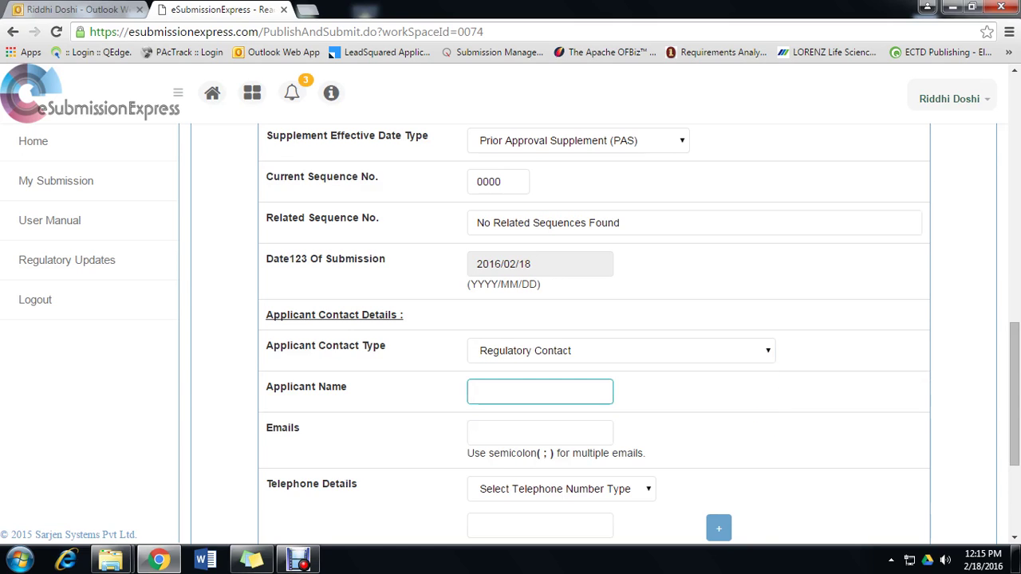
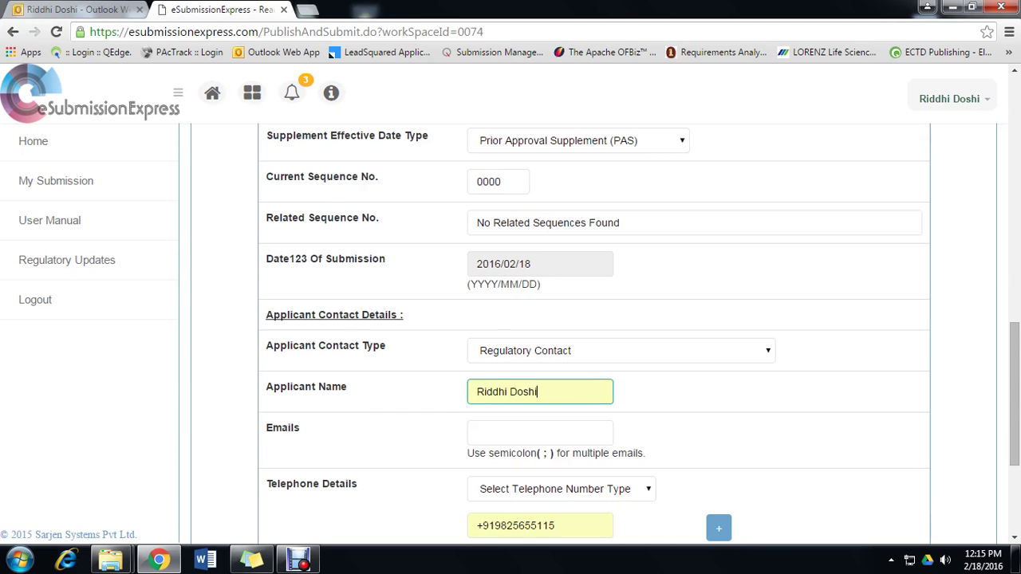
{"action": "scroll", "scroll_direction": "down", "scroll_amount": 3}
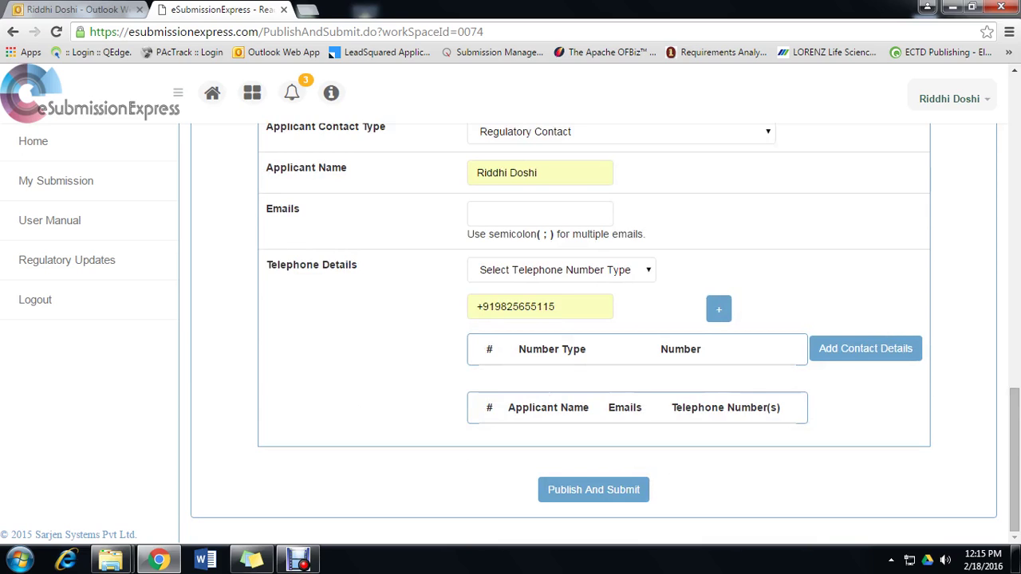
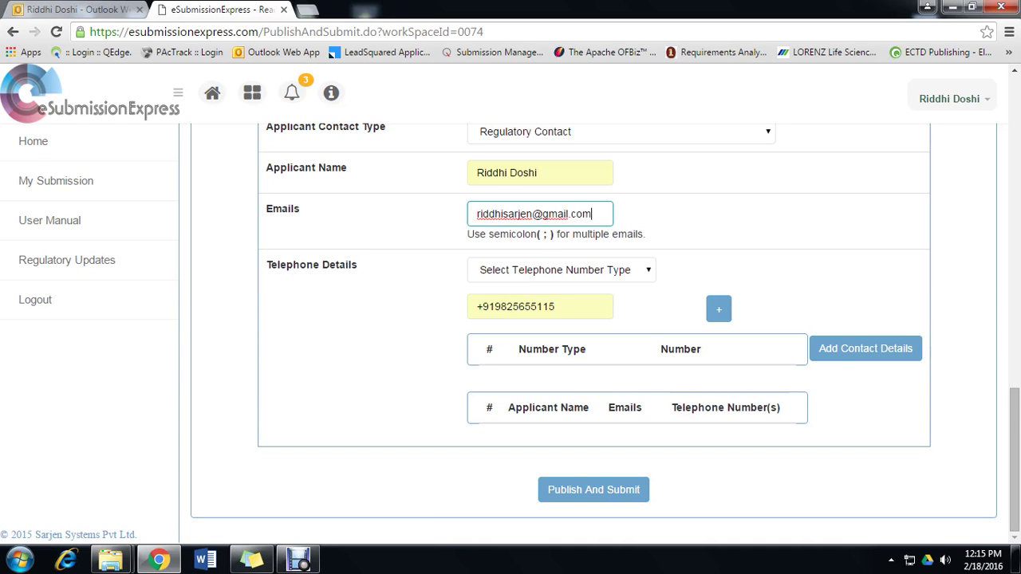
Add a Mobile Telephone Number, add the contact to the applicant list and Publish And Submit
{"action": "left_click", "coordinate": [561, 269]}
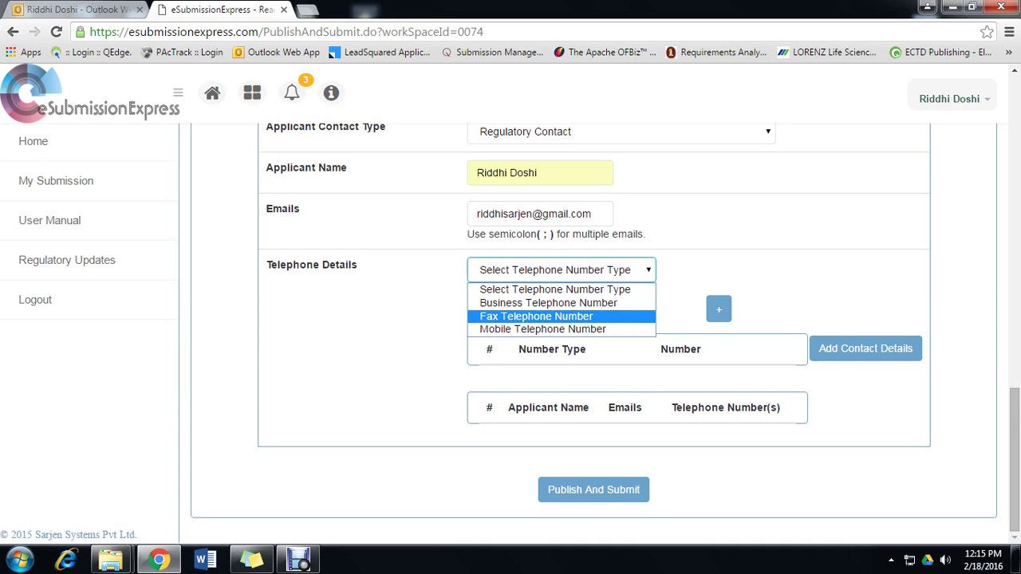
{"action": "left_click", "coordinate": [542, 329]}
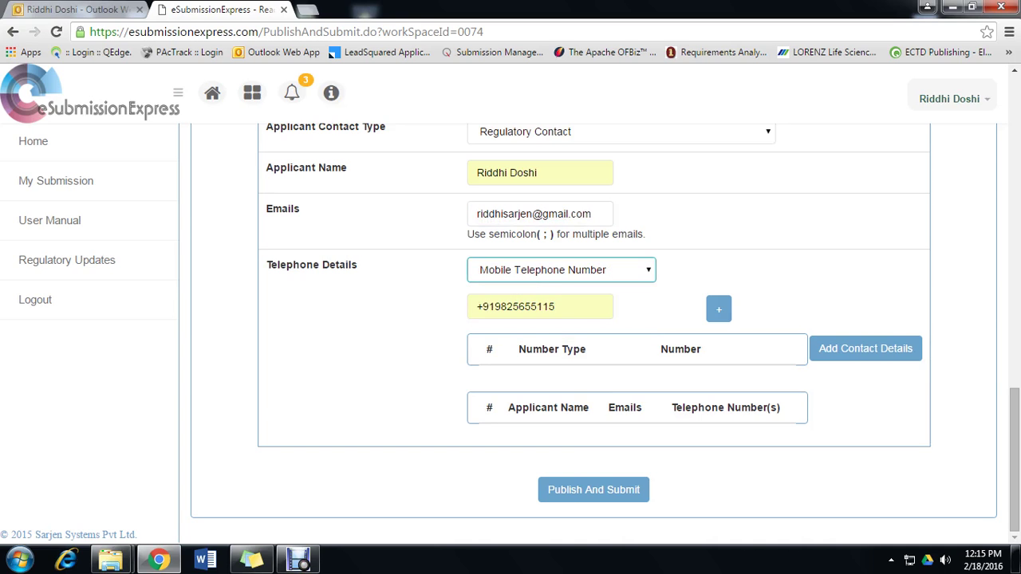
{"action": "left_click", "coordinate": [718, 309]}
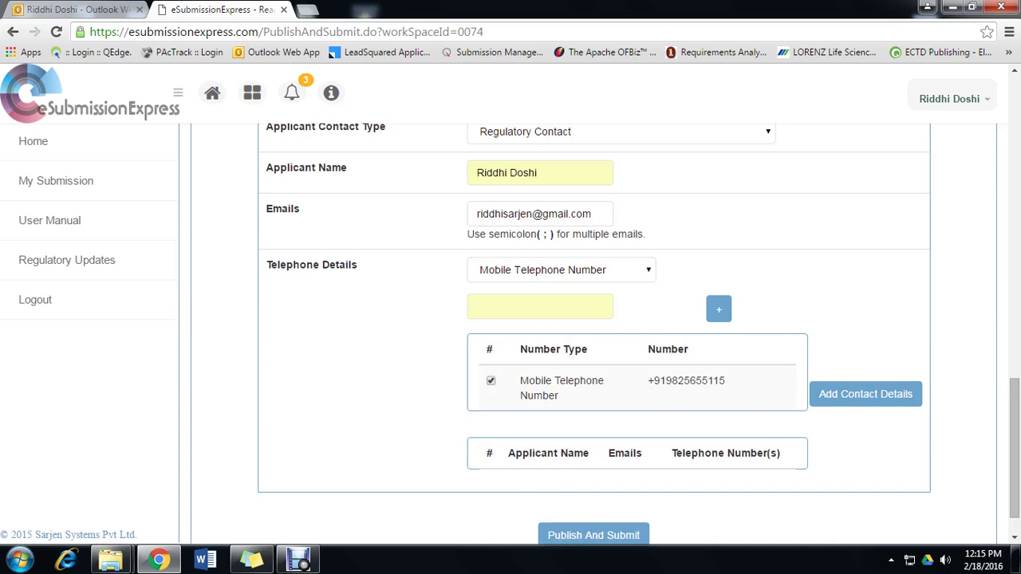
{"action": "scroll", "scroll_direction": "down", "scroll_amount": 3}
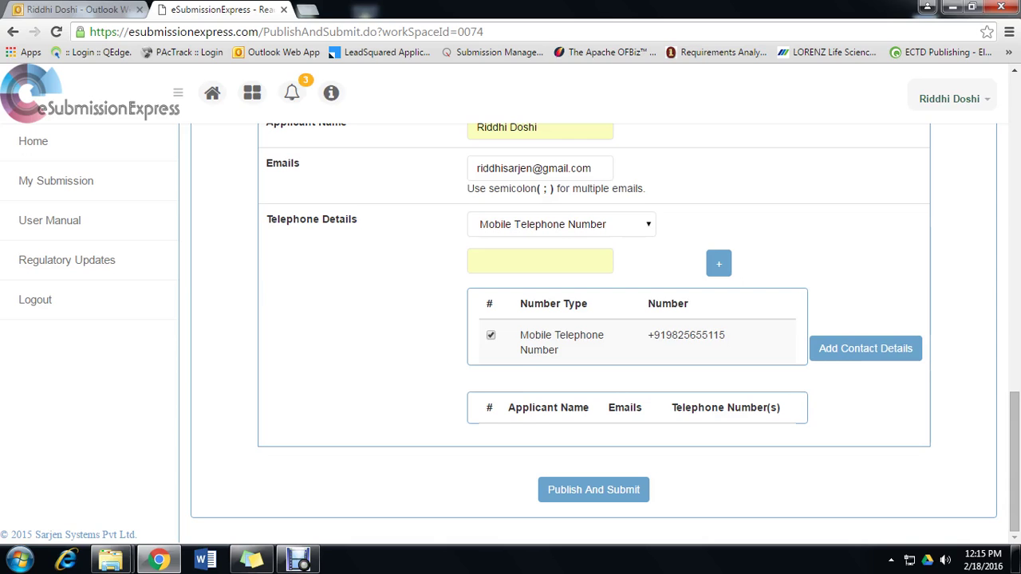
{"action": "left_click", "coordinate": [865, 348]}
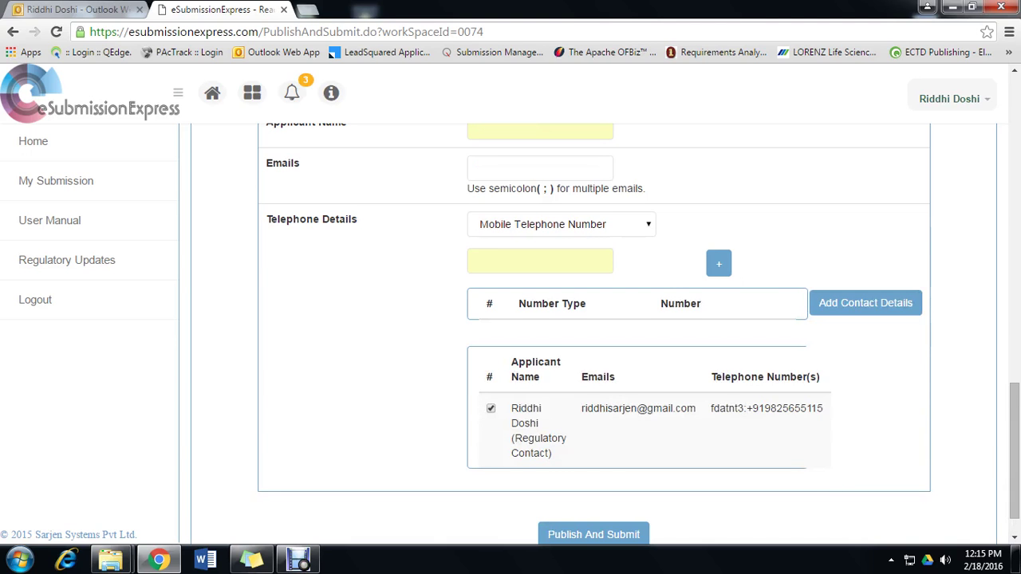
{"action": "scroll", "scroll_direction": "down", "scroll_amount": 3}
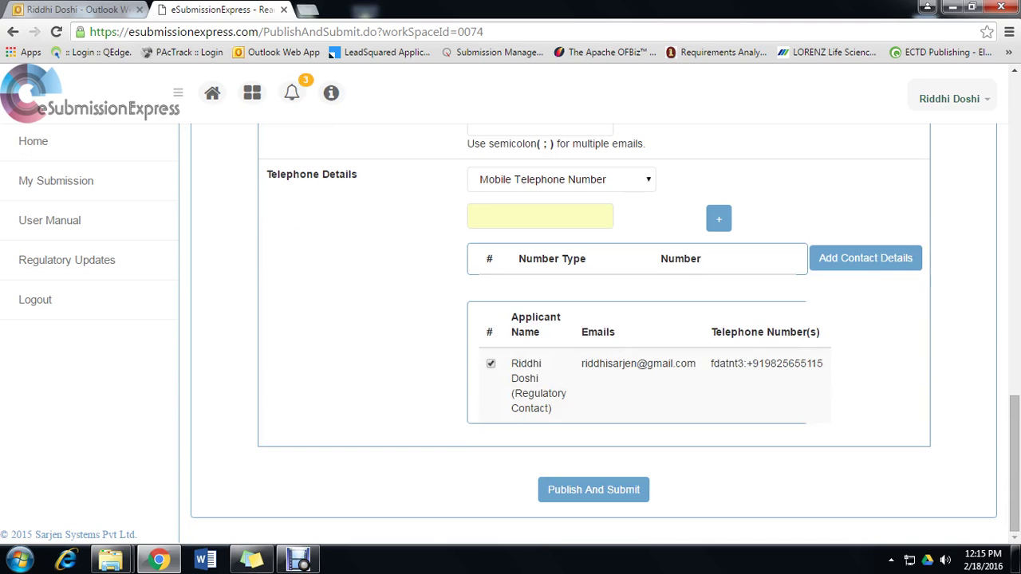
{"action": "left_click", "coordinate": [593, 488]}
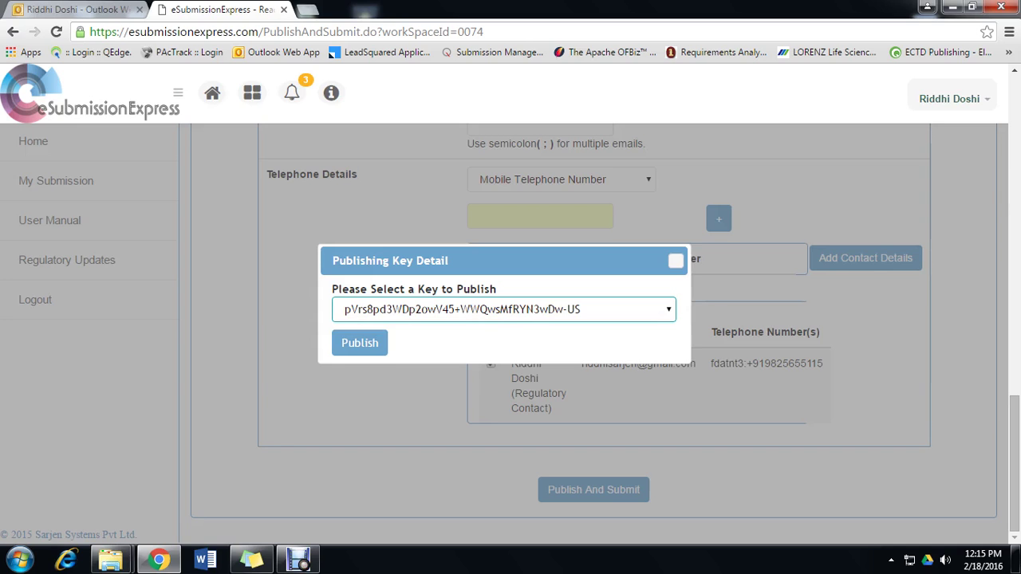
Publish the Dapsone submission with the selected DMF publishing key
{"action": "left_click", "coordinate": [359, 341]}
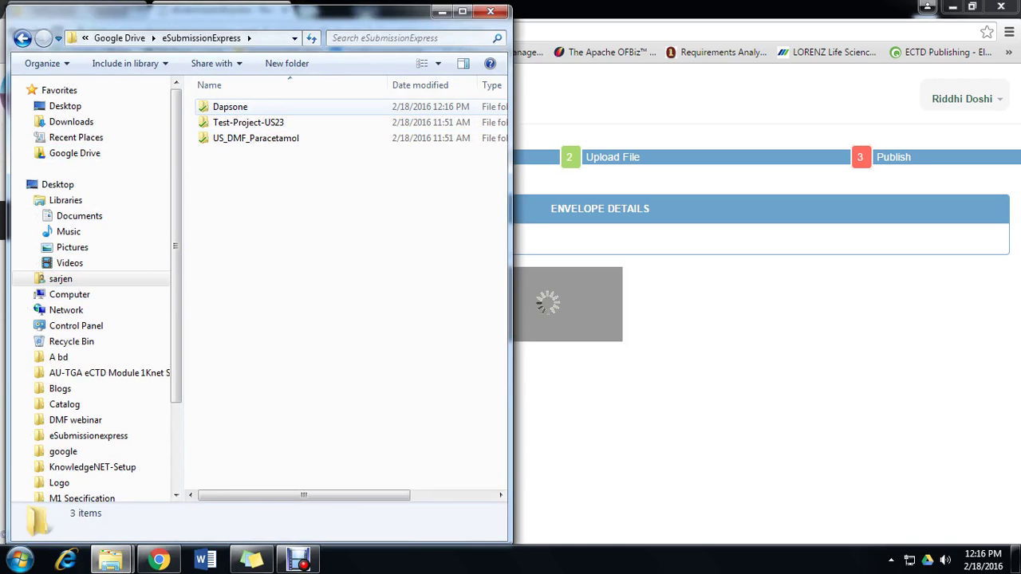
Browse Dapsone > Publish > 0023 > 123456 to reach the published sequence folder 0000
{"action": "double_click", "coordinate": [229, 105]}
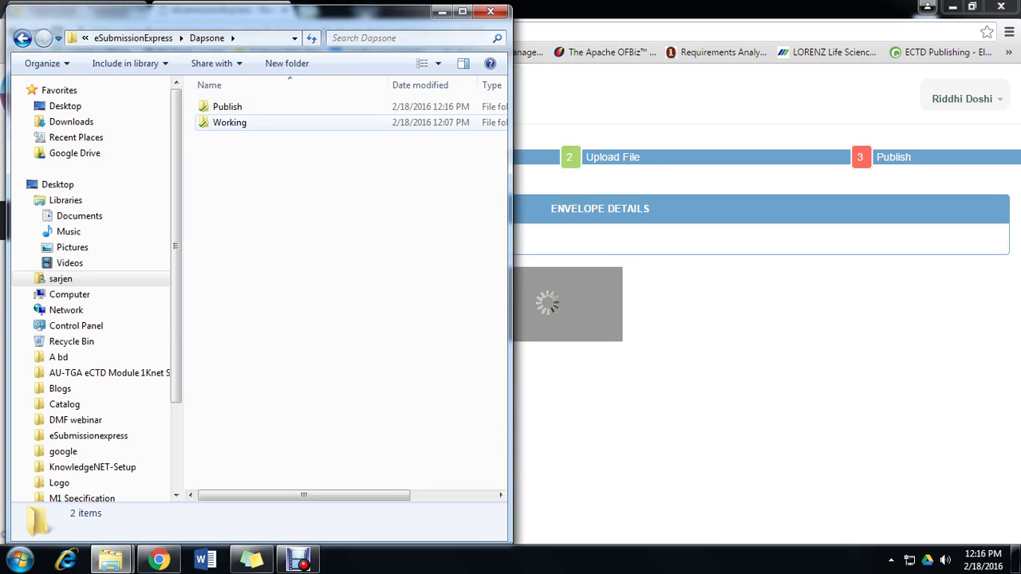
{"action": "left_click", "coordinate": [229, 121]}
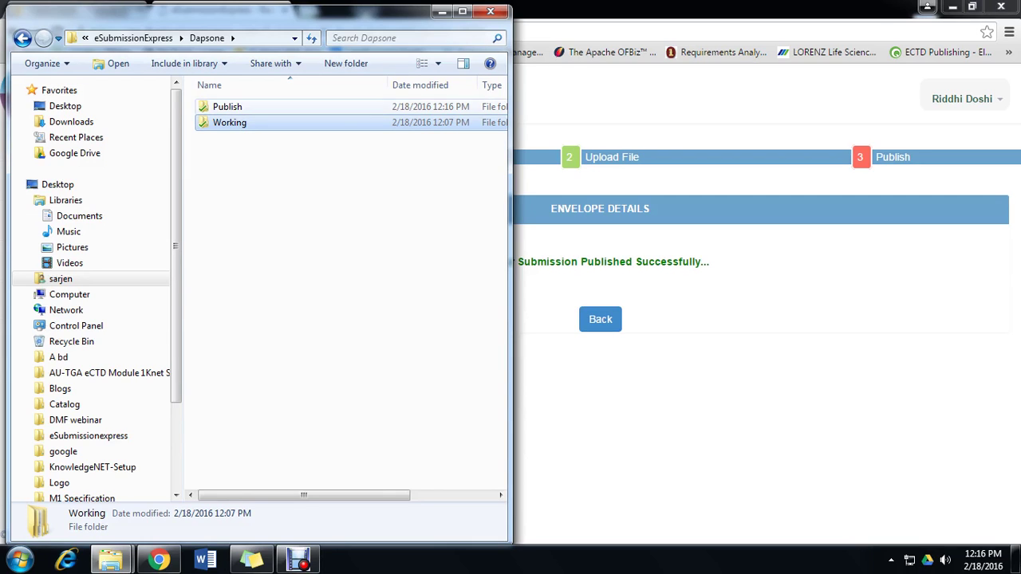
{"action": "left_click", "coordinate": [226, 105]}
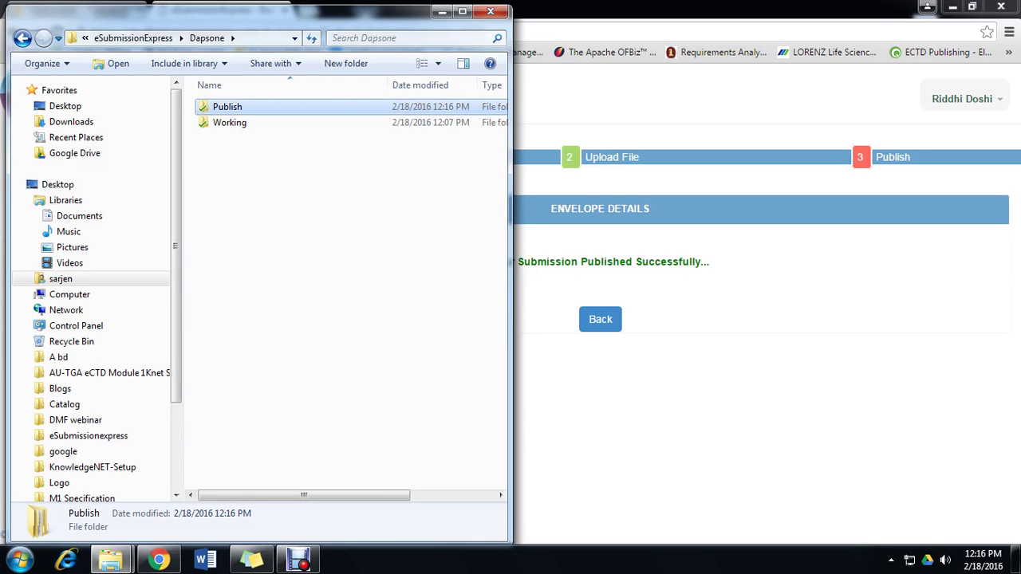
{"action": "double_click", "coordinate": [227, 105]}
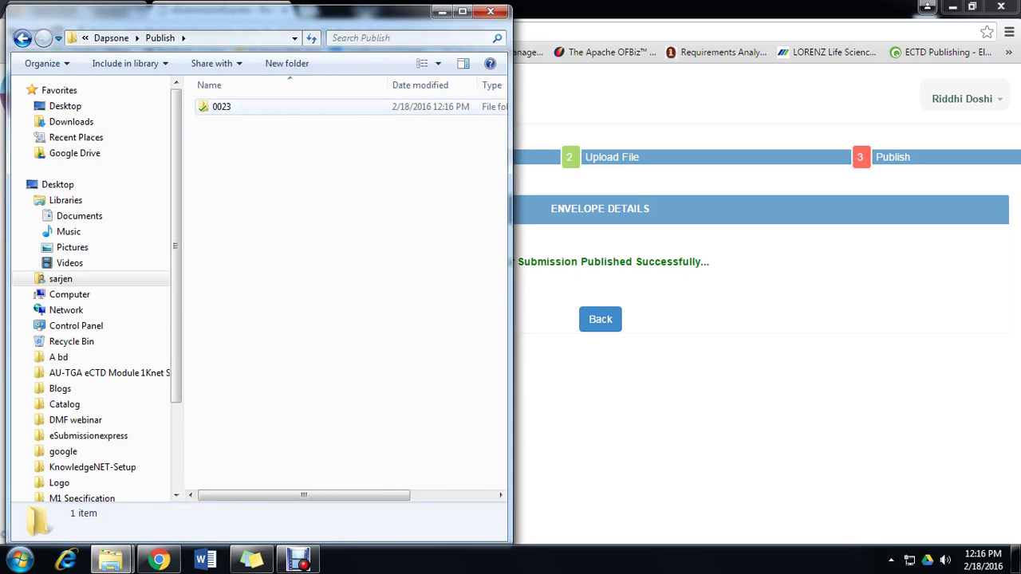
{"action": "double_click", "coordinate": [222, 105]}
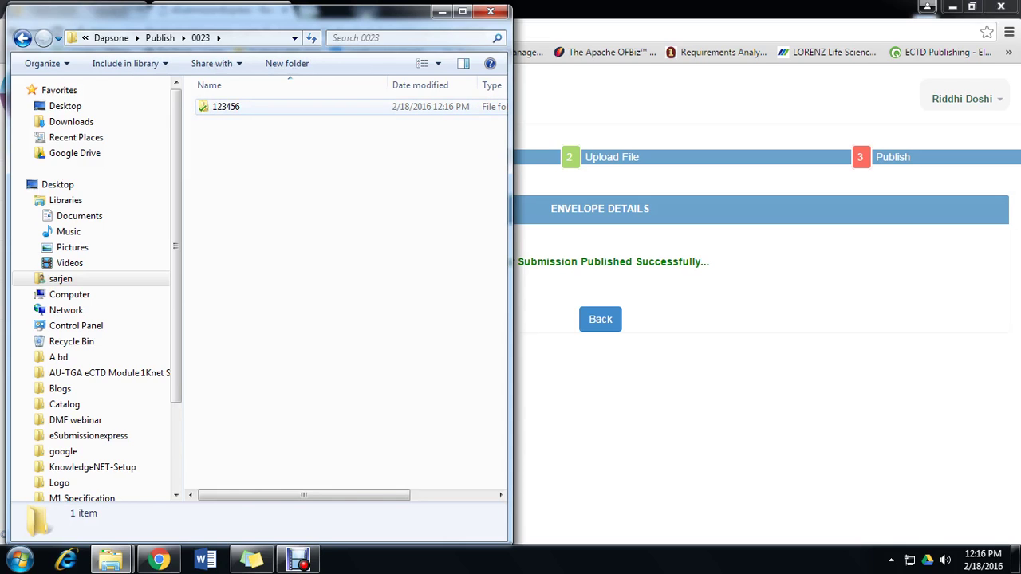
{"action": "left_click", "coordinate": [226, 106]}
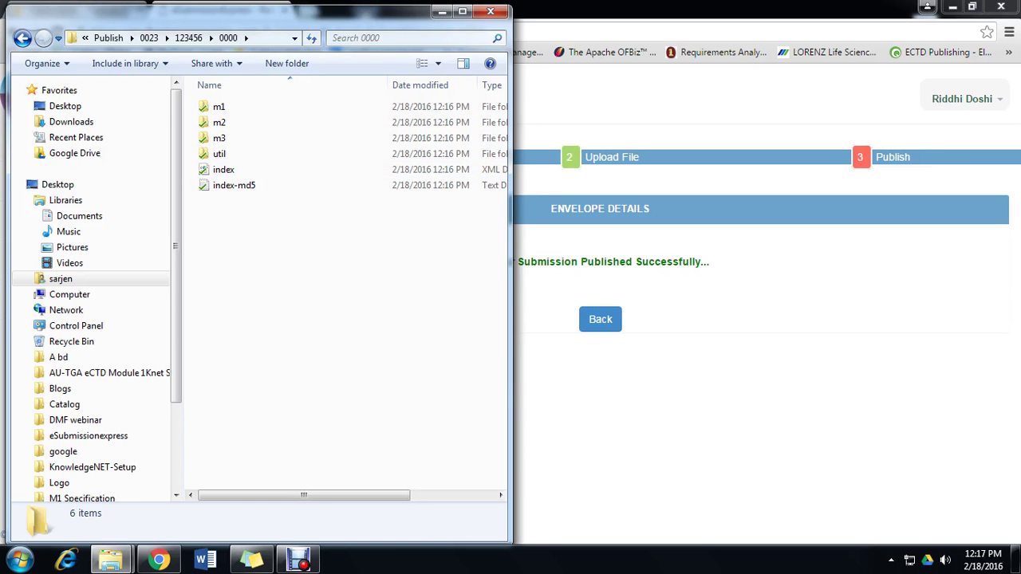
Open index.xml from the 0000 sequence folder
{"action": "left_click", "coordinate": [224, 169]}
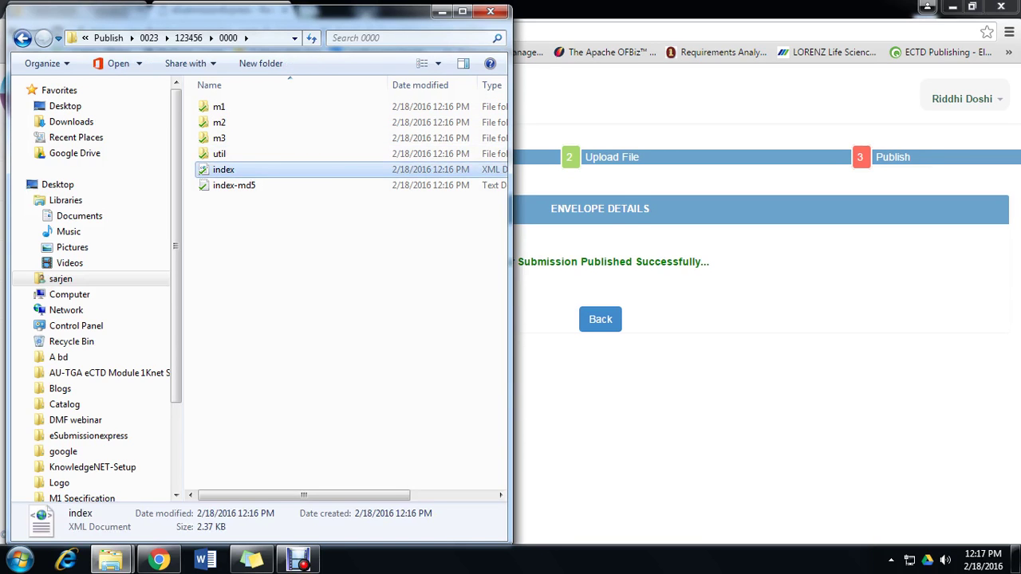
{"action": "double_click", "coordinate": [224, 170]}
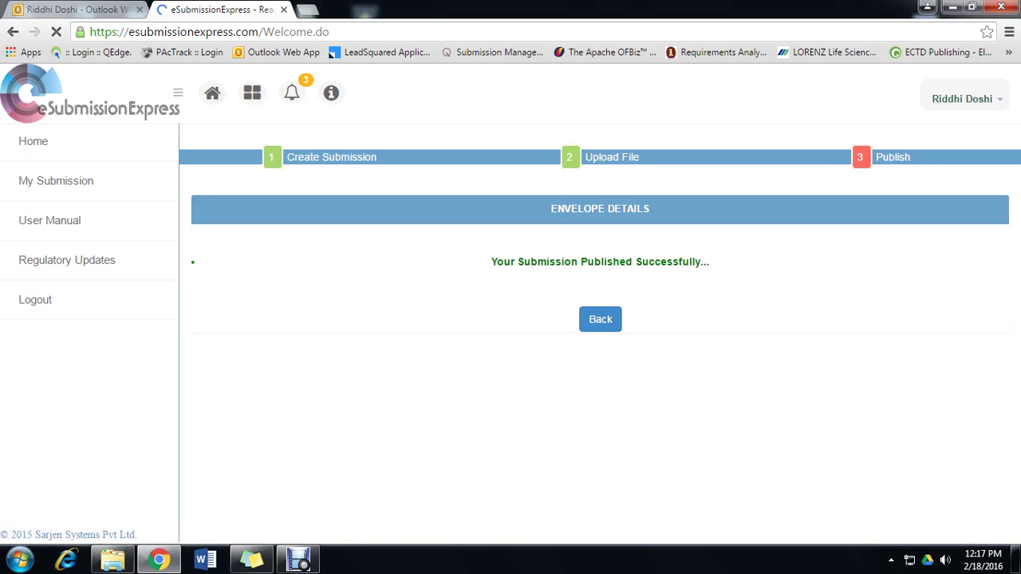
Return to the dashboard where Dapsone shows Published with sequence 0000
{"action": "left_click", "coordinate": [599, 319]}
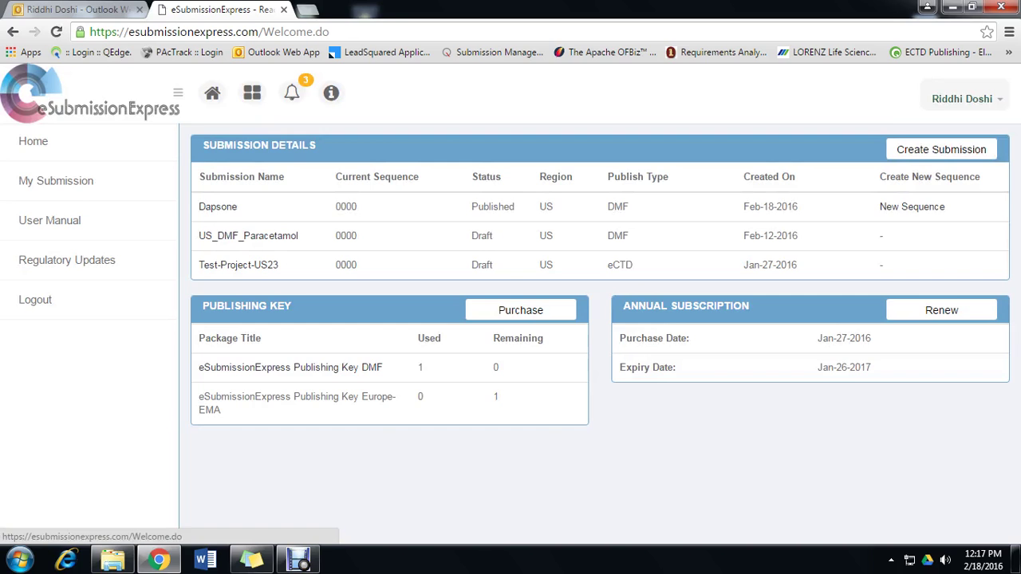